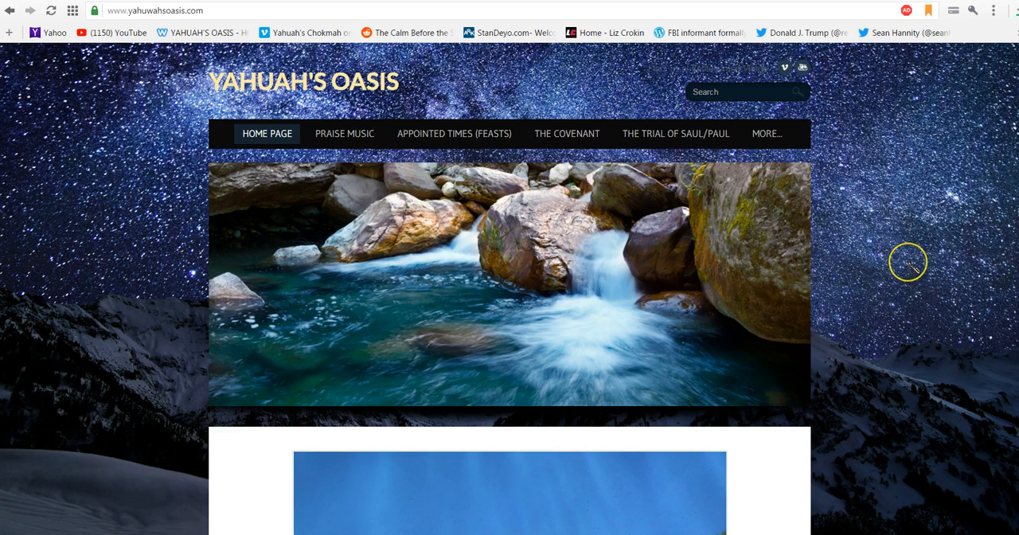
mouse_move(911, 268)
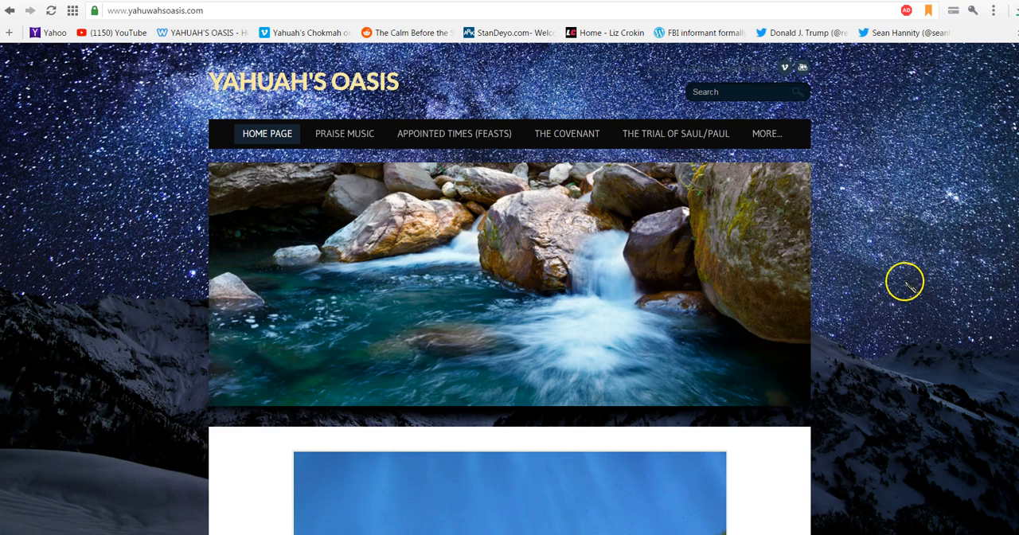
- Open another site page from the MORE... menu and scroll through its contents
left_click(765, 133)
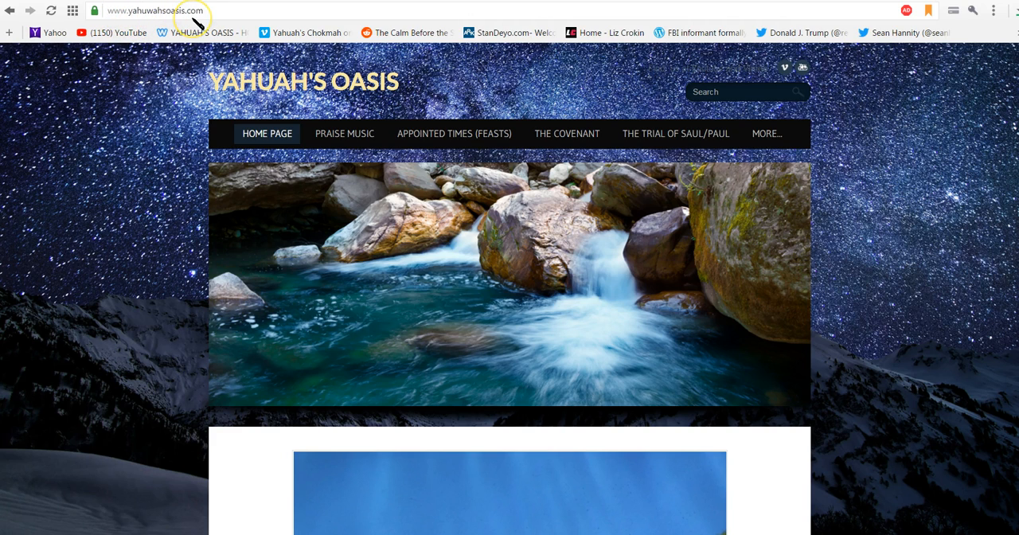
mouse_move(983, 215)
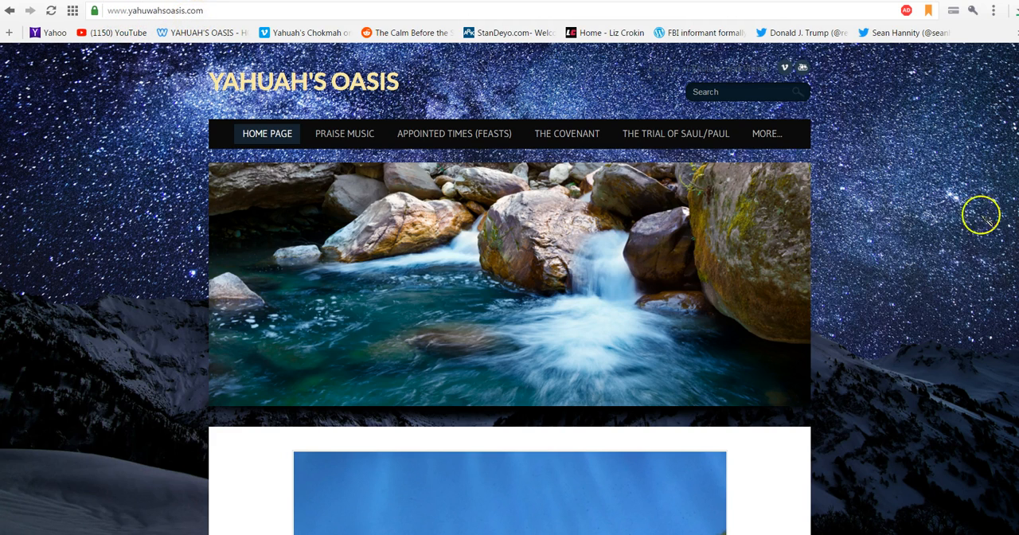
scroll("down", 3)
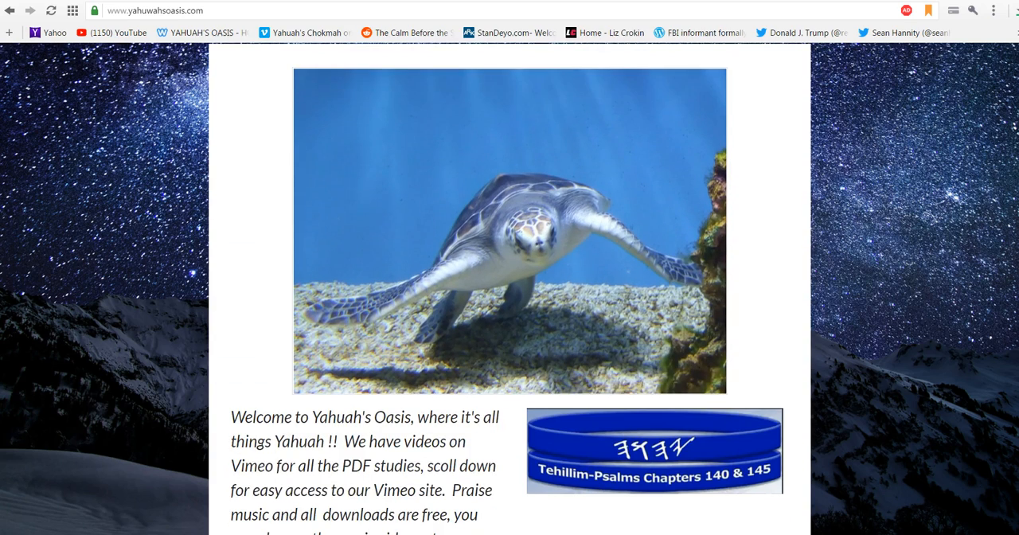
scroll("down", 3)
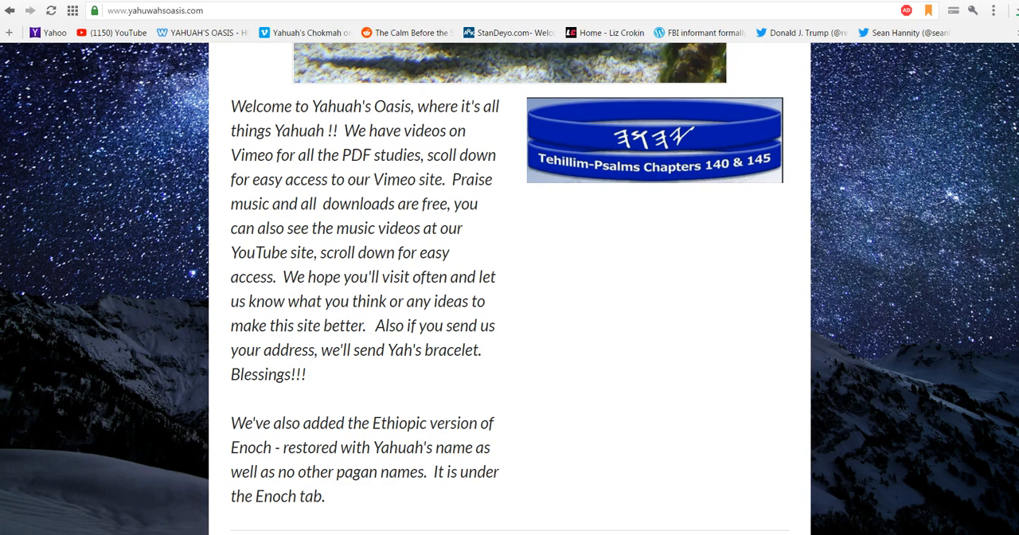
mouse_move(644, 140)
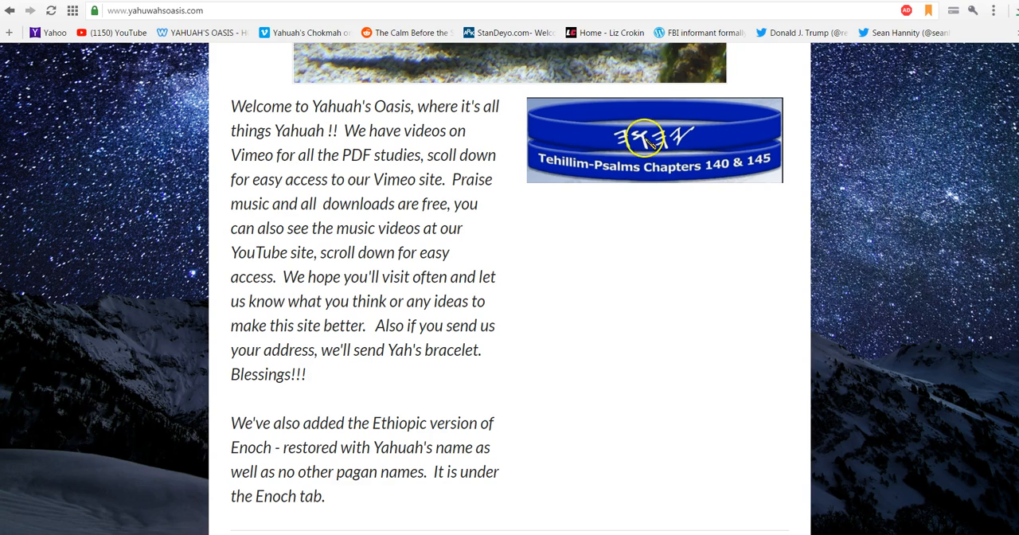
mouse_move(621, 140)
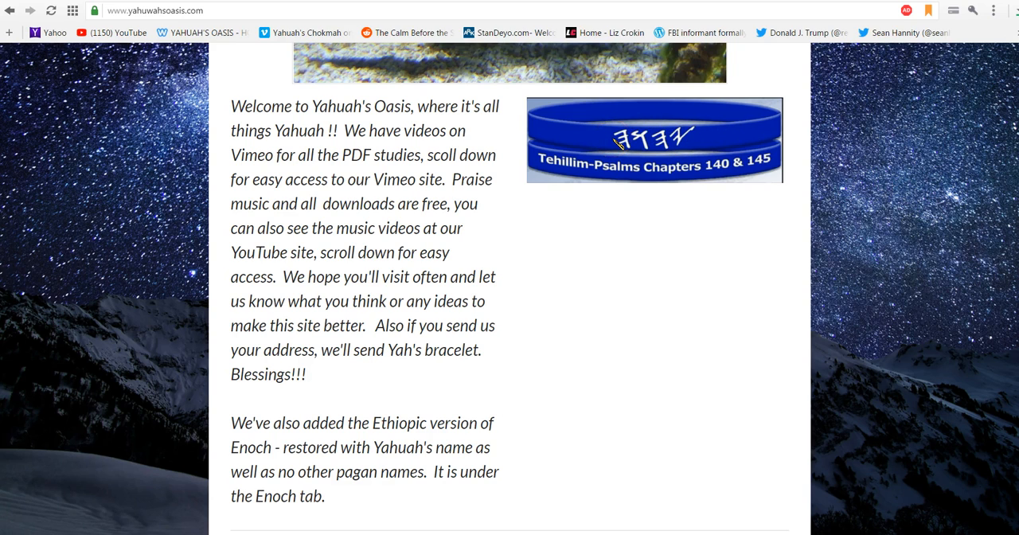
scroll("up", 3)
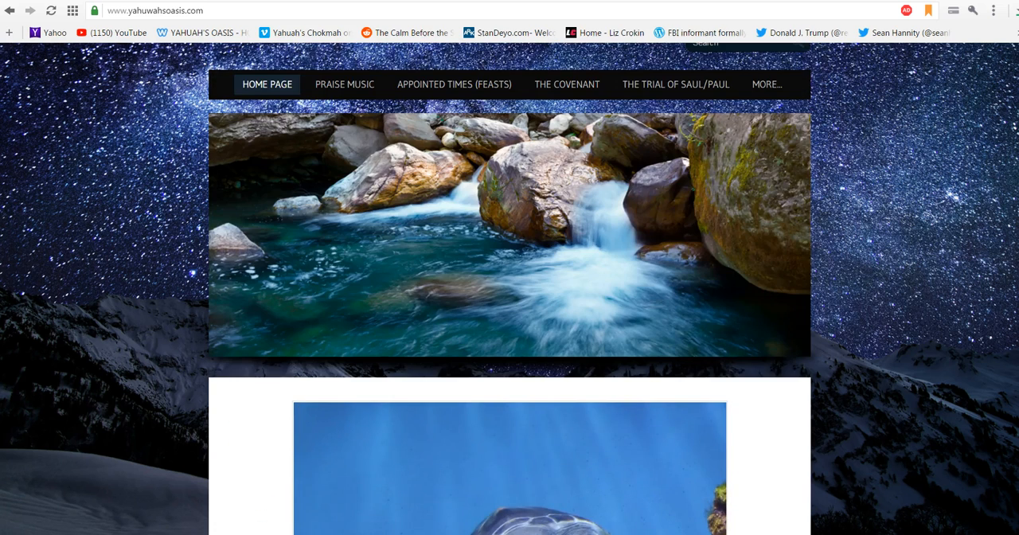
left_click(766, 84)
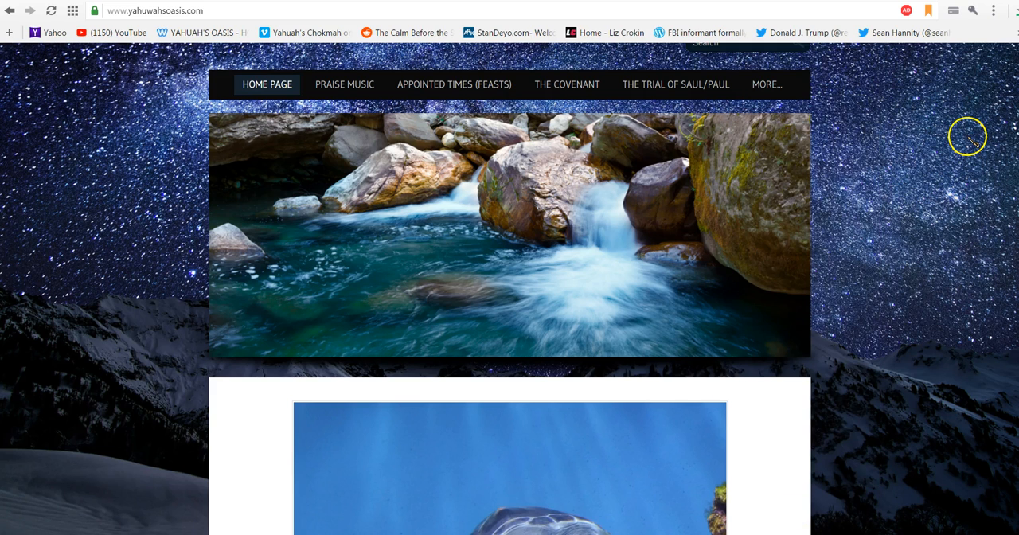
scroll("down", 3)
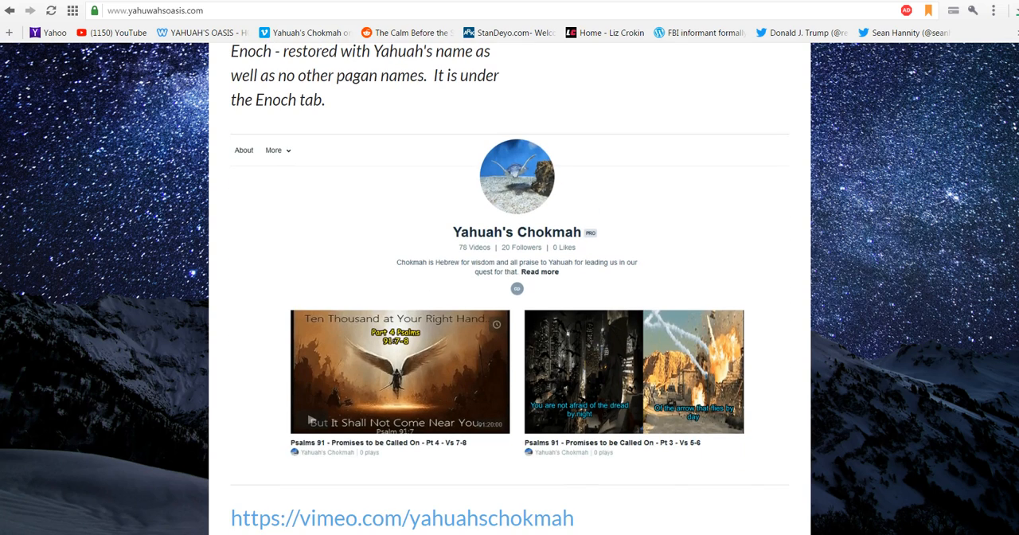
scroll("down", 3)
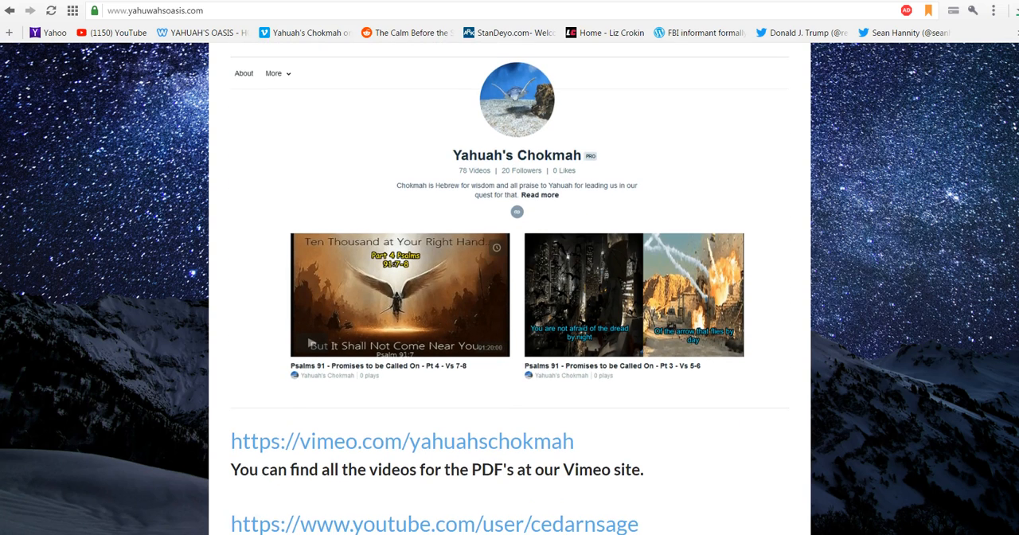
mouse_move(500, 161)
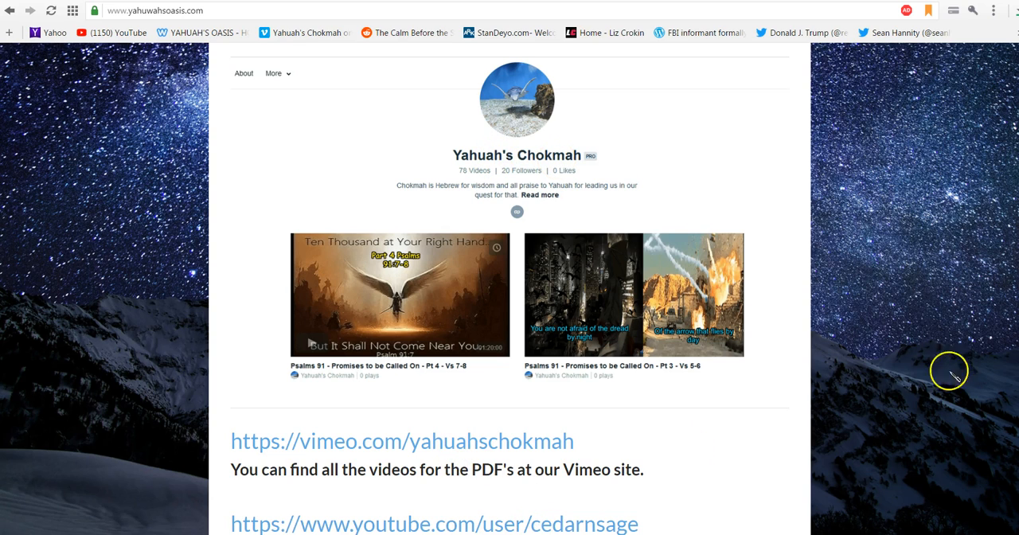
scroll("down", 3)
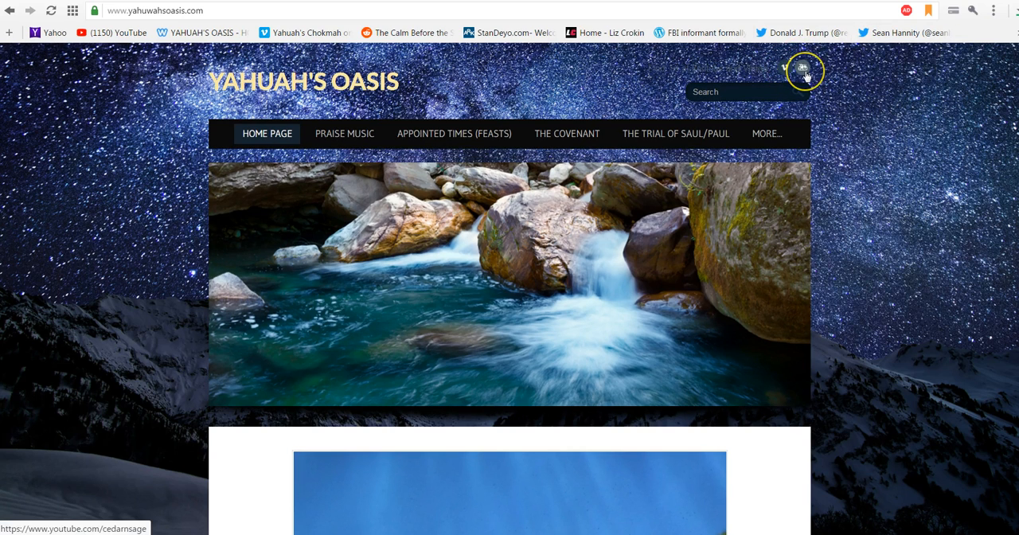
mouse_move(904, 194)
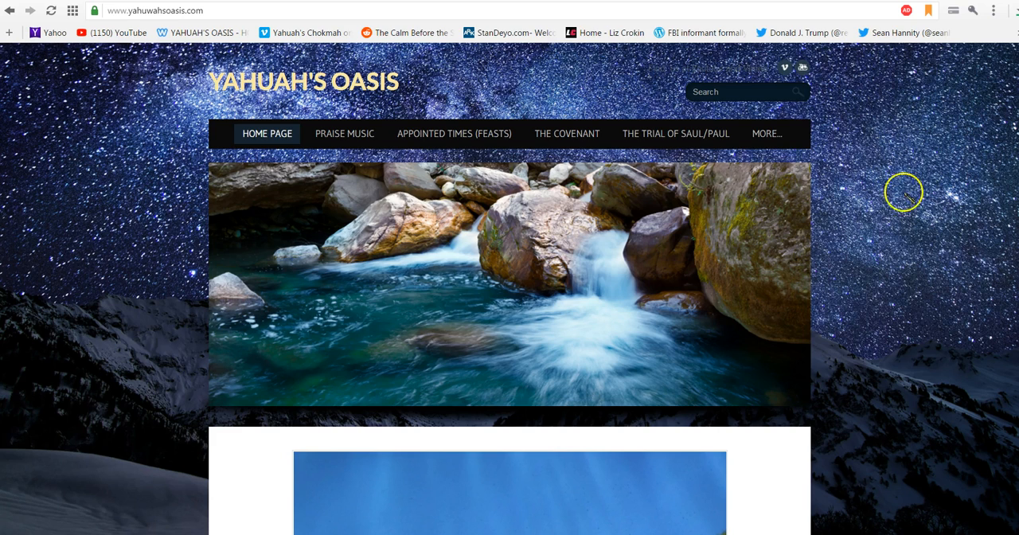
mouse_move(344, 133)
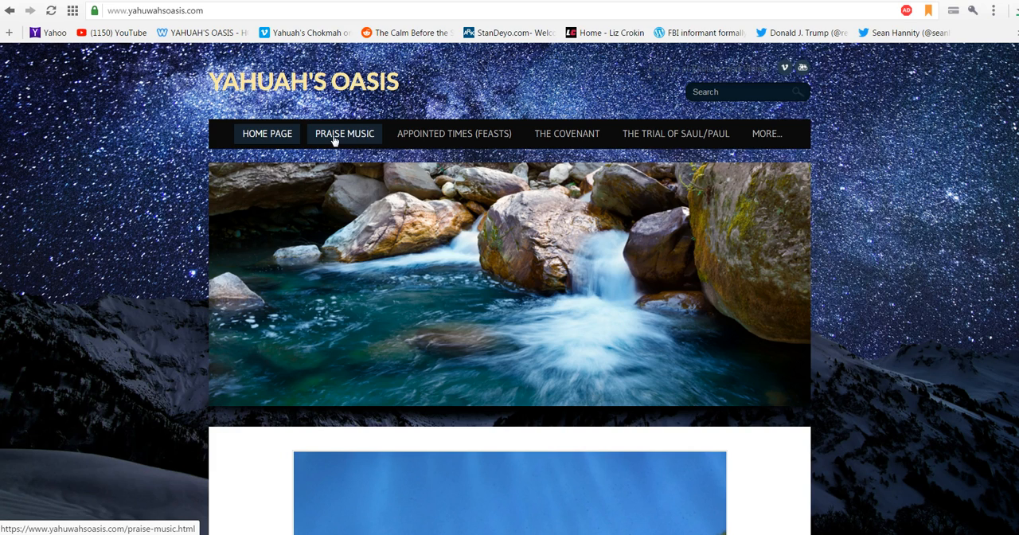
mouse_move(454, 133)
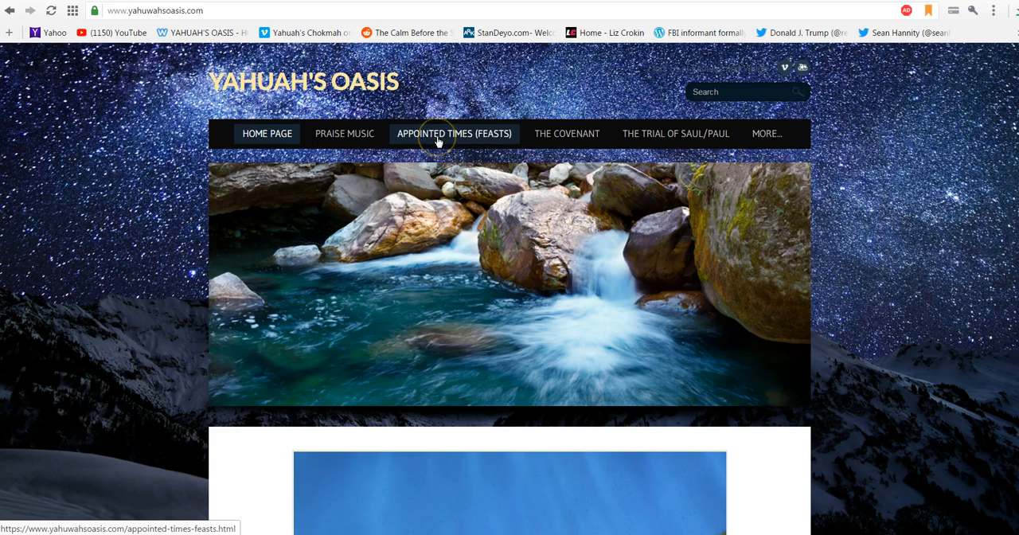
- Open the Appointed Times (Feasts) page and scroll through its feast PDF list and back
left_click(454, 133)
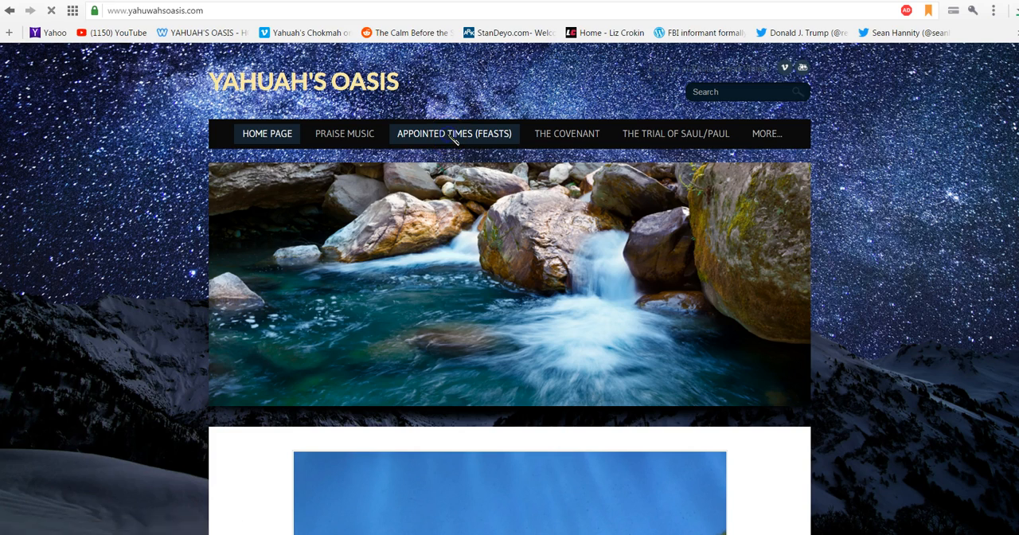
left_click(454, 133)
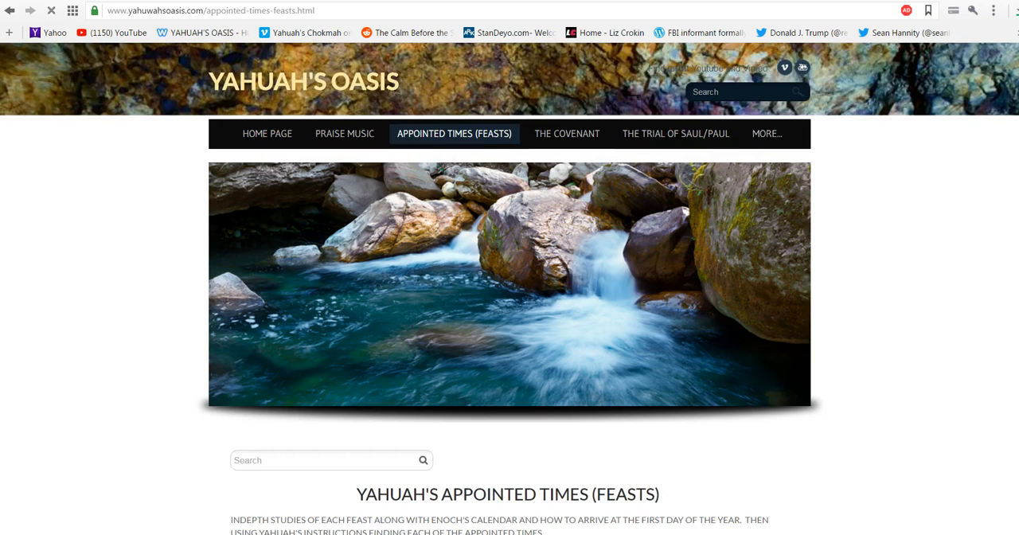
scroll("down", 3)
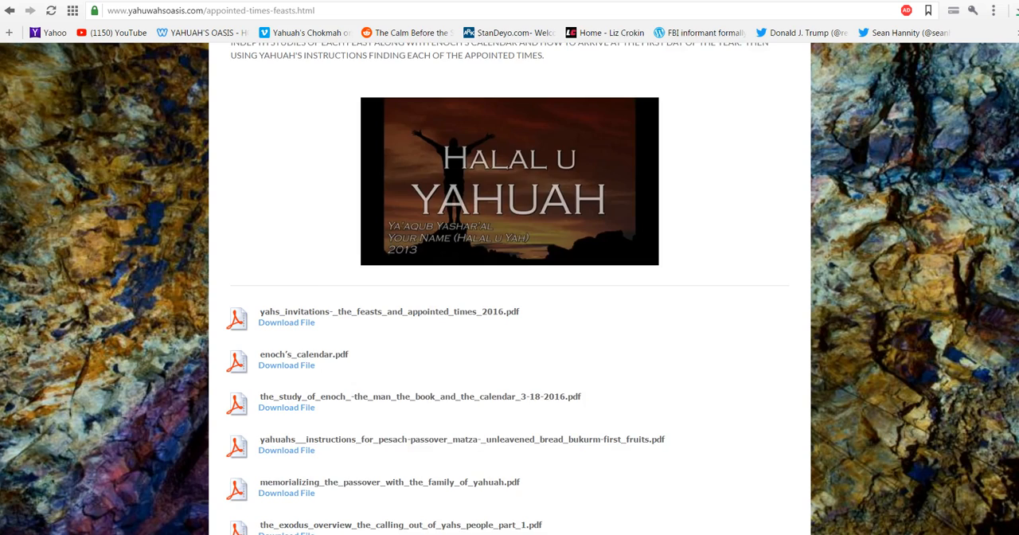
scroll("down", 3)
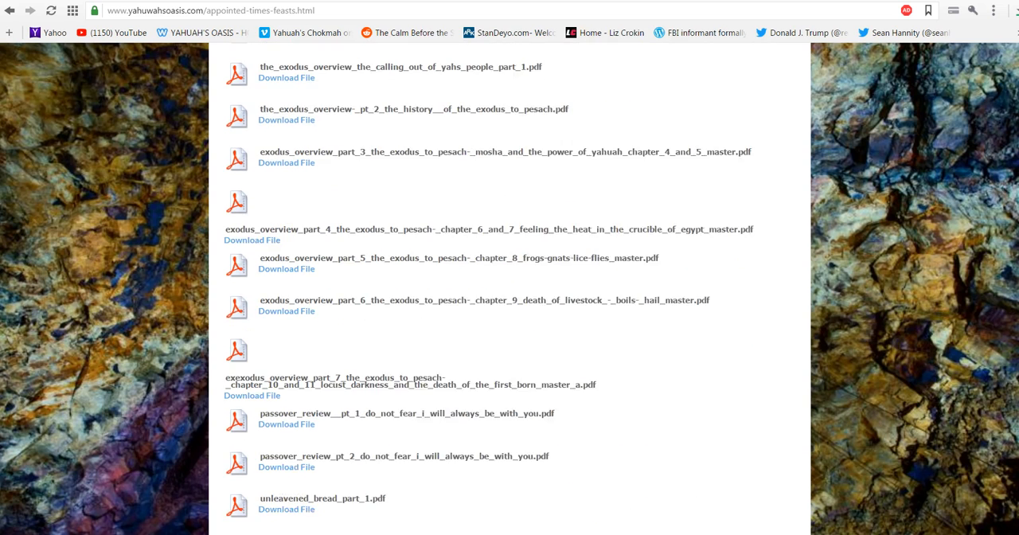
scroll("down", 3)
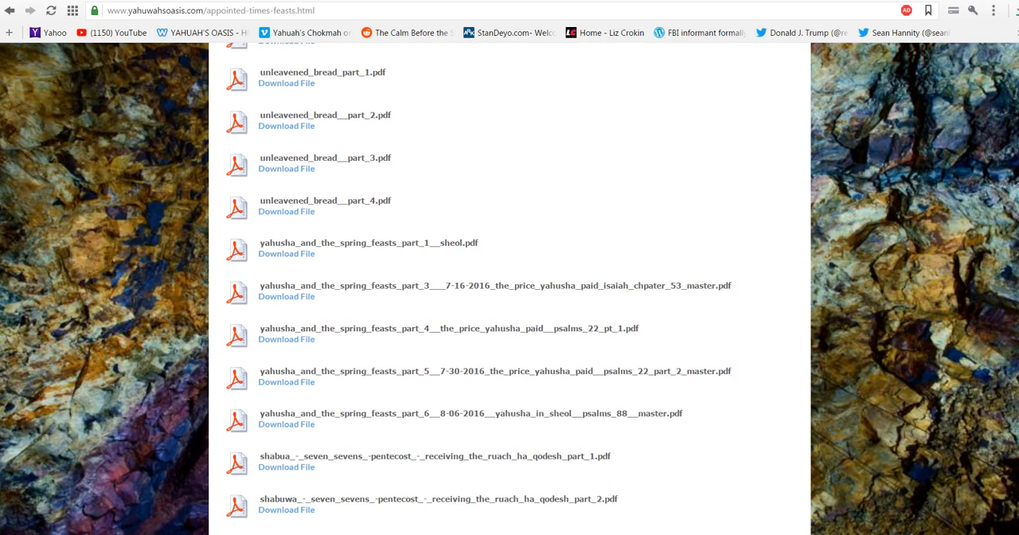
scroll("down", 3)
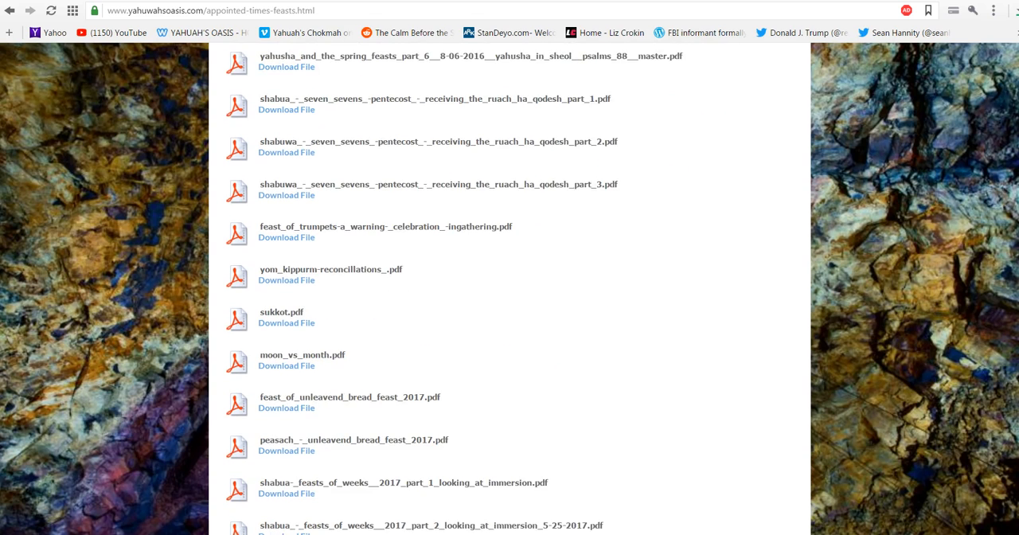
scroll("up", 3)
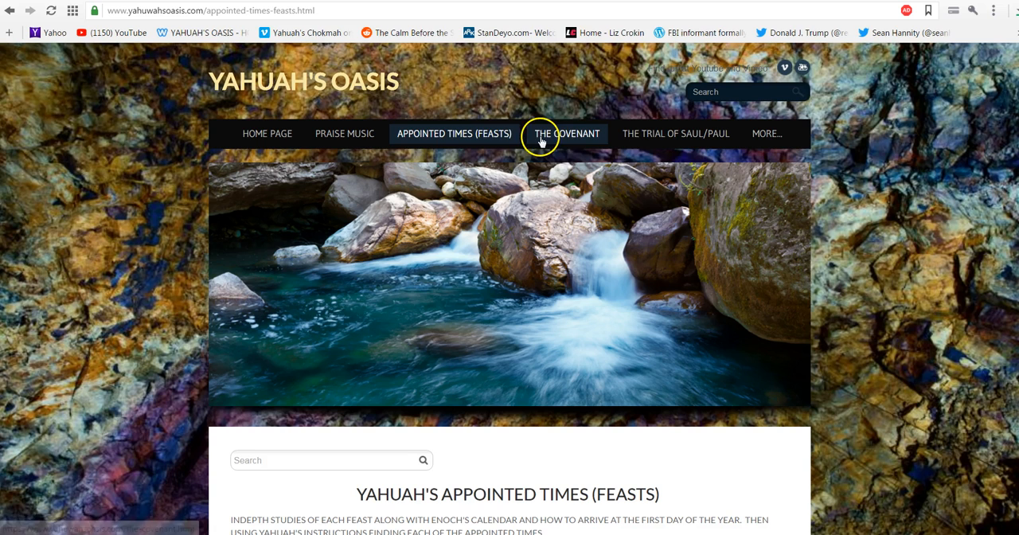
left_click(566, 133)
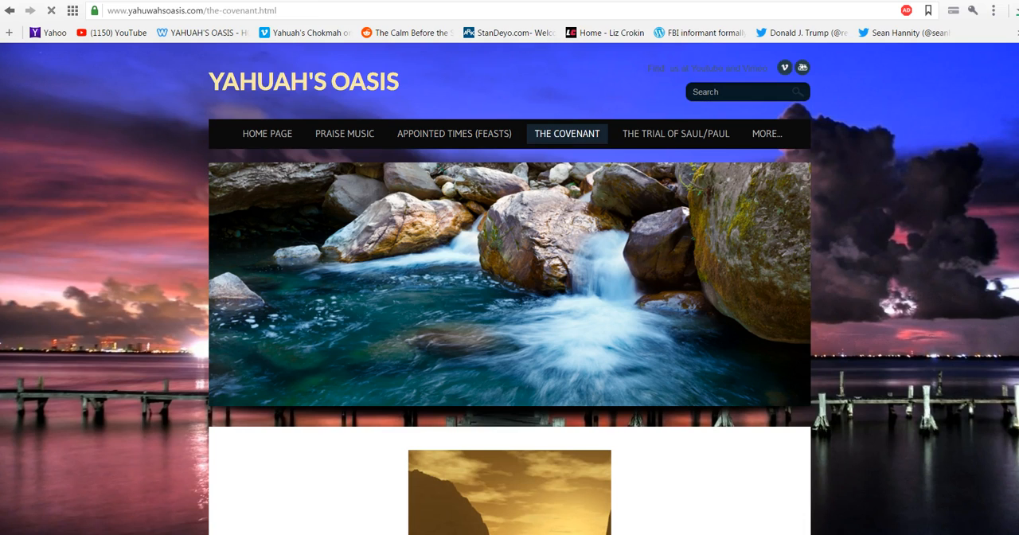
scroll("down", 3)
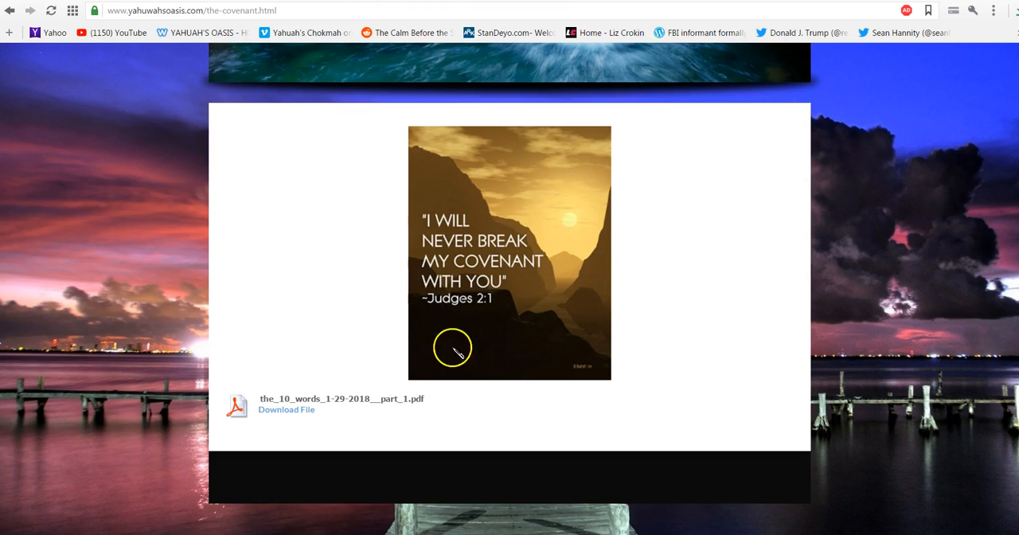
mouse_move(287, 414)
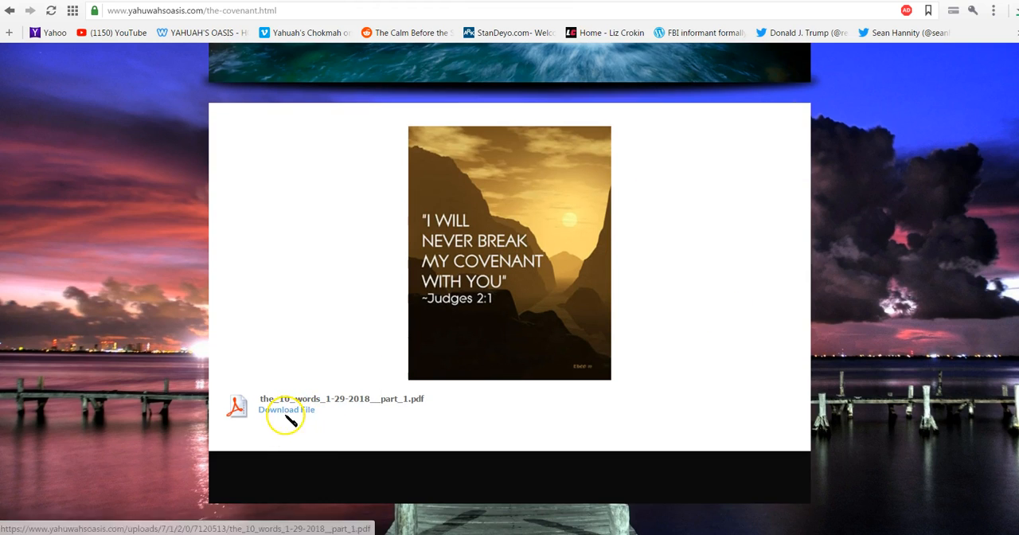
mouse_move(996, 304)
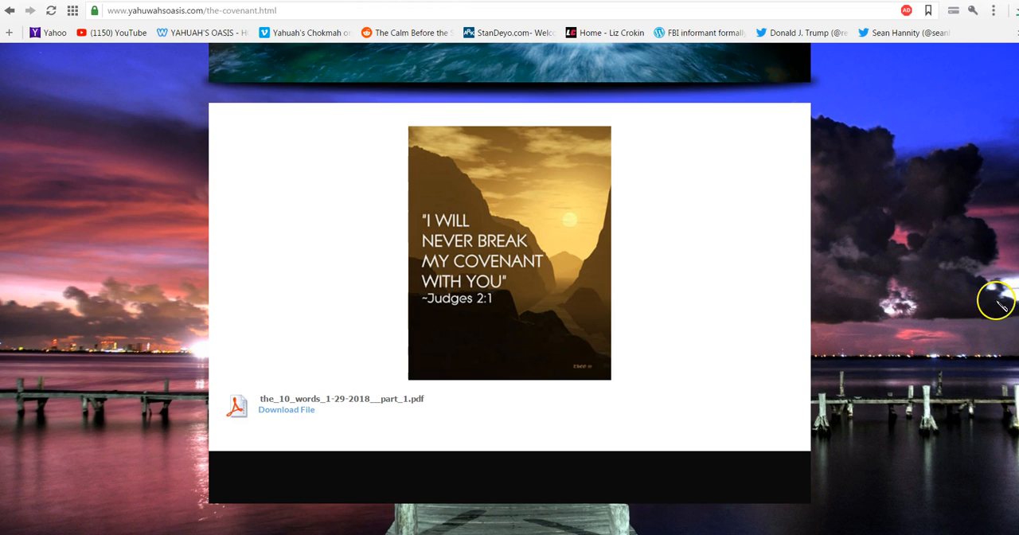
scroll("up", 3)
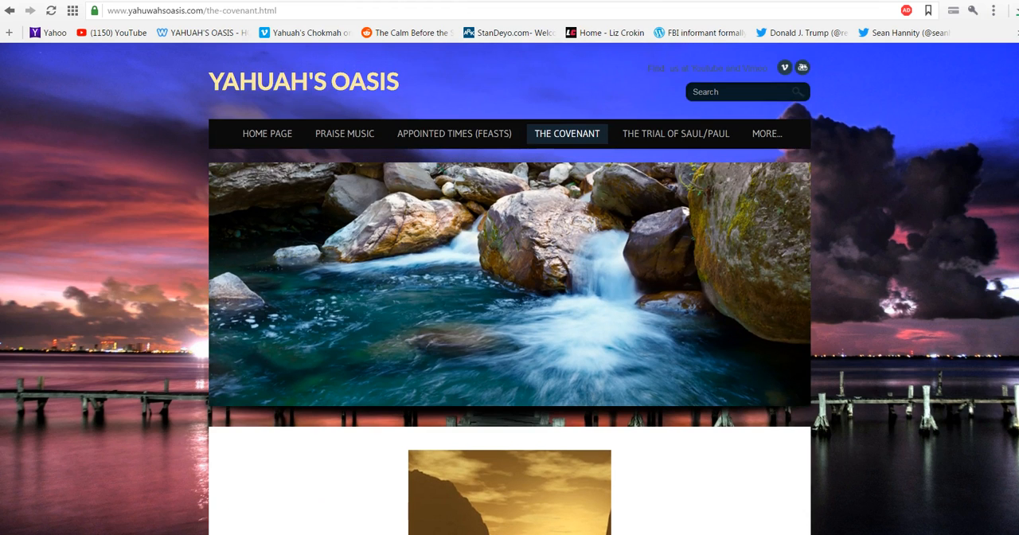
mouse_move(579, 101)
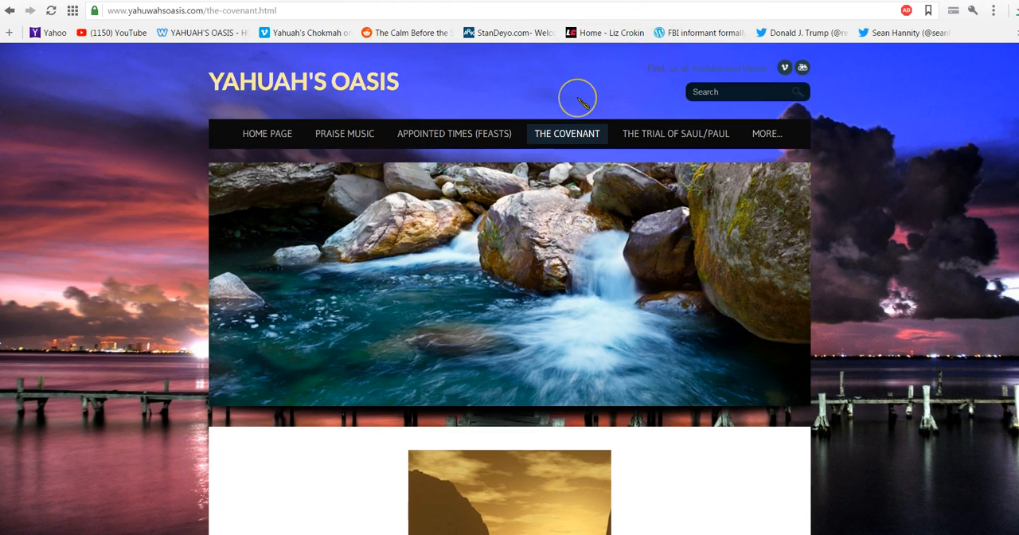
mouse_move(676, 134)
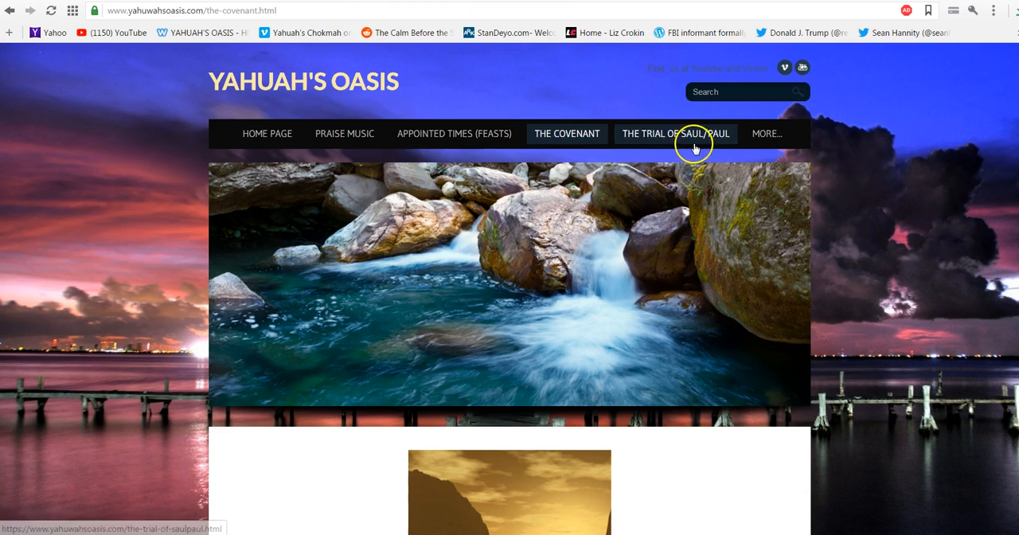
mouse_move(685, 137)
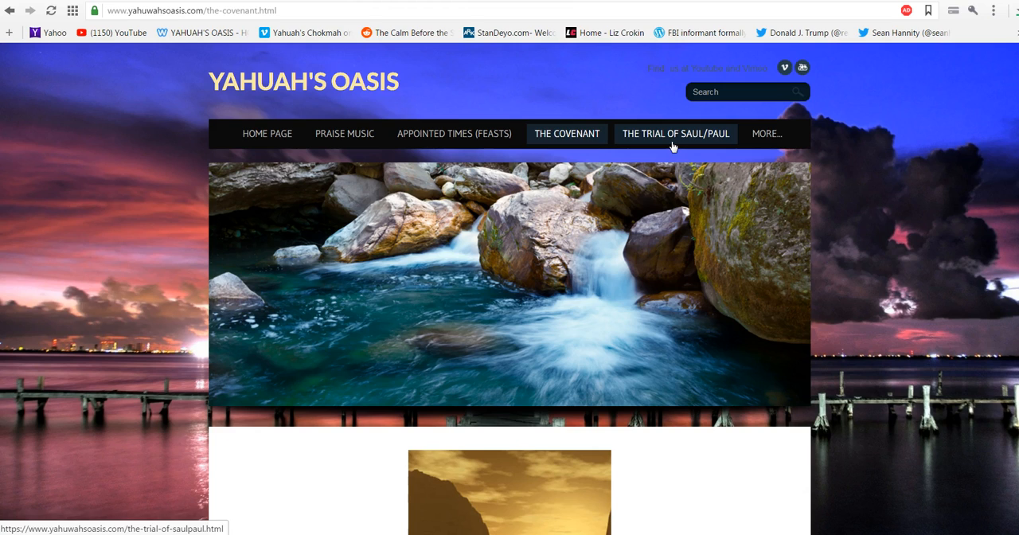
mouse_move(691, 159)
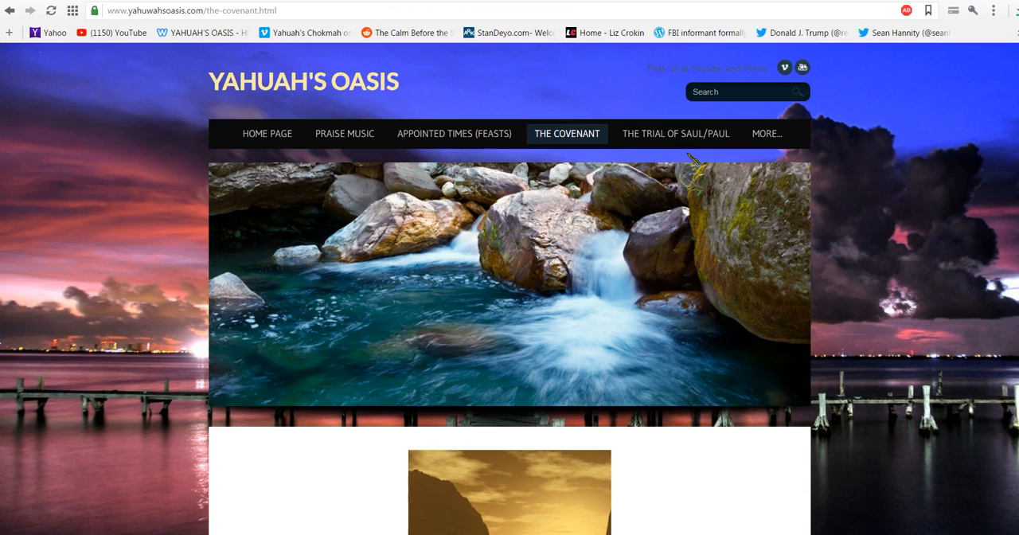
mouse_move(784, 149)
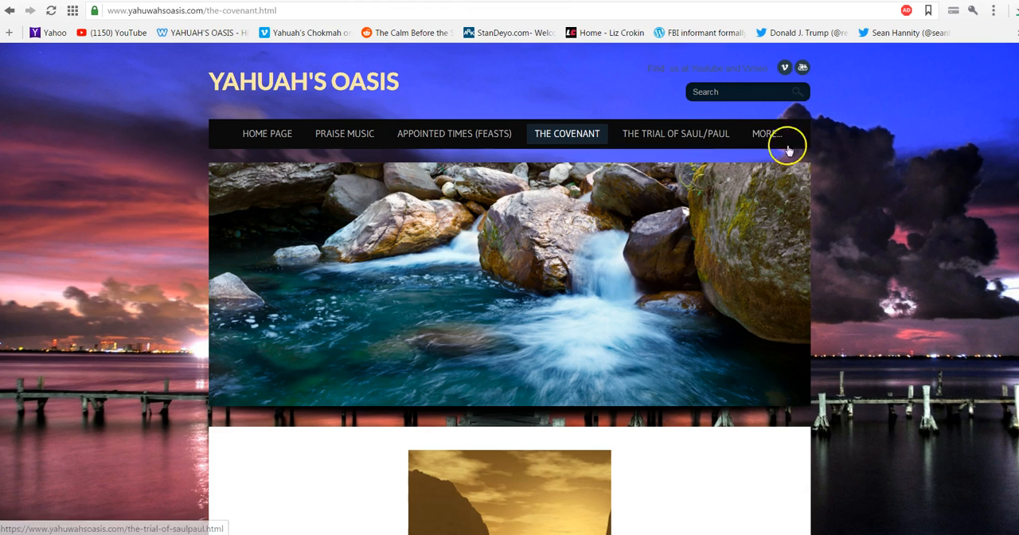
mouse_move(852, 118)
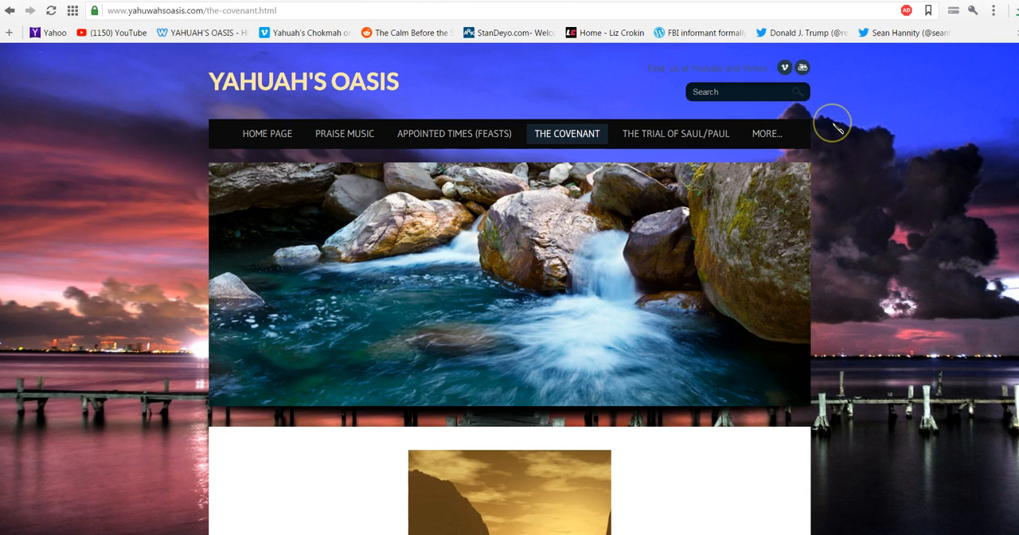
mouse_move(837, 131)
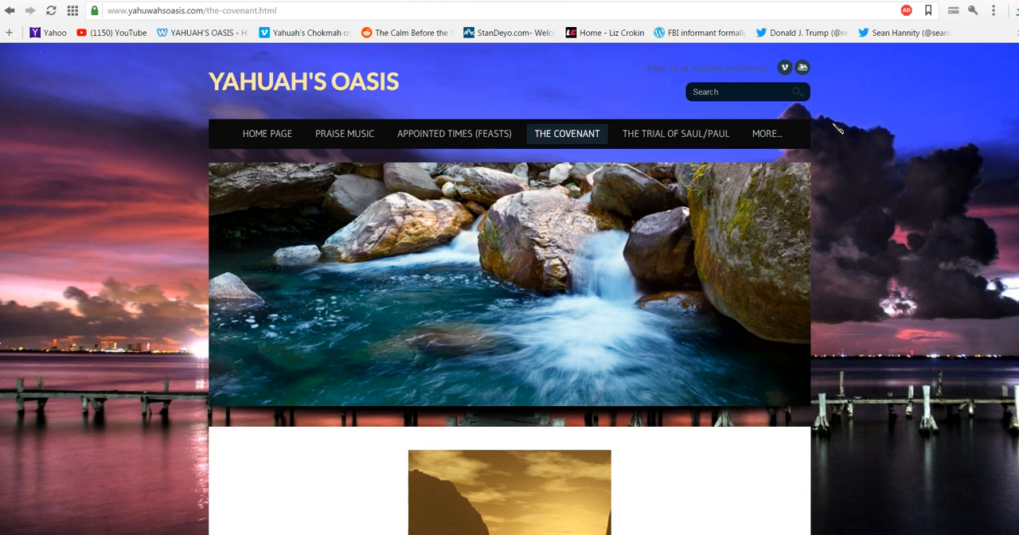
- Open the Name YHUH to Claim YAHUAH page from MORE... and browse its chapter PDFs
left_click(766, 133)
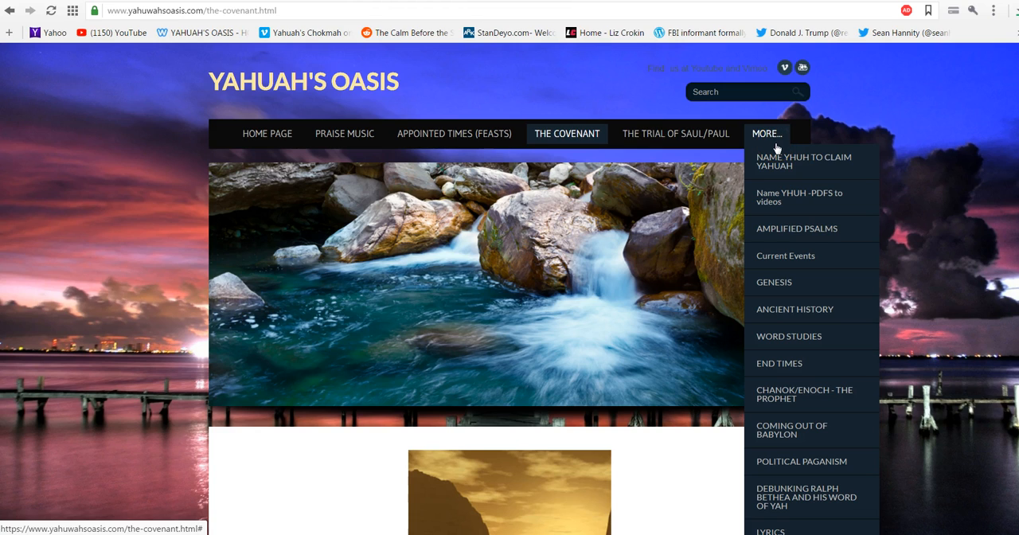
mouse_move(808, 161)
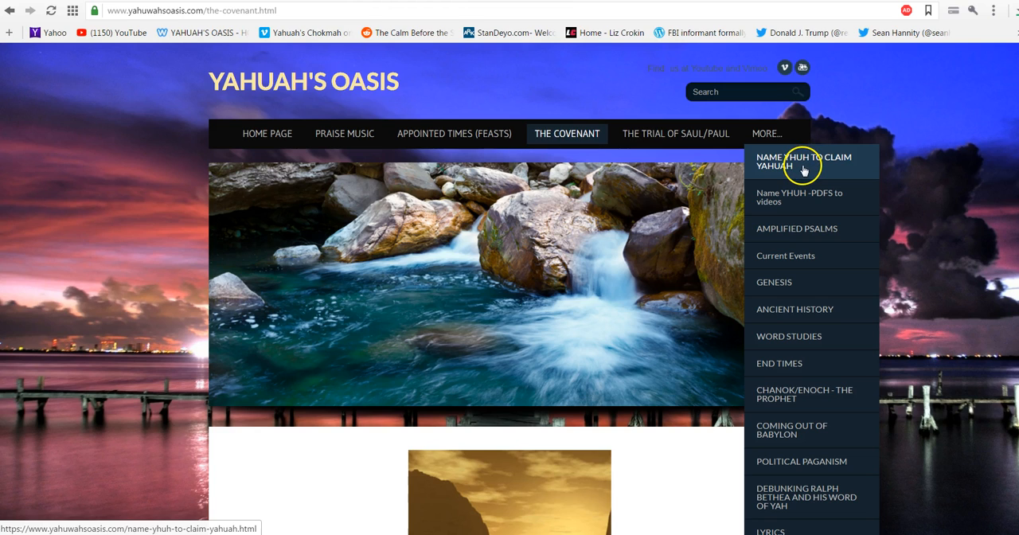
mouse_move(808, 170)
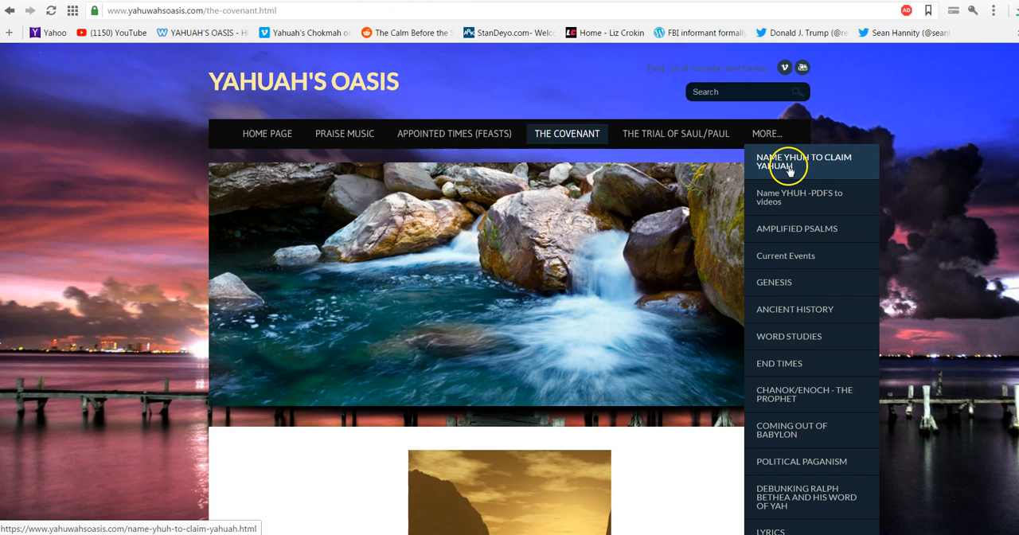
left_click(783, 160)
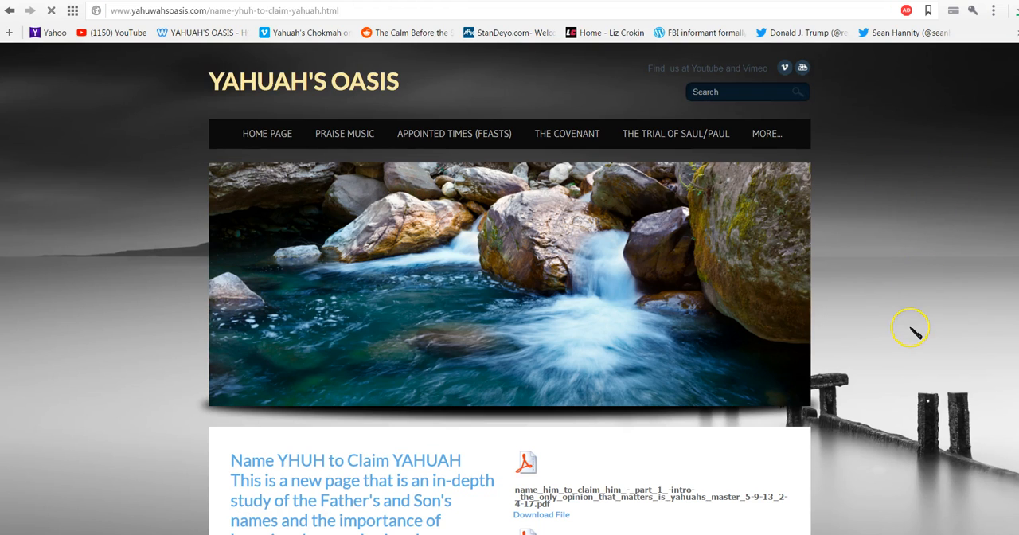
scroll("down", 3)
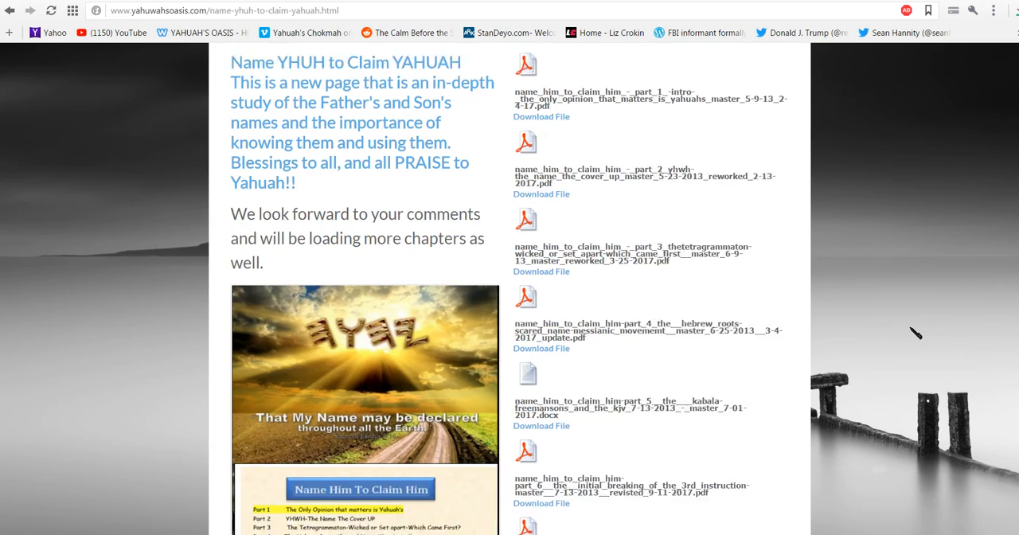
scroll("up", 3)
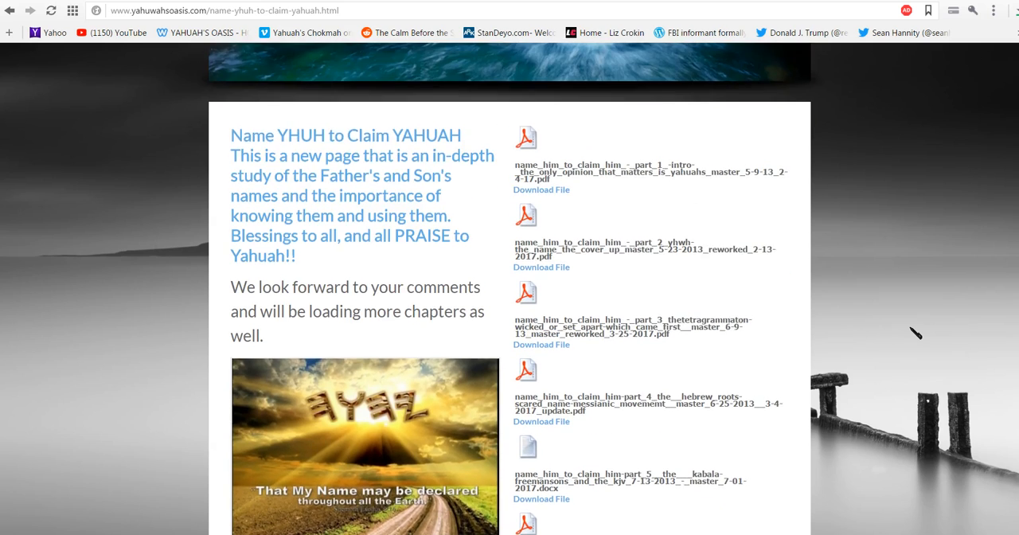
scroll("down", 3)
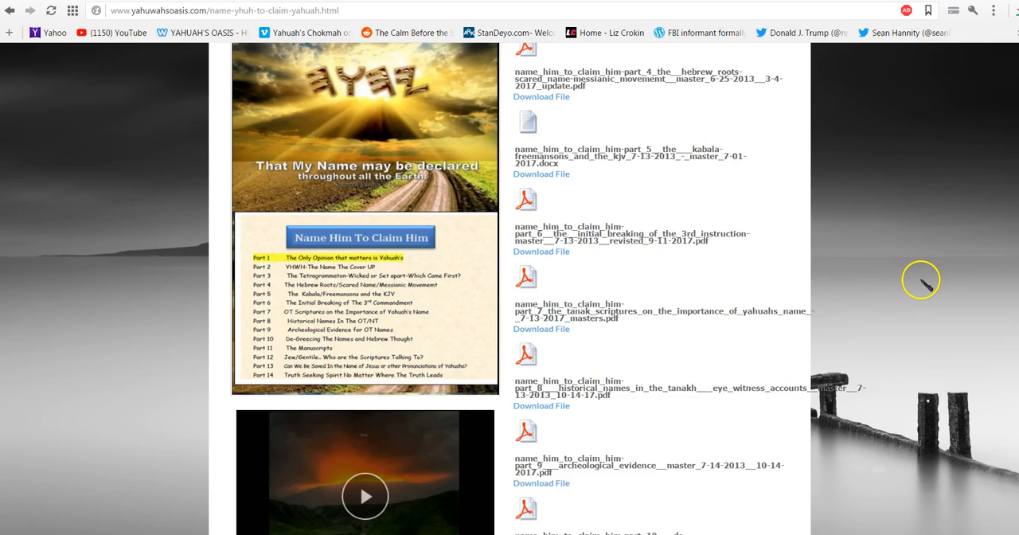
scroll("up", 3)
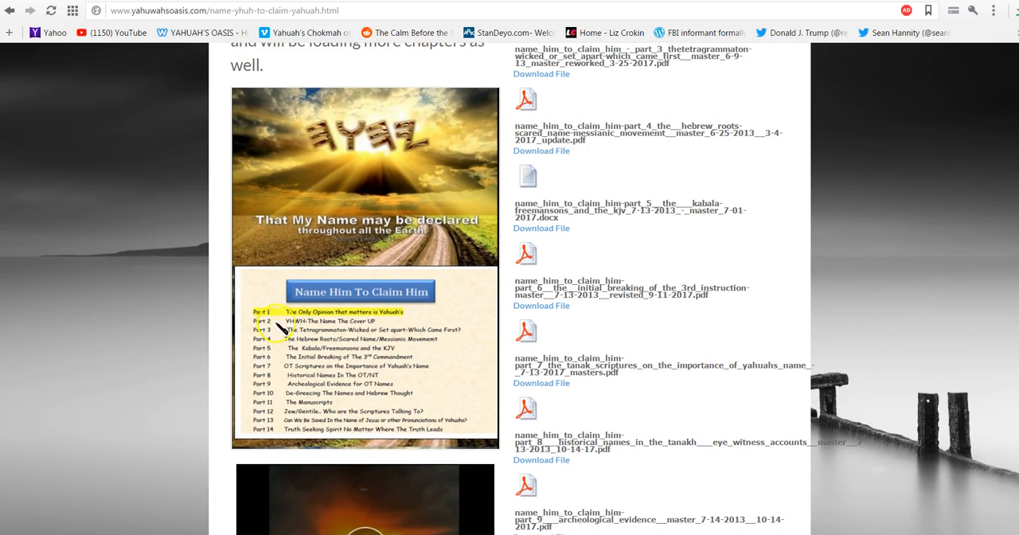
mouse_move(382, 359)
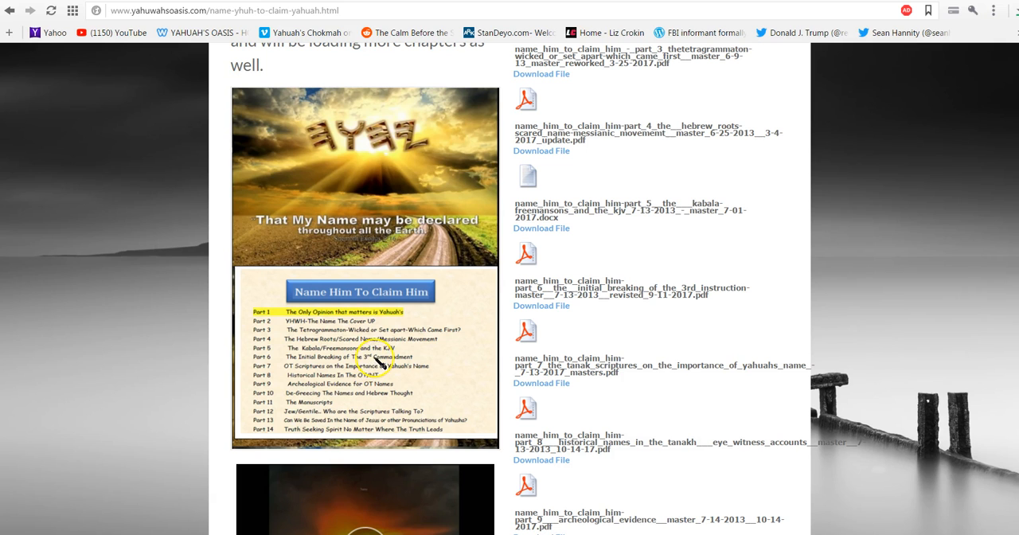
- Return to the top and choose Name YHUH -PDFS to videos from MORE...
scroll("up", 3)
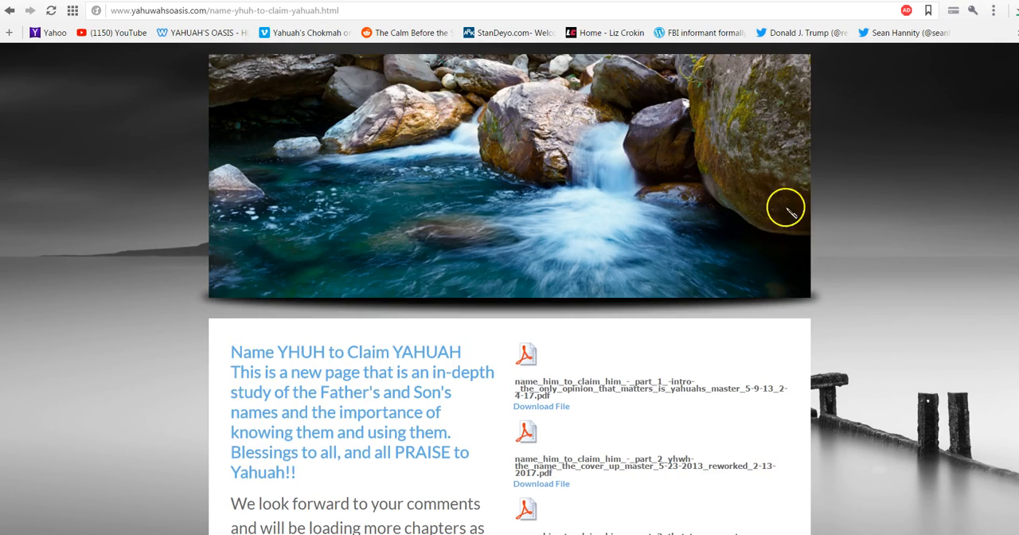
left_click(766, 133)
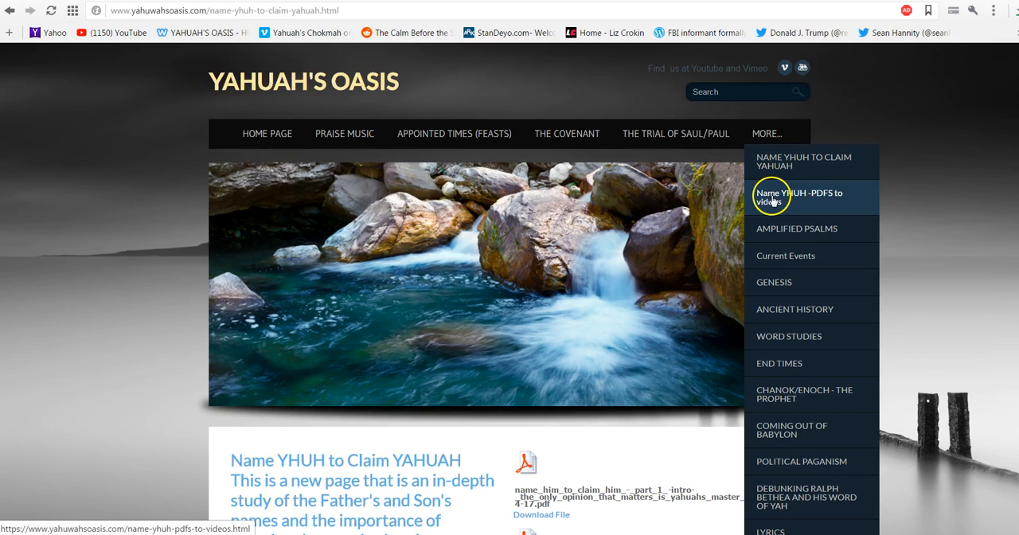
left_click(798, 197)
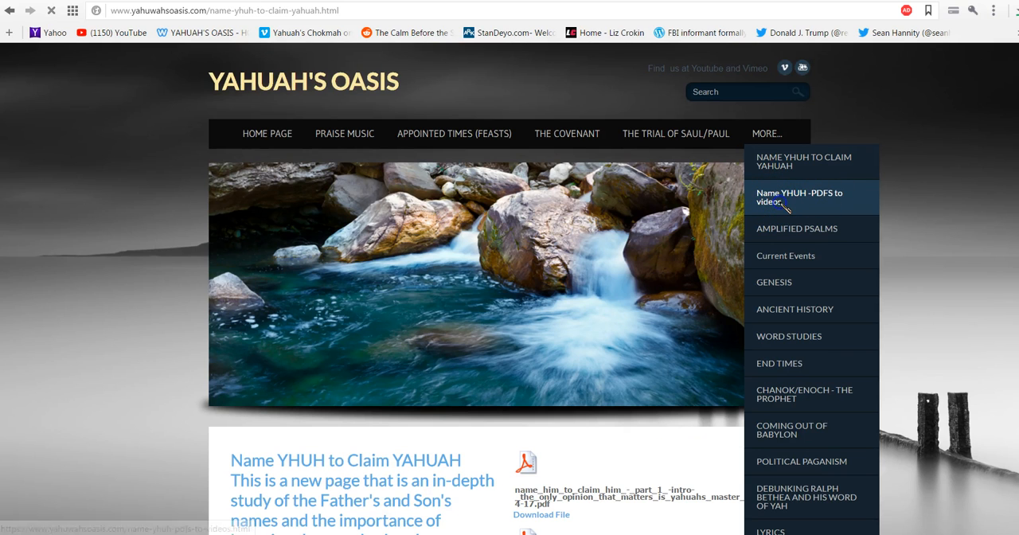
- Load the Name YHUH PDFs-to-videos page, browse its files, then reopen the MORE... menu
left_click(799, 197)
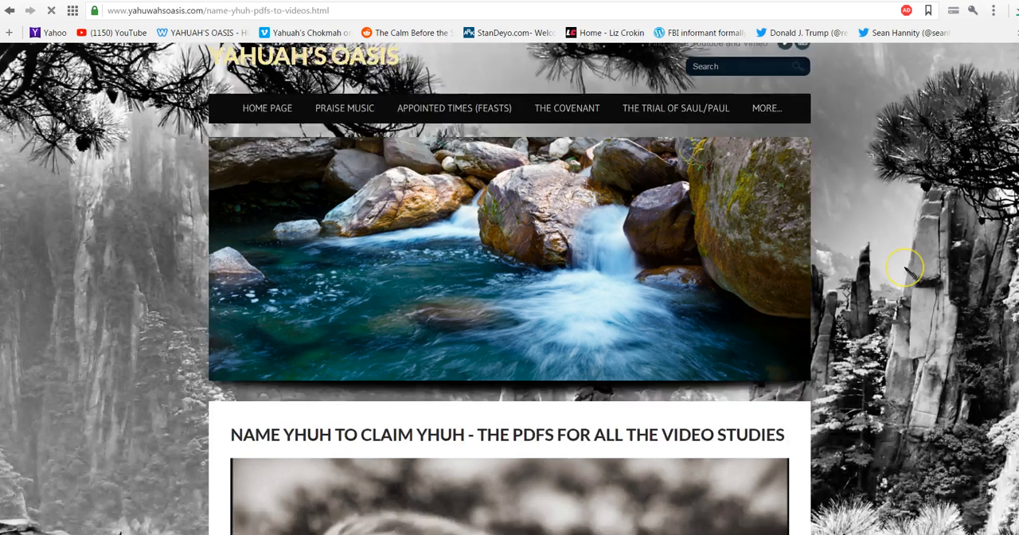
scroll("down", 3)
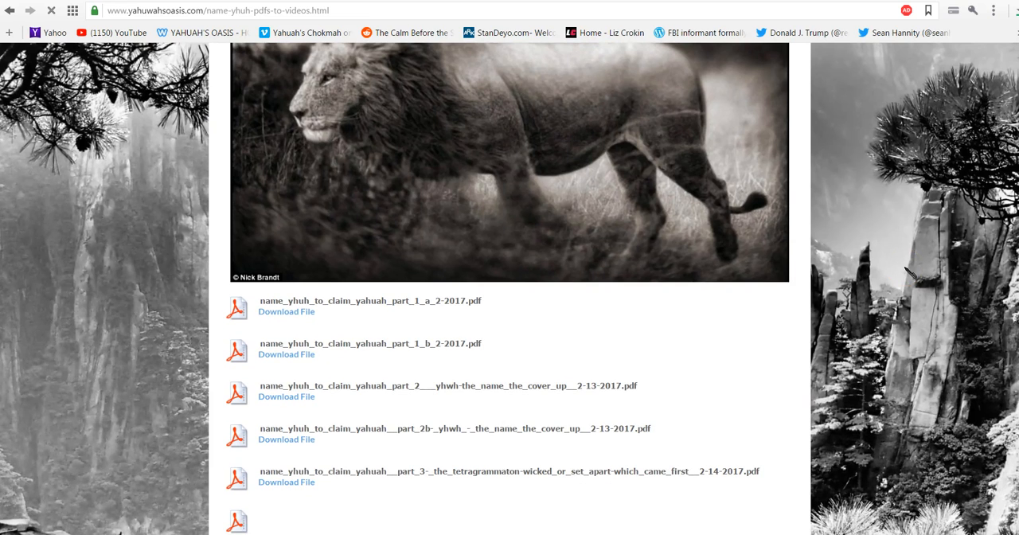
scroll("up", 3)
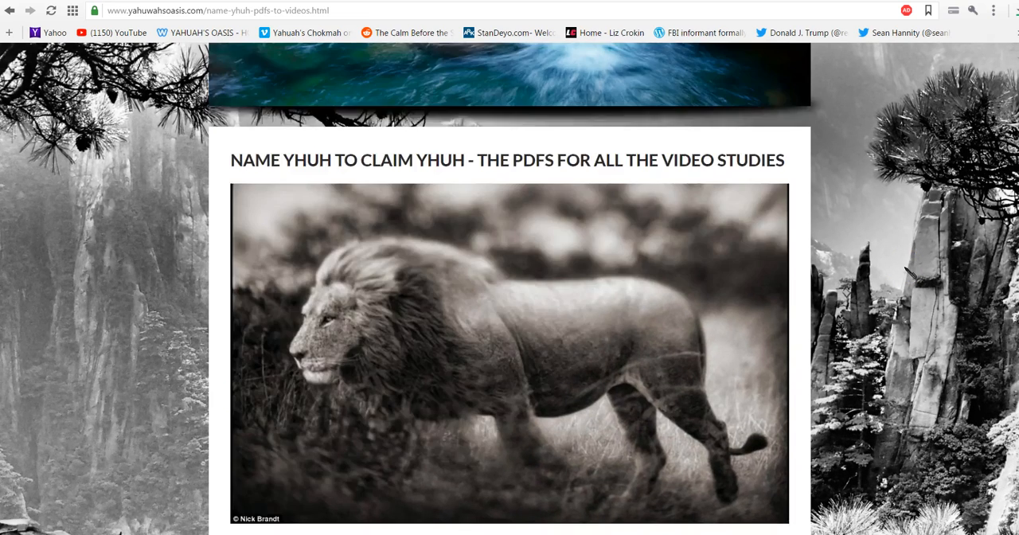
left_click(764, 133)
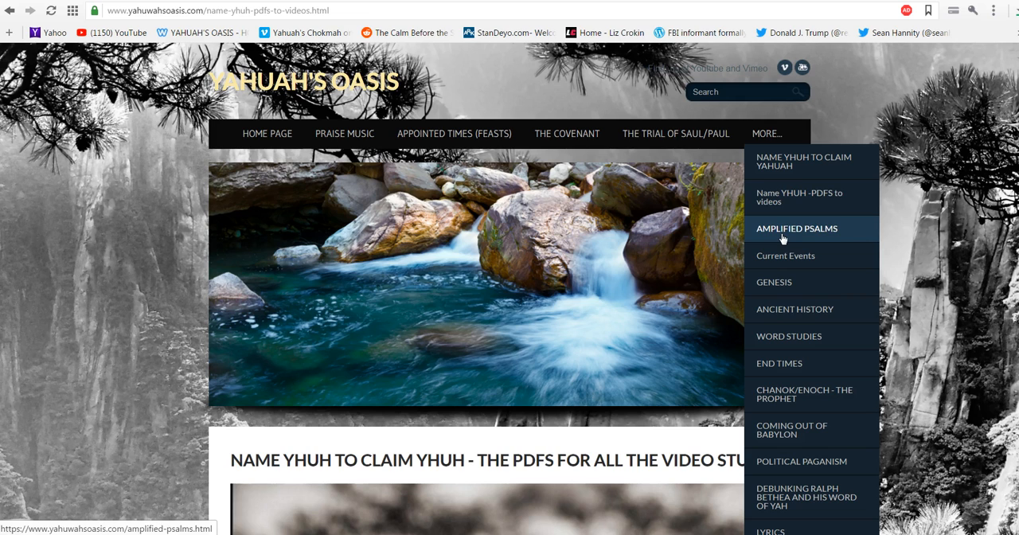
mouse_move(802, 462)
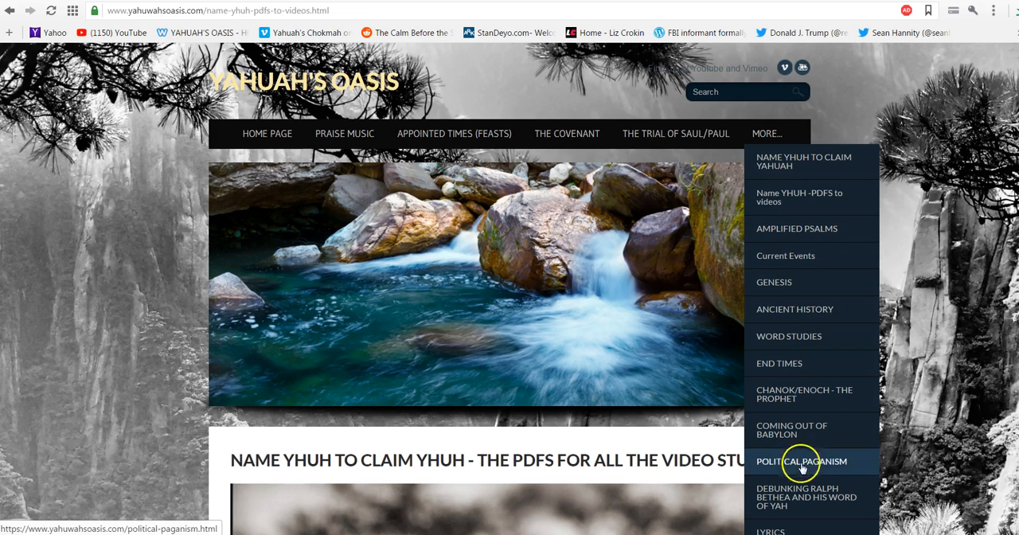
mouse_move(899, 158)
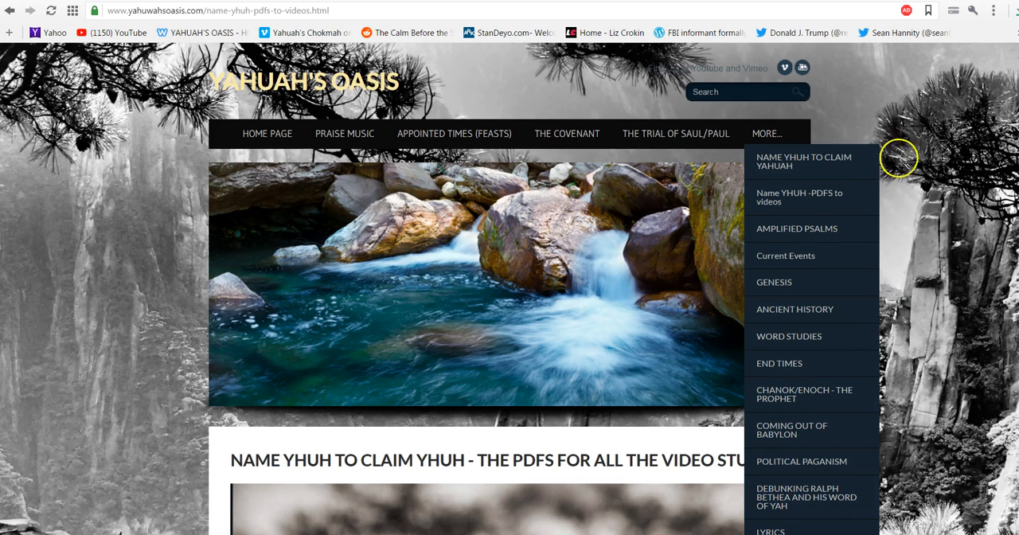
scroll("down", 3)
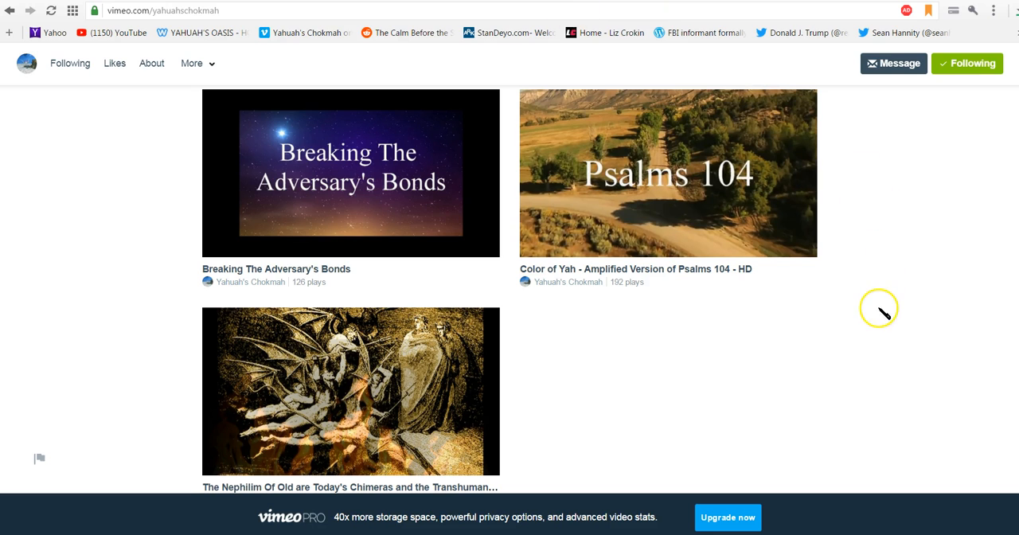
mouse_move(460, 380)
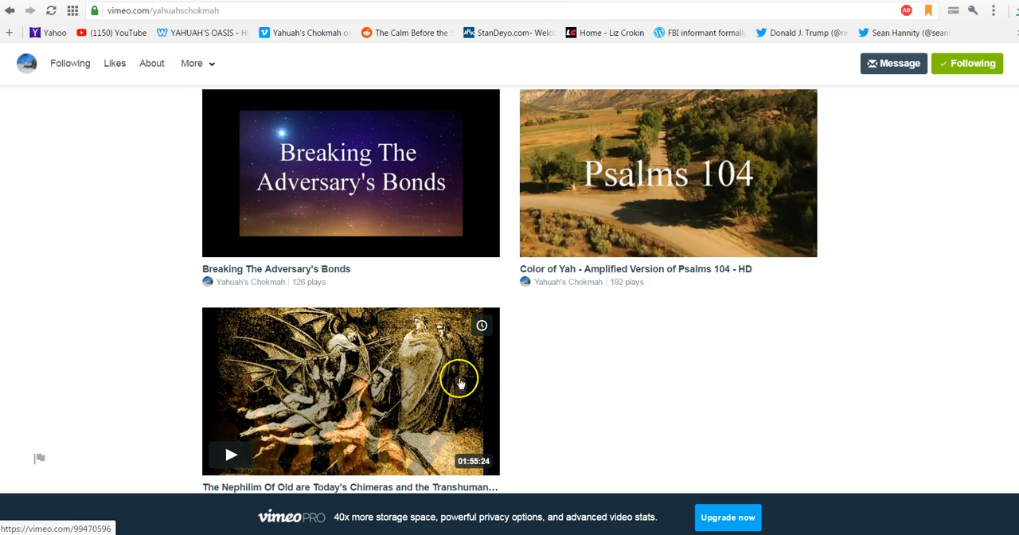
mouse_move(551, 401)
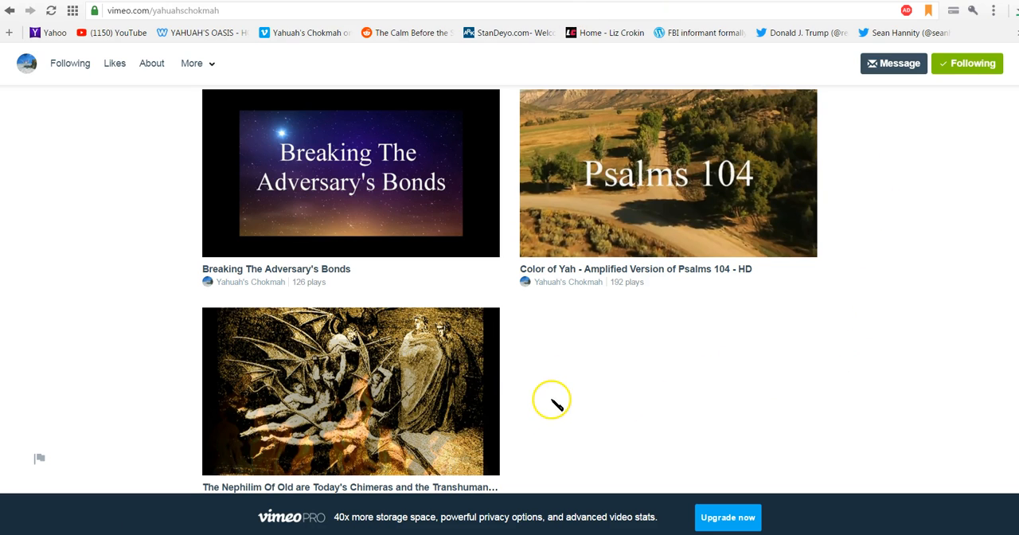
mouse_move(358, 370)
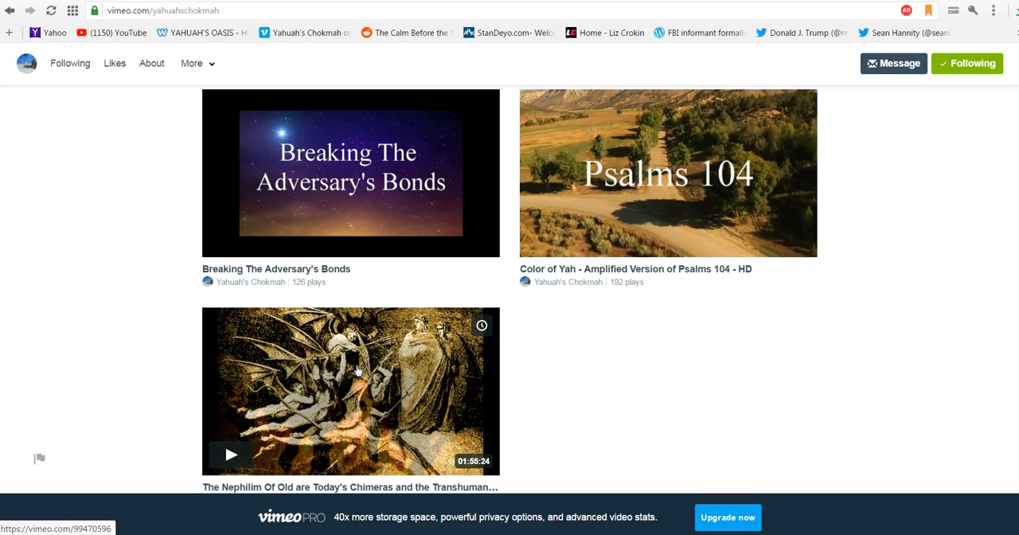
mouse_move(529, 301)
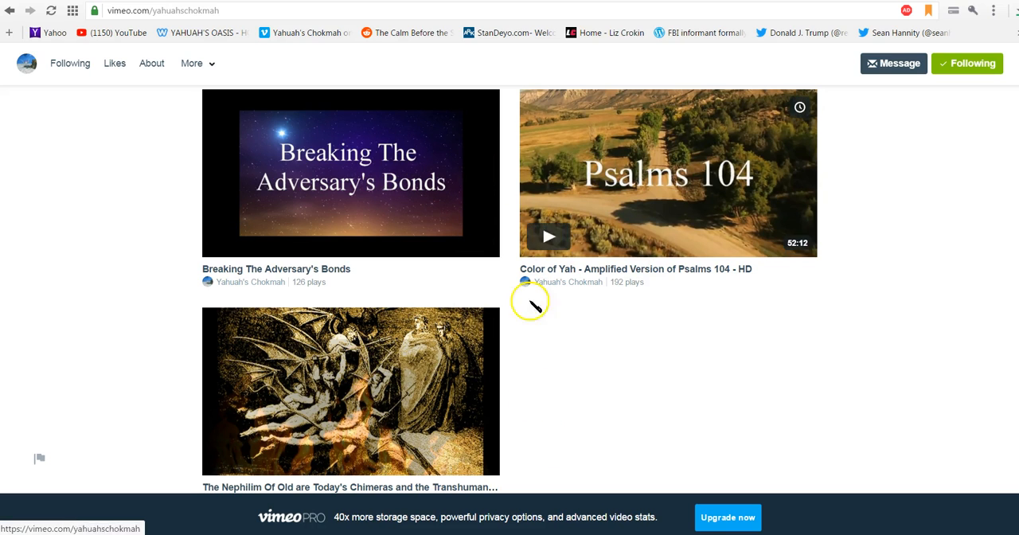
mouse_move(573, 199)
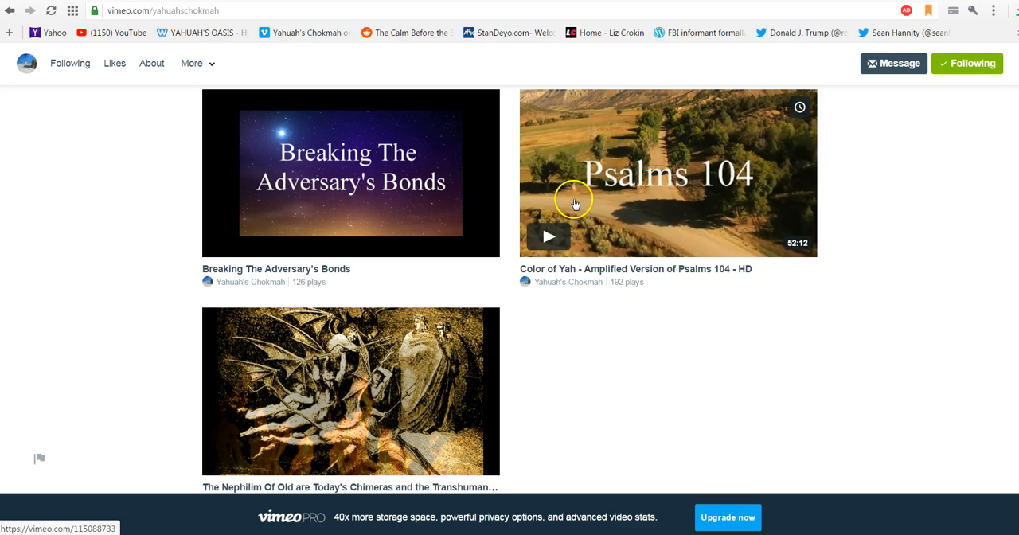
mouse_move(992, 380)
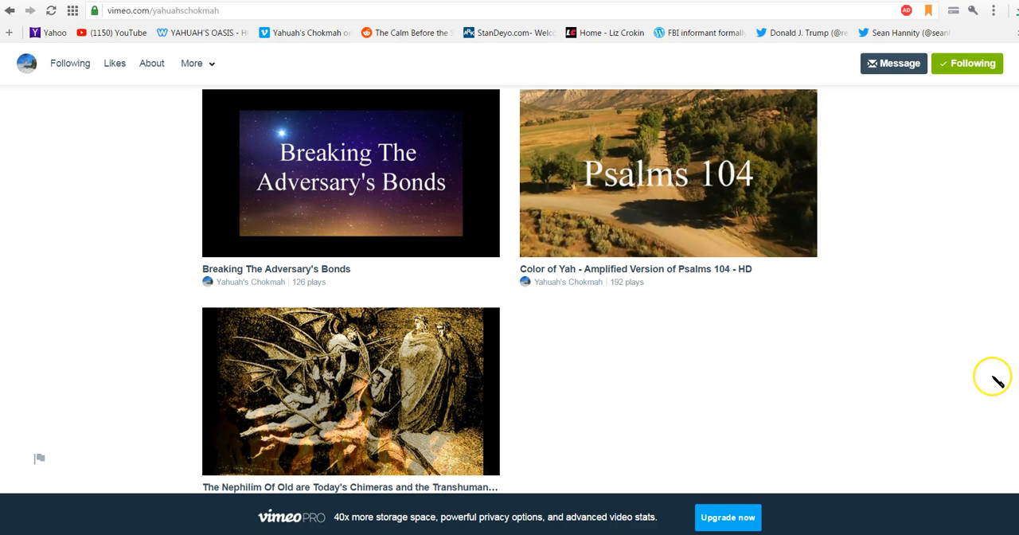
mouse_move(942, 369)
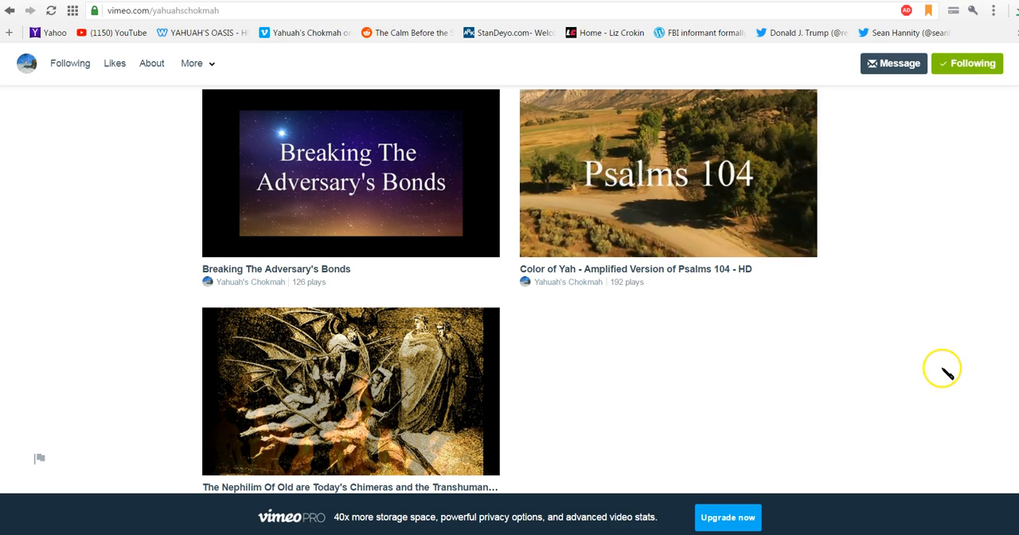
- Scroll up the Yahuah's Chokmah channel list toward the Name YHUH to Claim Yahuah-HD video
scroll("up", 3)
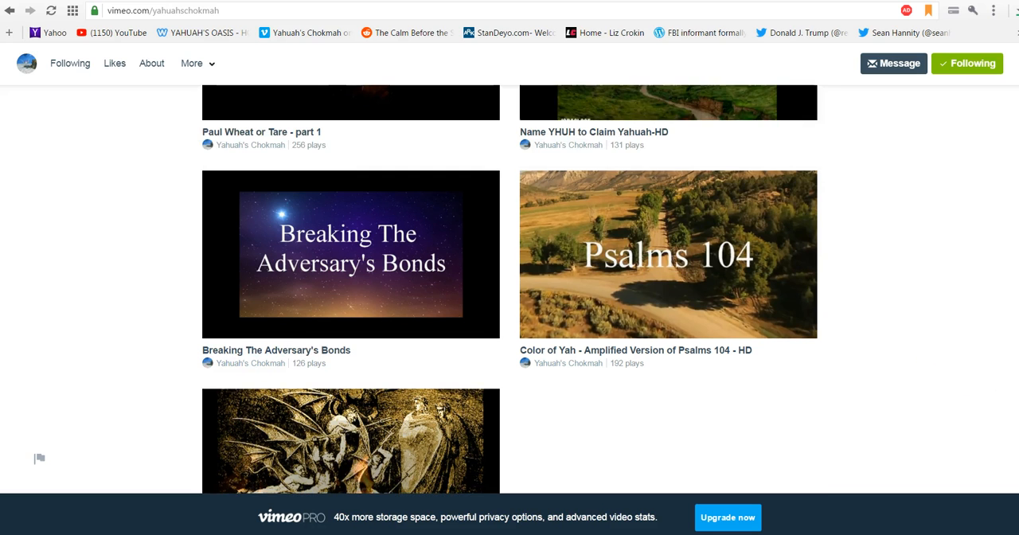
scroll("up", 3)
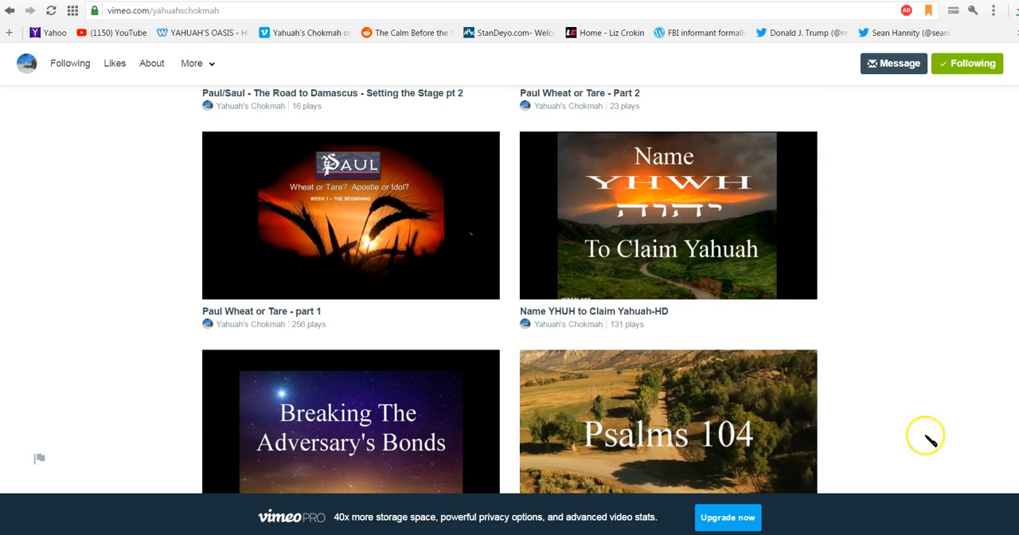
mouse_move(683, 217)
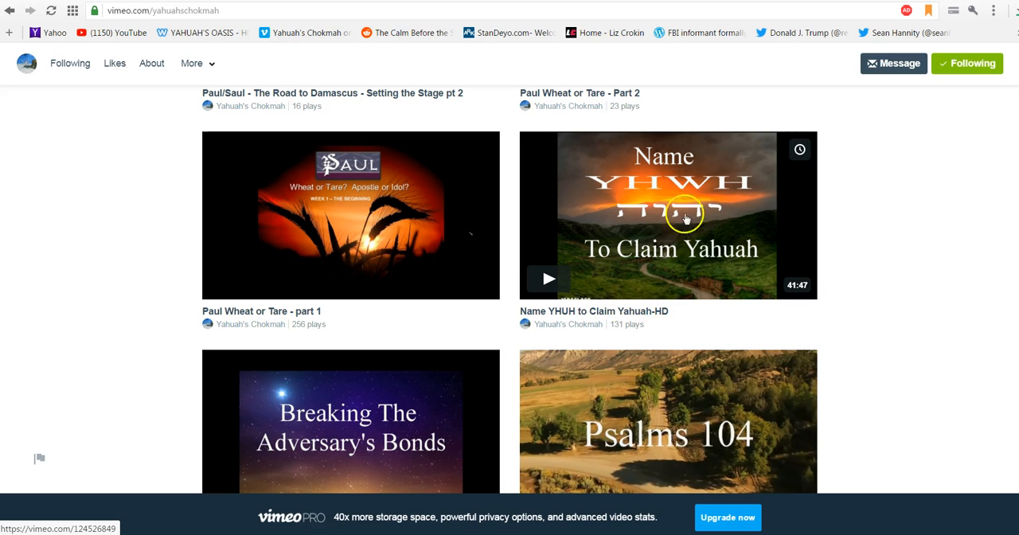
mouse_move(689, 191)
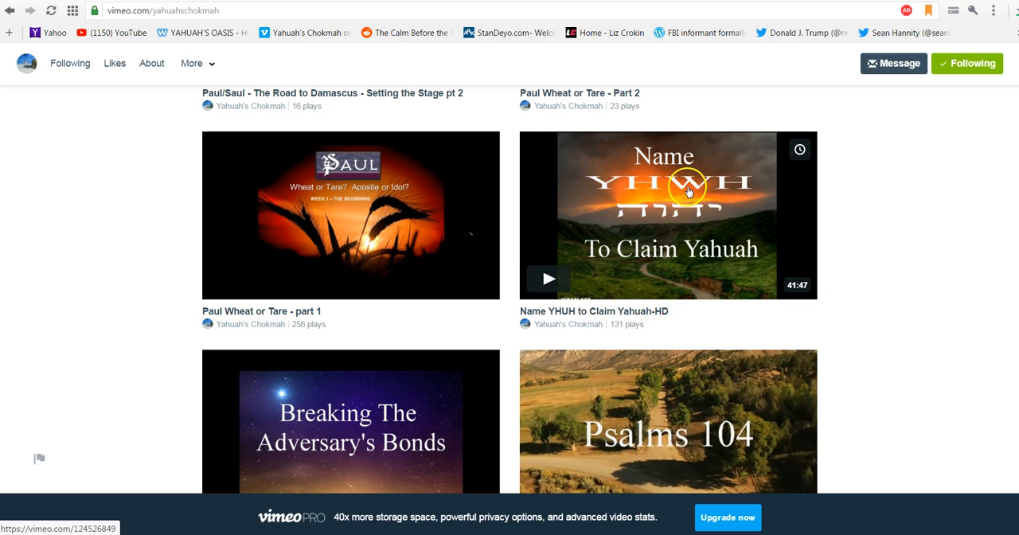
mouse_move(782, 296)
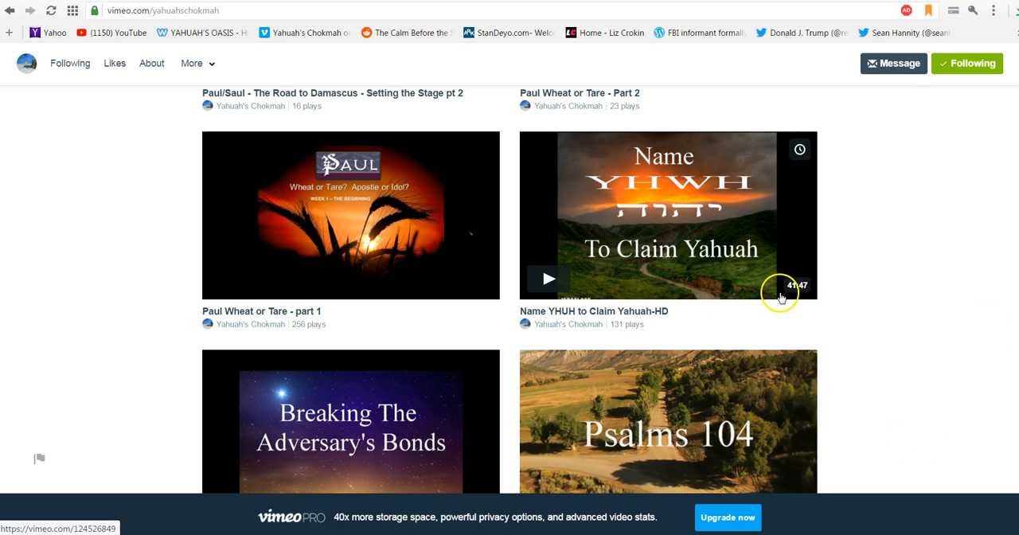
mouse_move(799, 296)
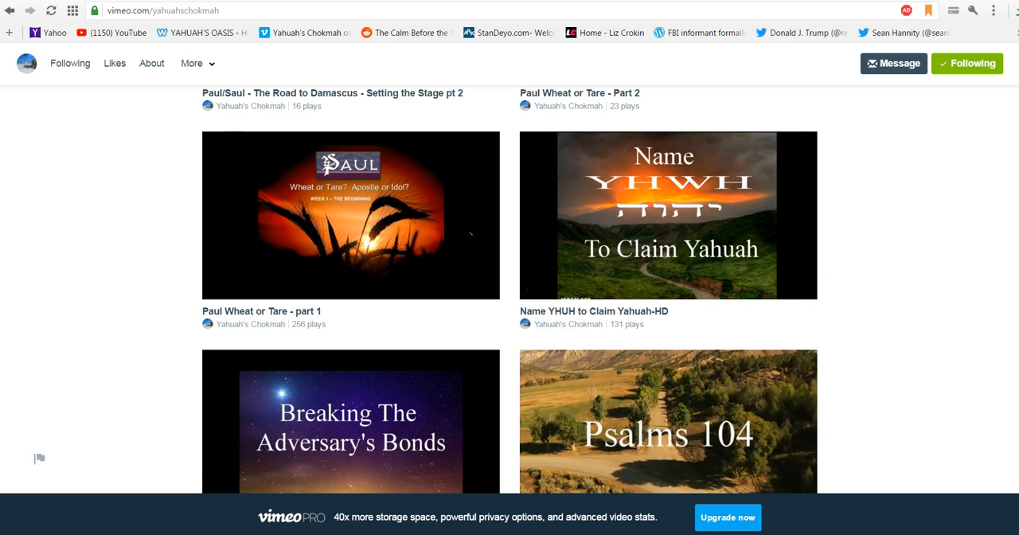
- Scroll up the channel past the Revelation and Understanding the Words videos to Pretzel Logic Pt1
scroll("up", 3)
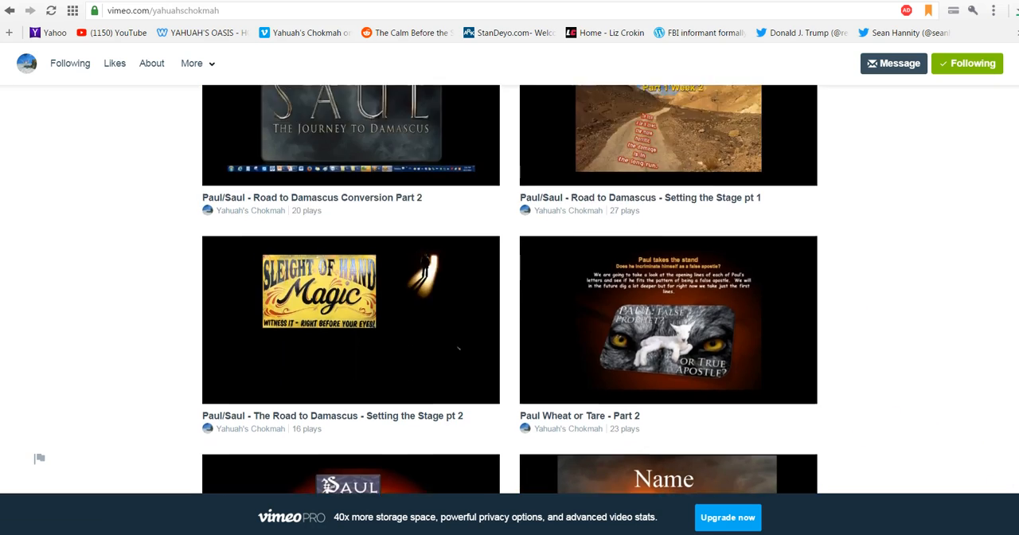
scroll("down", 3)
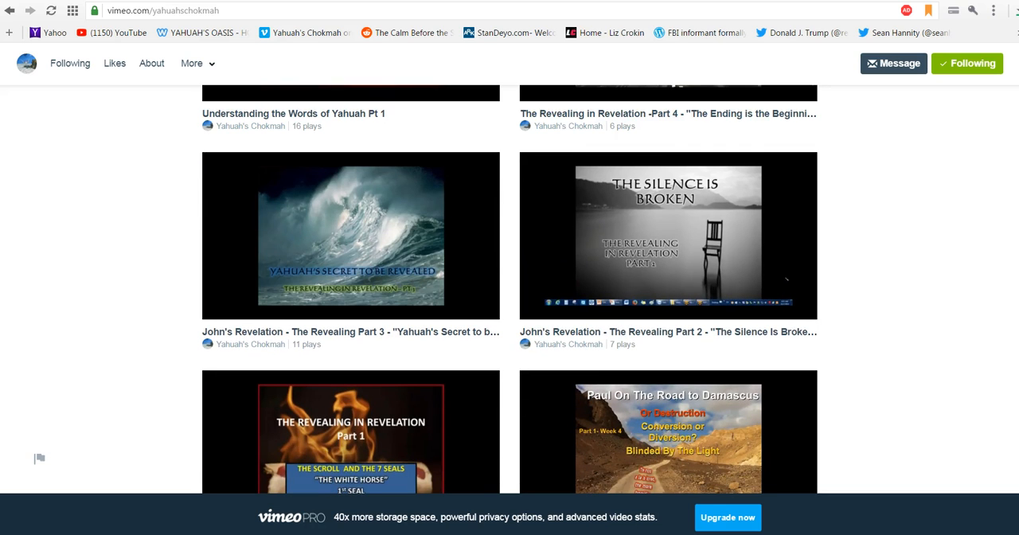
scroll("down", 3)
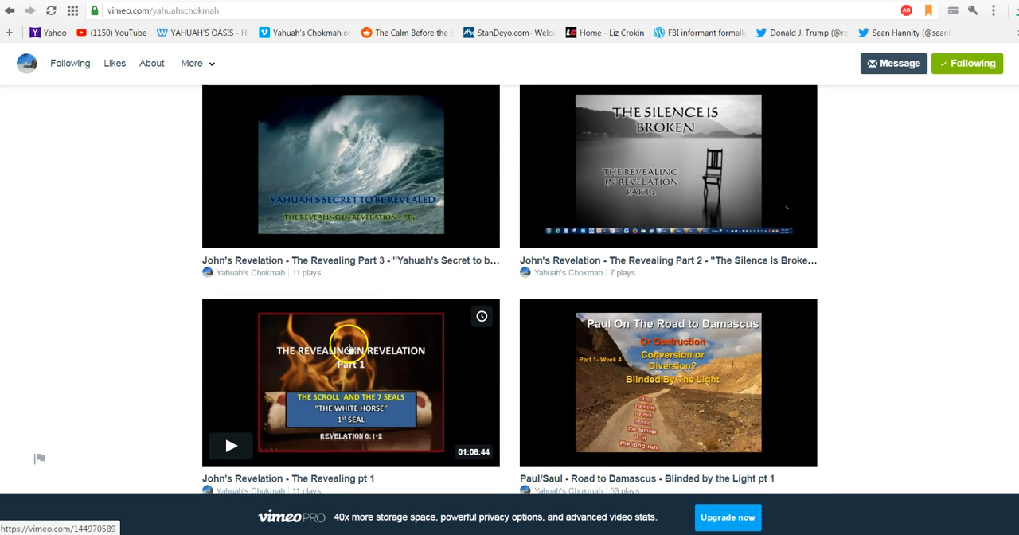
mouse_move(351, 364)
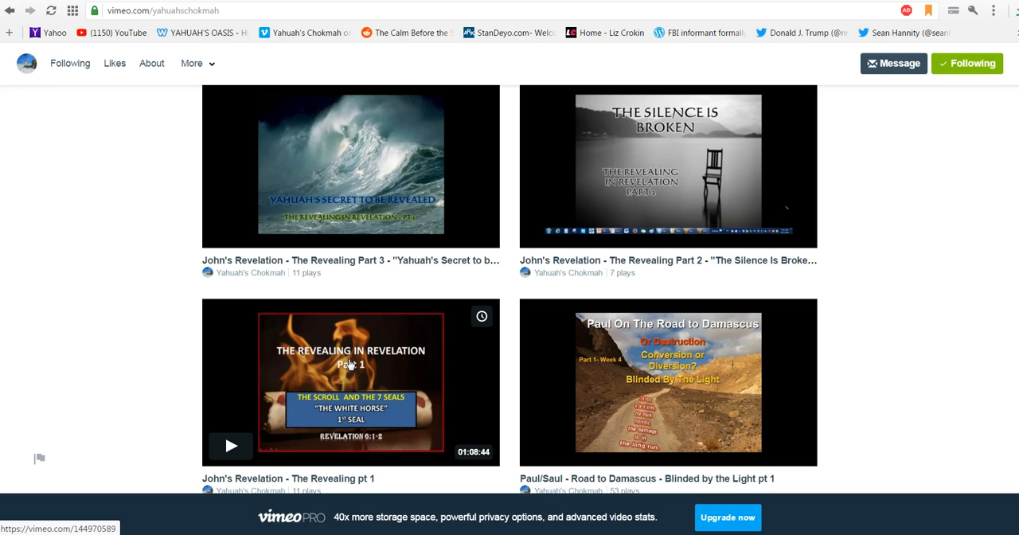
mouse_move(508, 229)
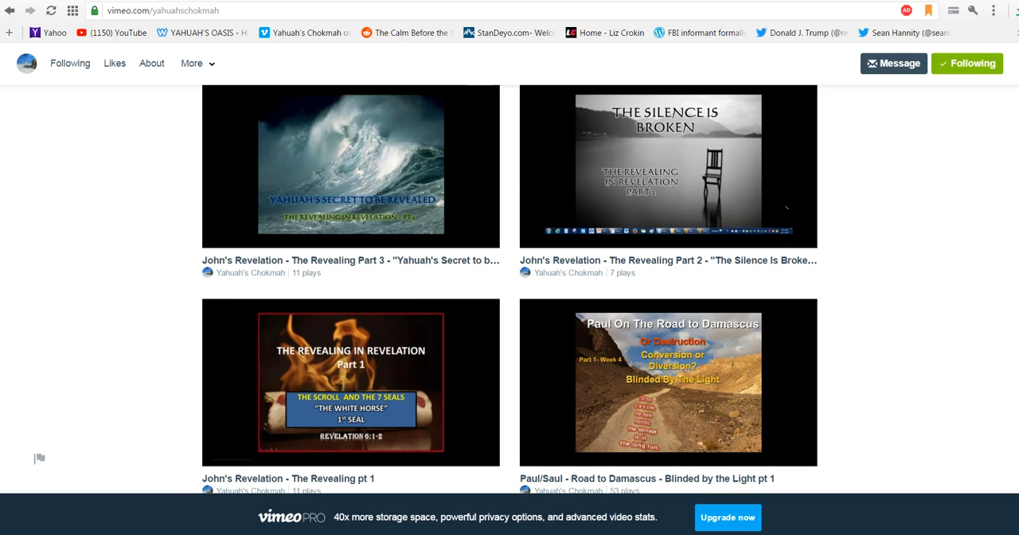
scroll("up", 3)
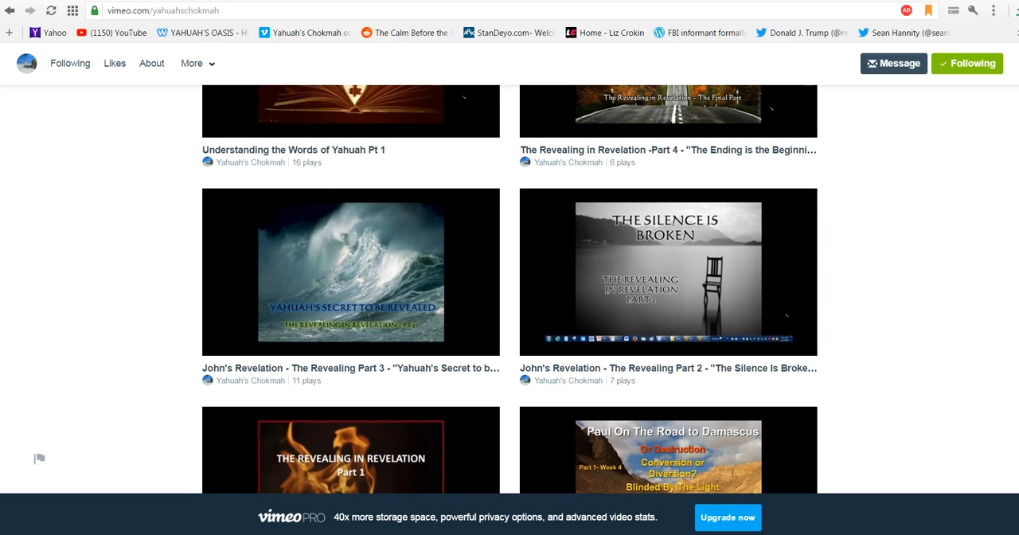
scroll("up", 3)
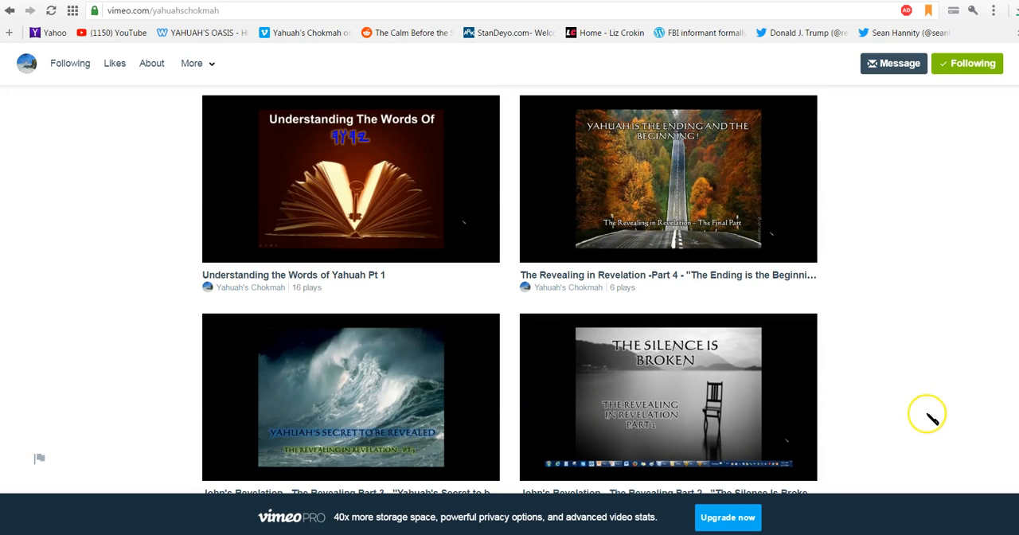
scroll("up", 3)
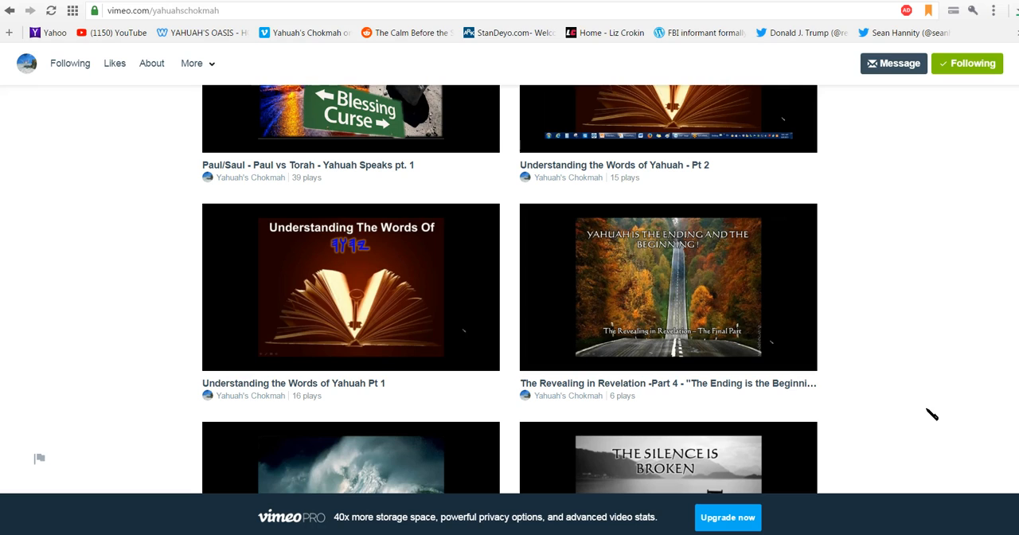
mouse_move(325, 335)
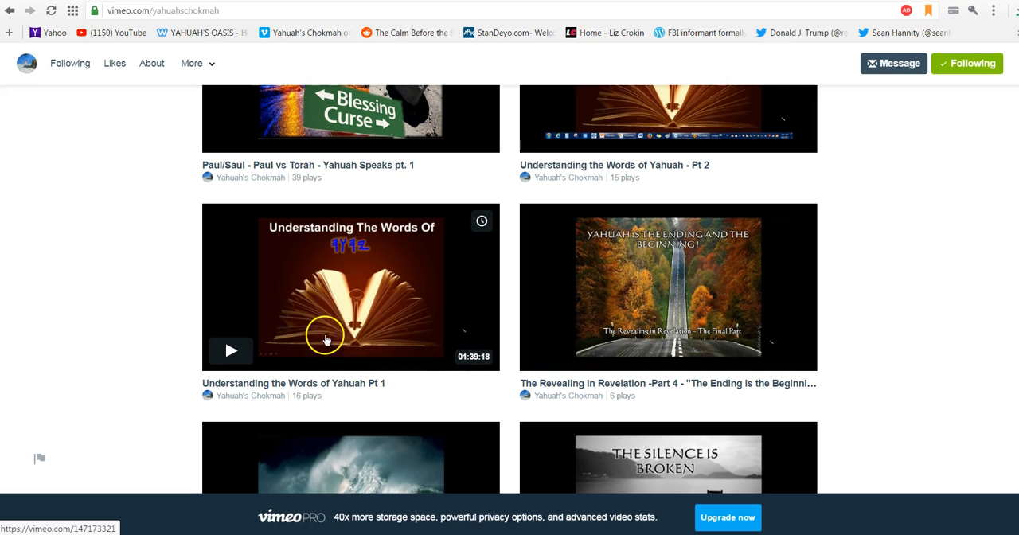
scroll("down", 3)
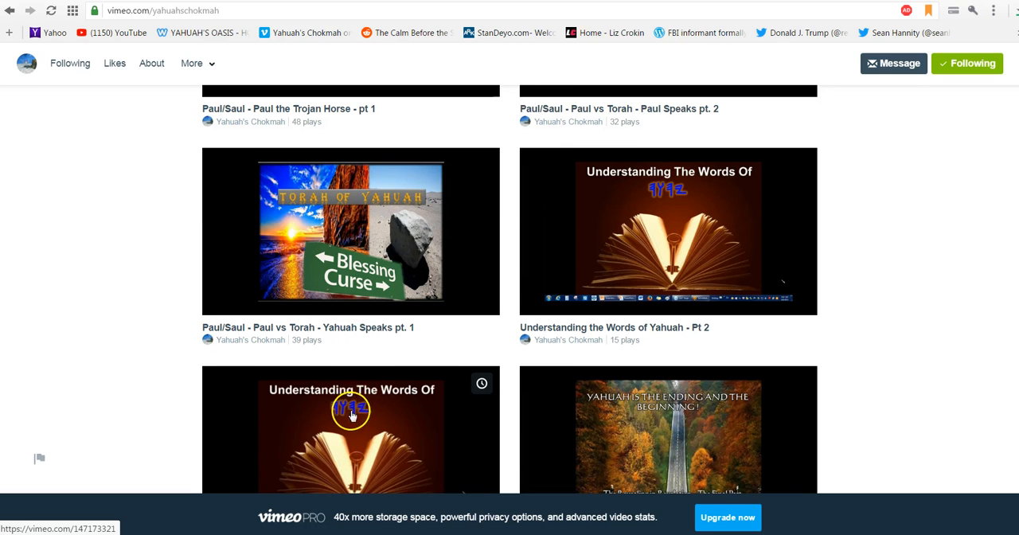
mouse_move(647, 265)
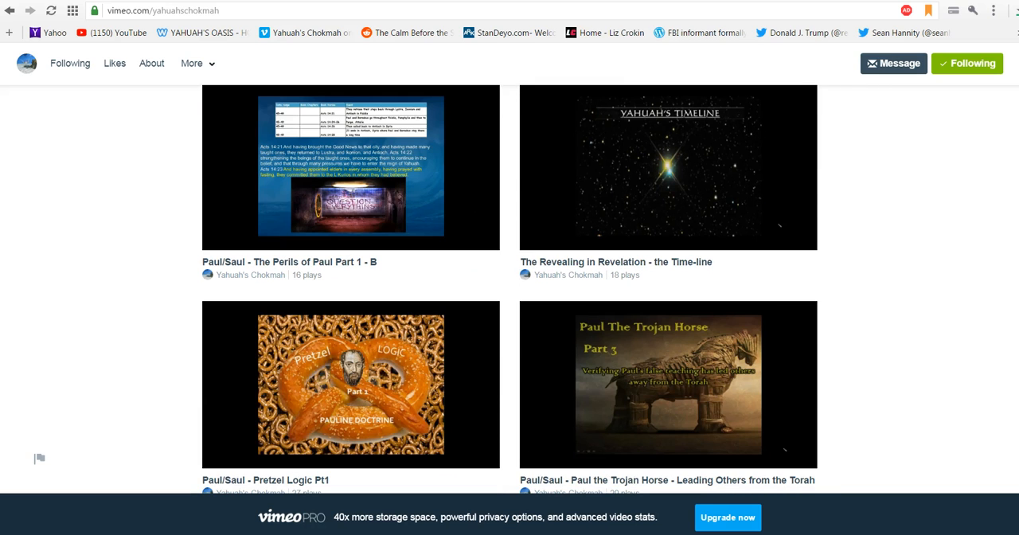
- Scroll back and forth through the channel's Exodus to Pesach videos
scroll("up", 3)
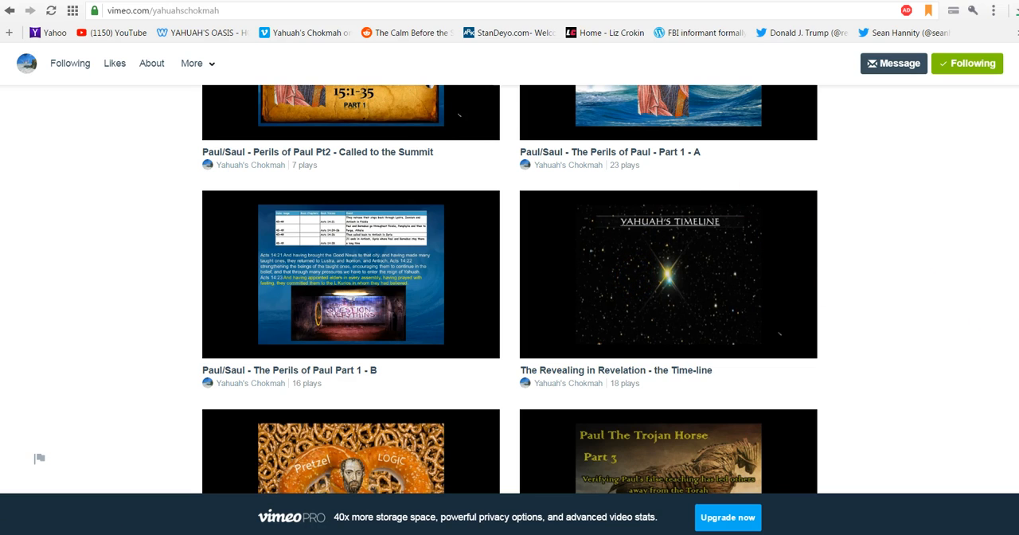
scroll("up", 3)
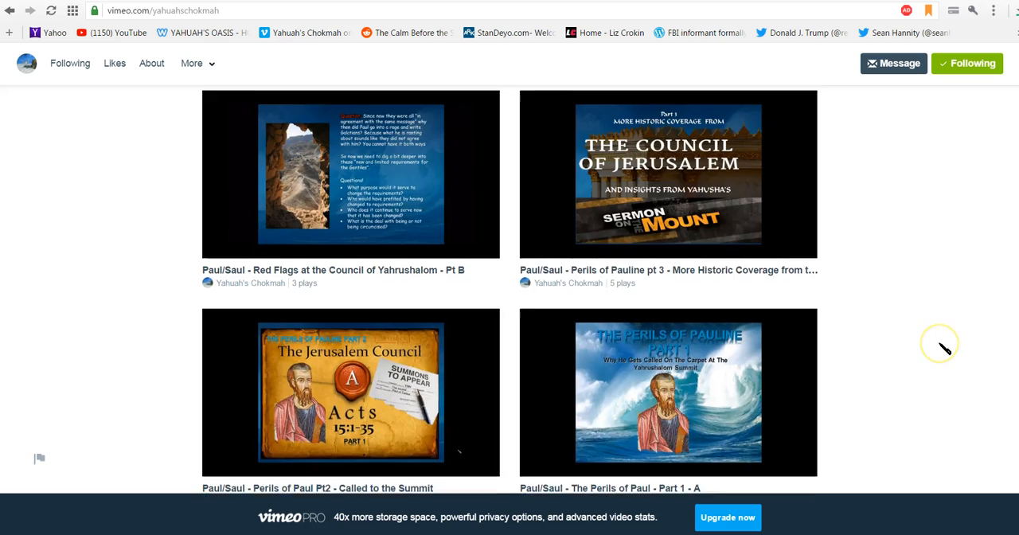
scroll("down", 3)
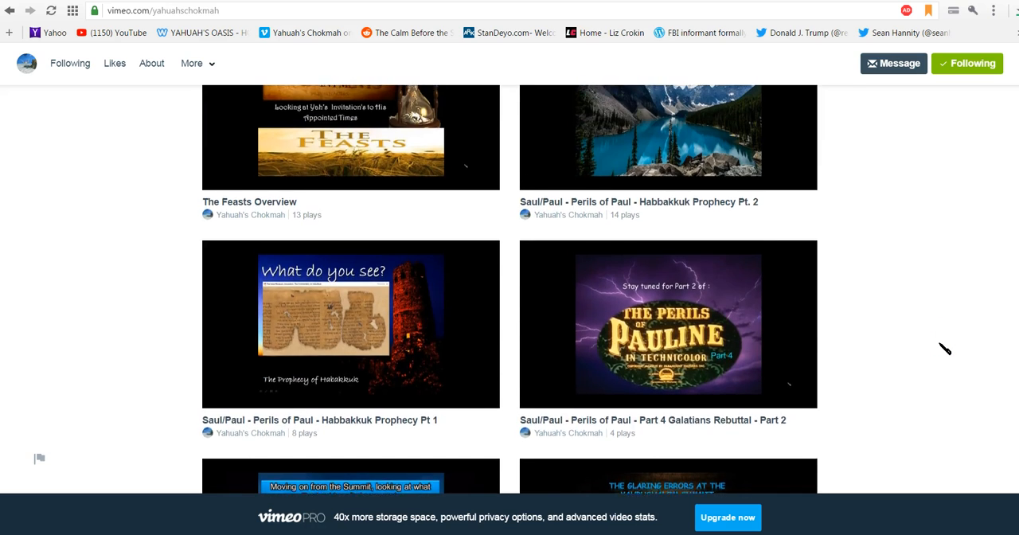
scroll("up", 3)
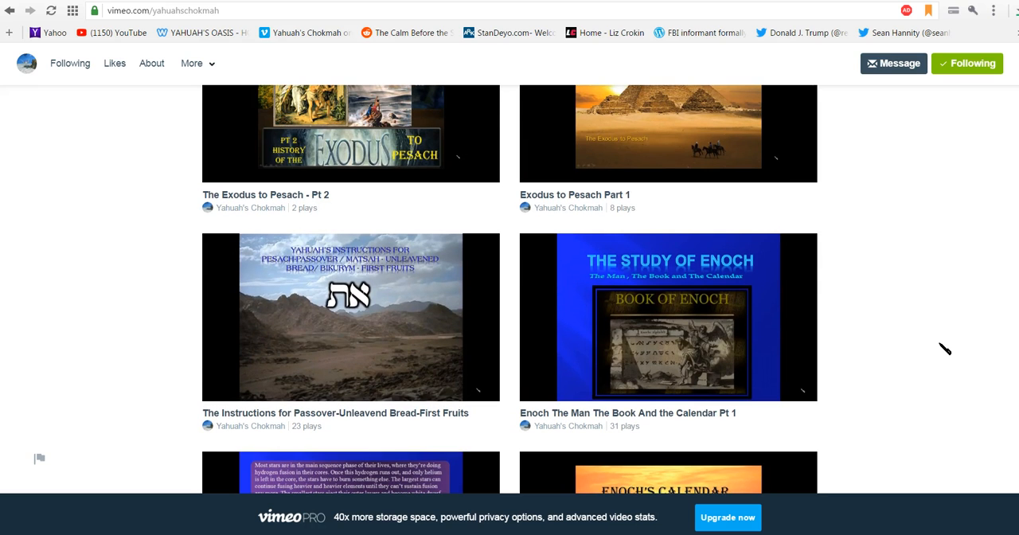
scroll("down", 3)
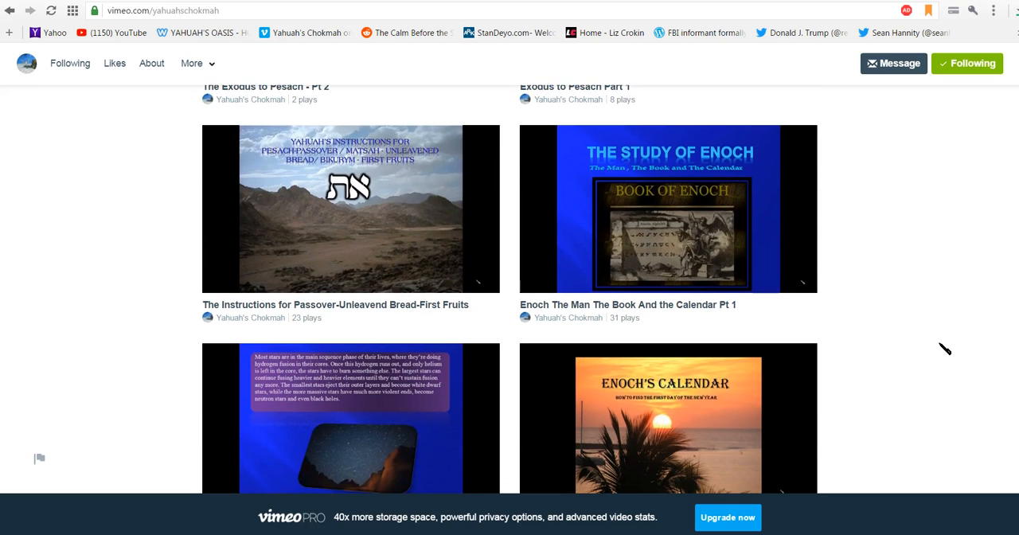
scroll("down", 3)
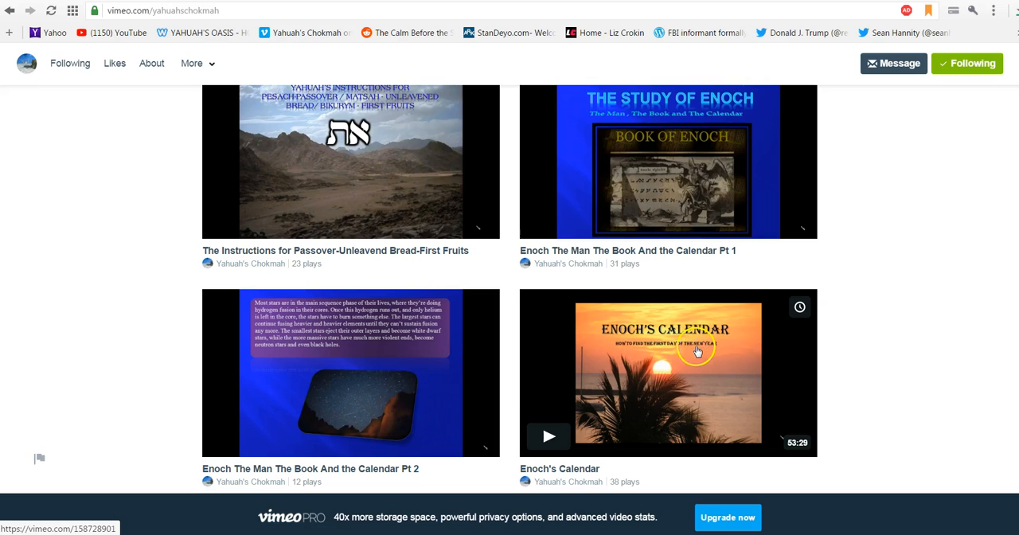
mouse_move(657, 155)
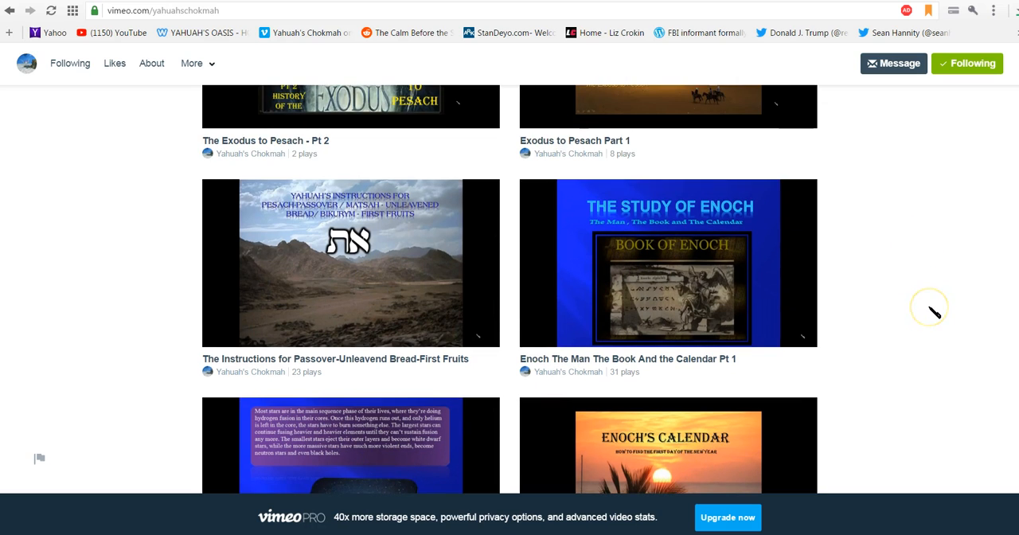
mouse_move(948, 320)
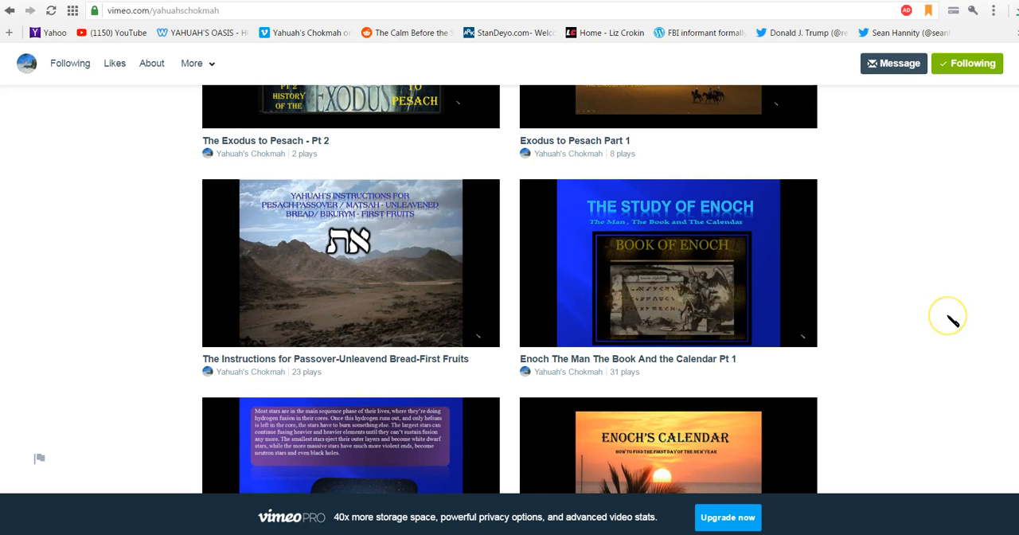
scroll("down", 3)
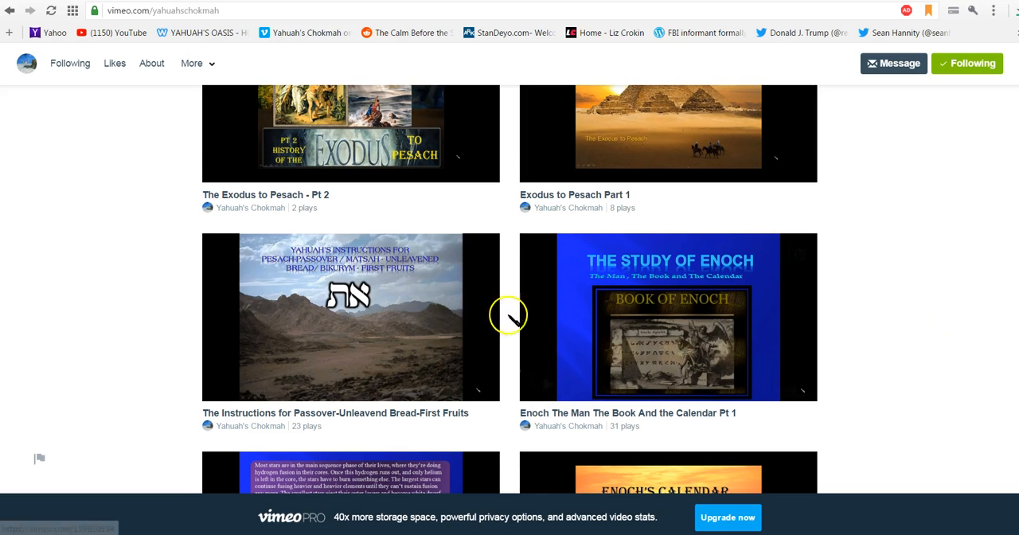
mouse_move(851, 315)
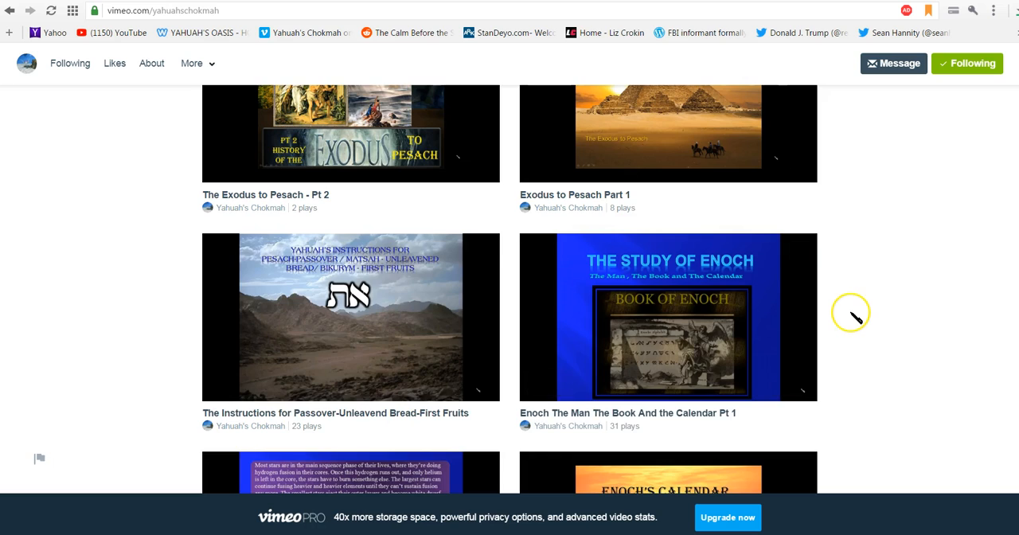
- Scroll up past the Feast of Unleavened Bread videos to Hell-oo From The Abyss
scroll("up", 3)
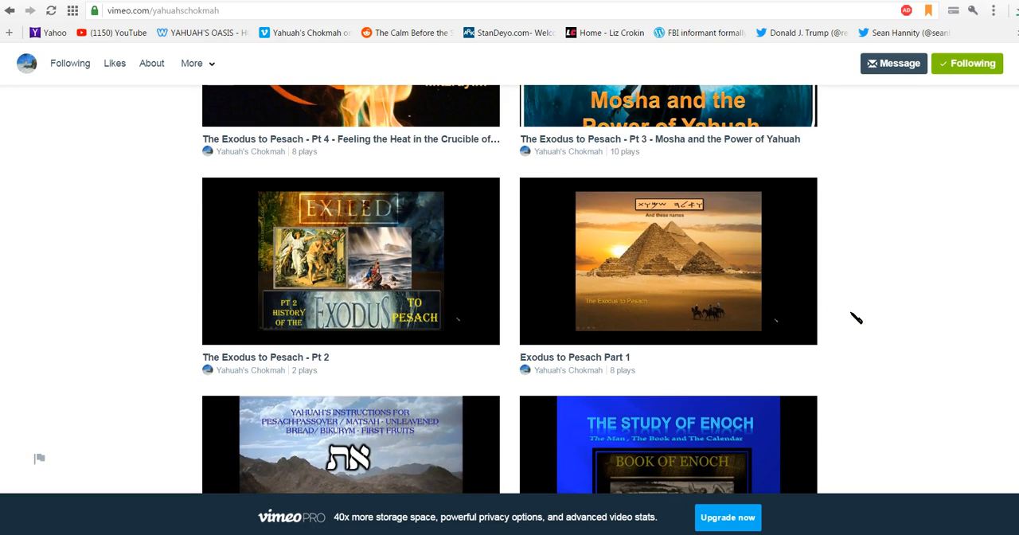
mouse_move(900, 323)
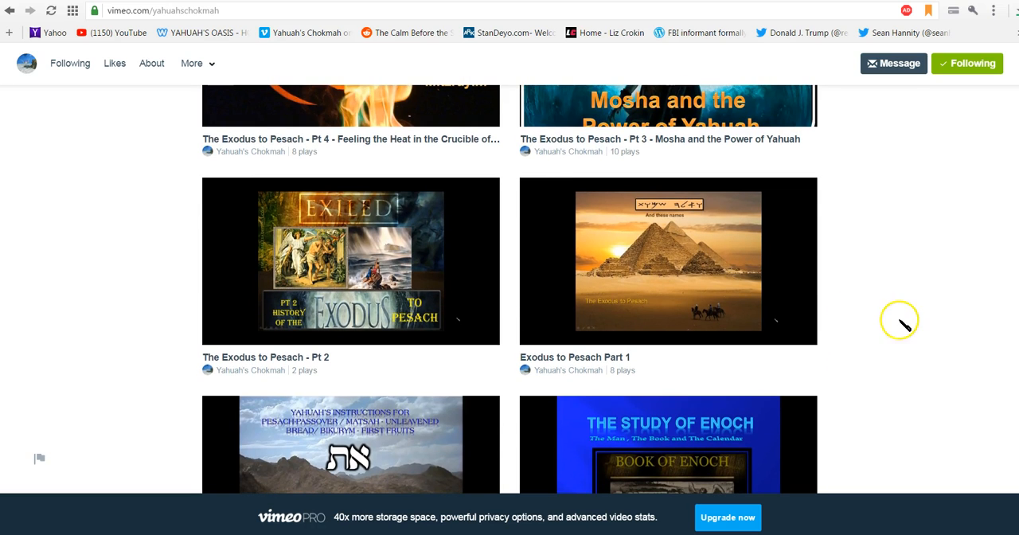
scroll("up", 3)
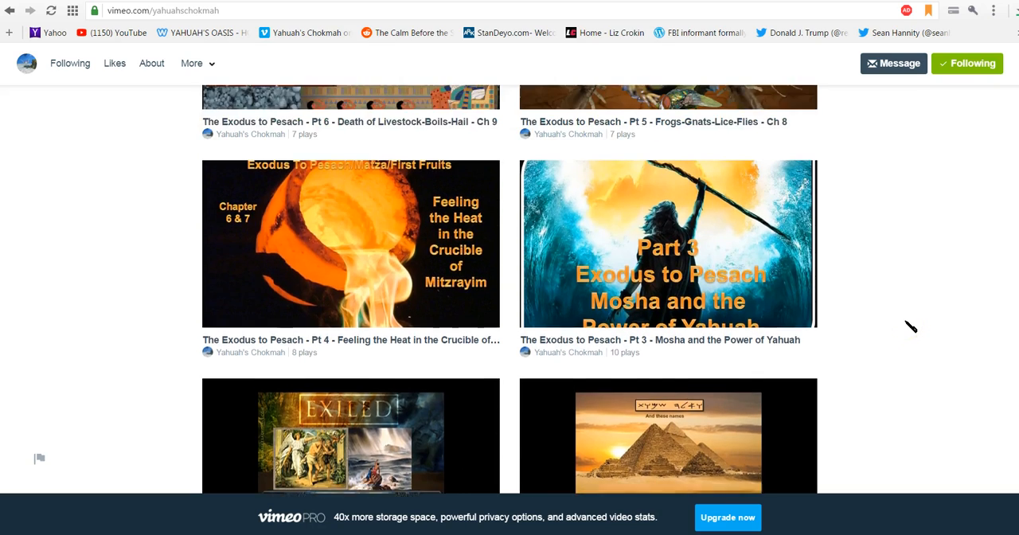
scroll("up", 3)
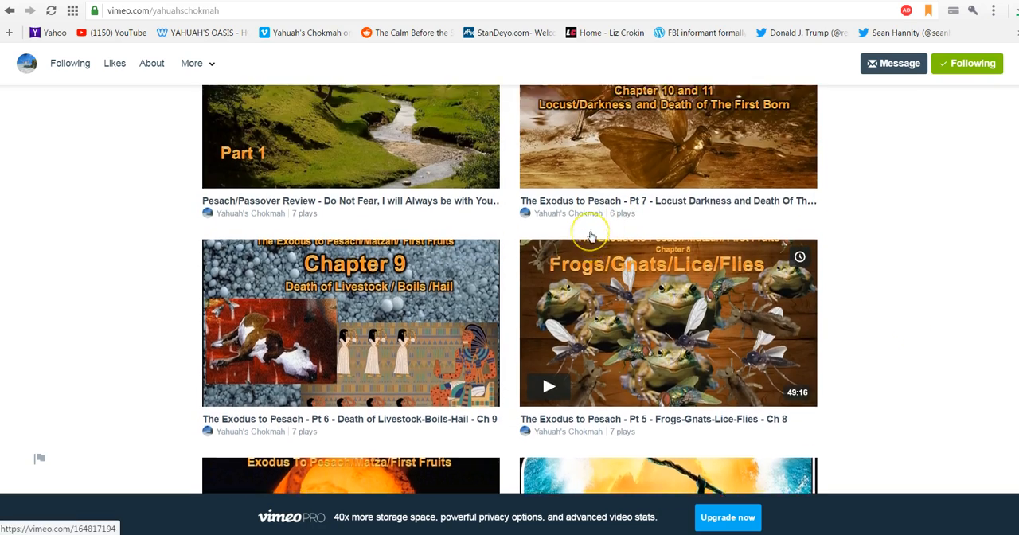
scroll("up", 3)
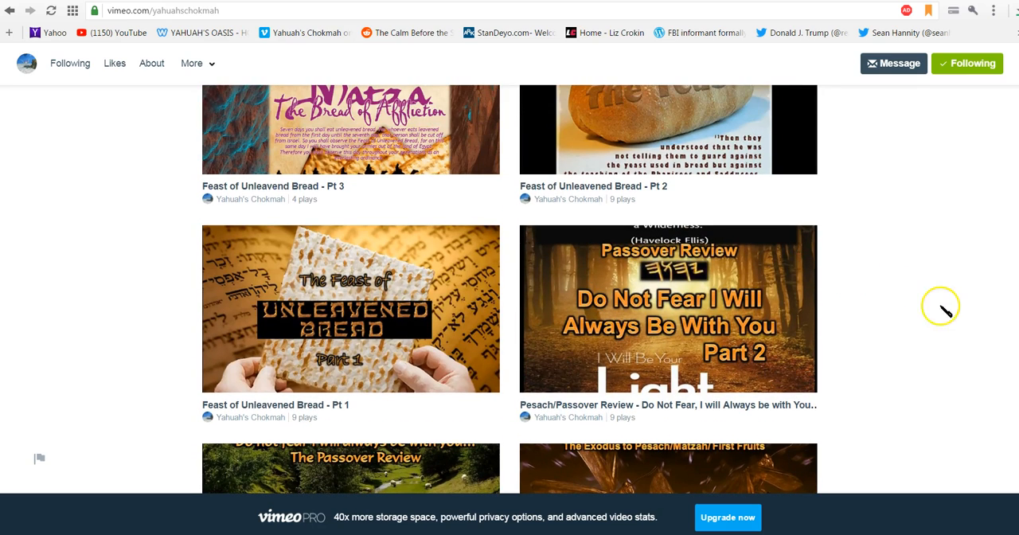
scroll("up", 3)
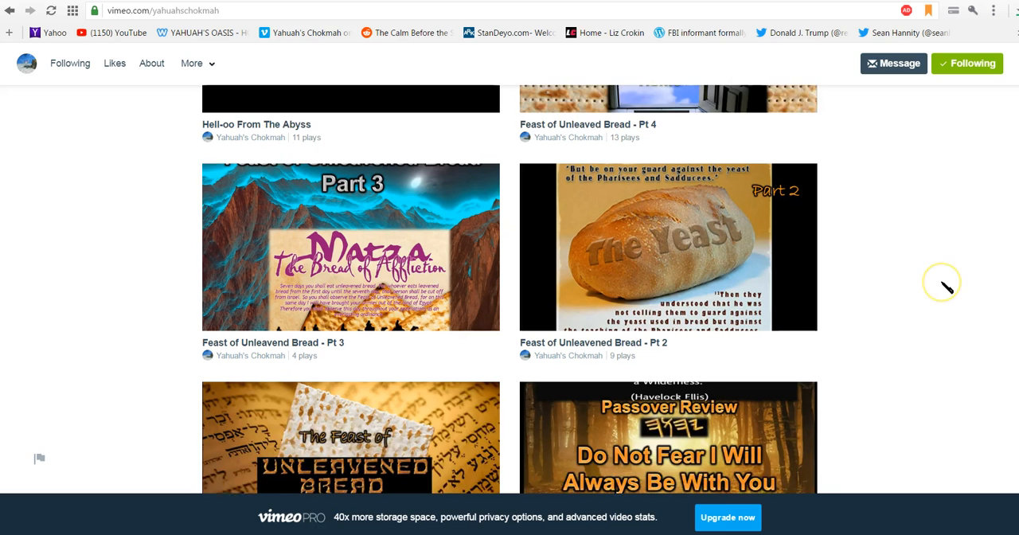
scroll("up", 3)
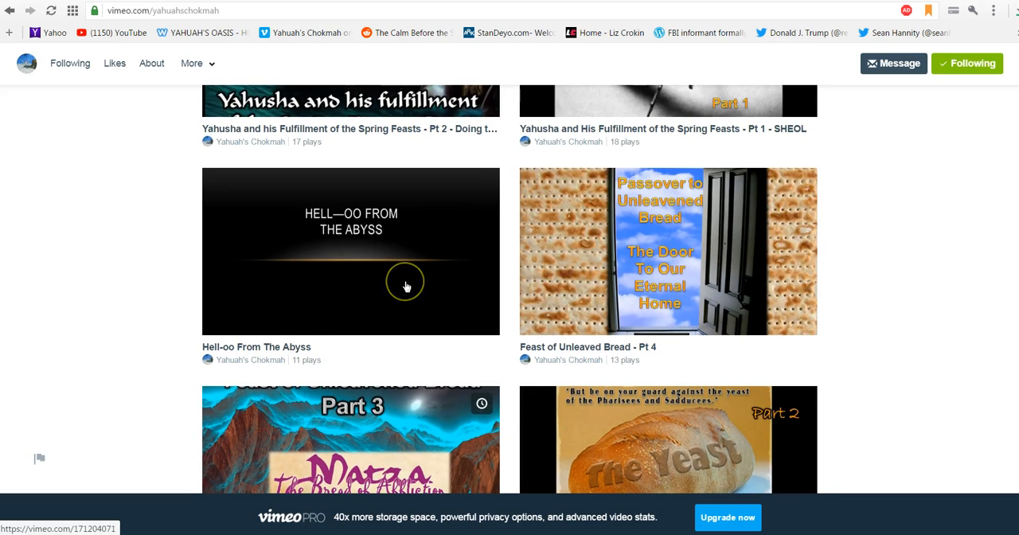
mouse_move(661, 307)
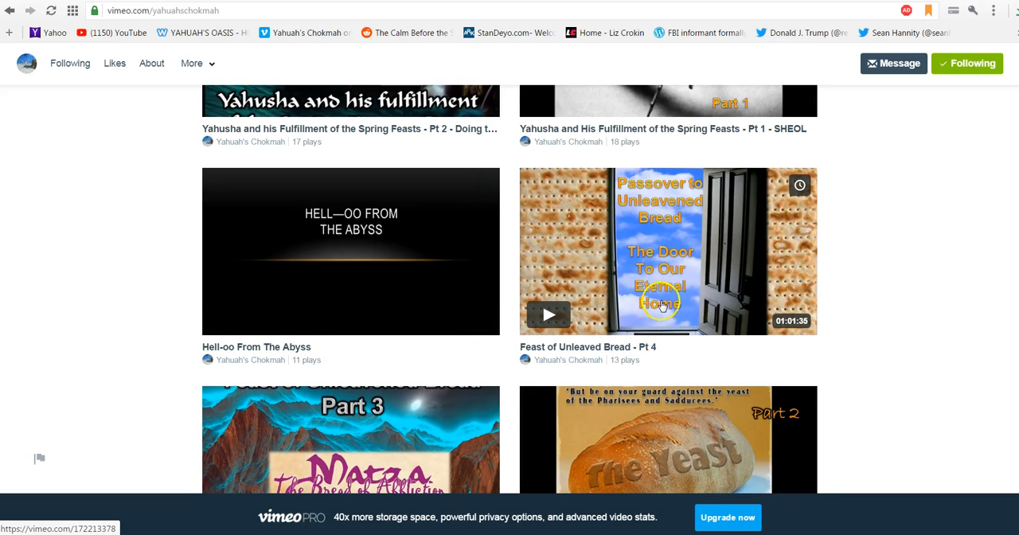
mouse_move(889, 243)
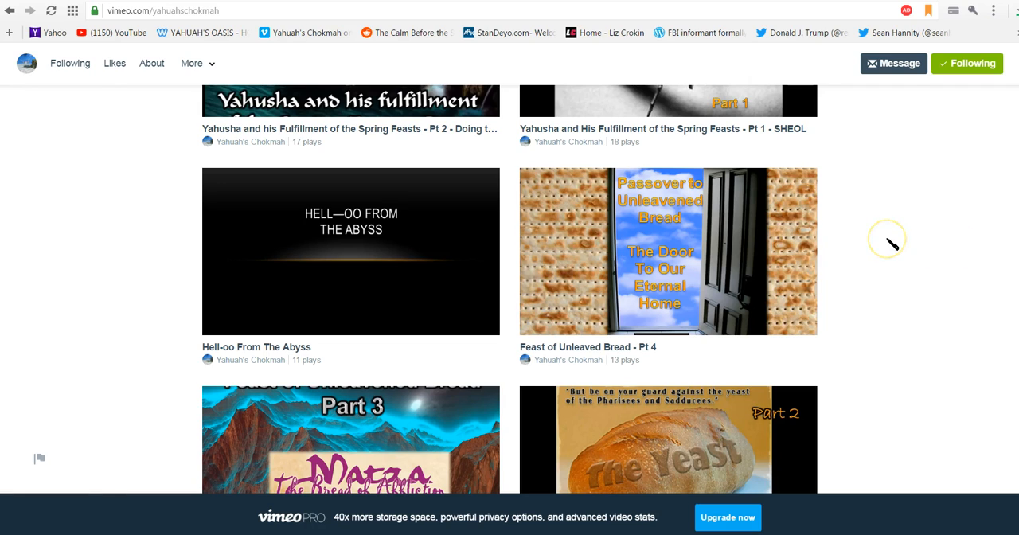
mouse_move(892, 246)
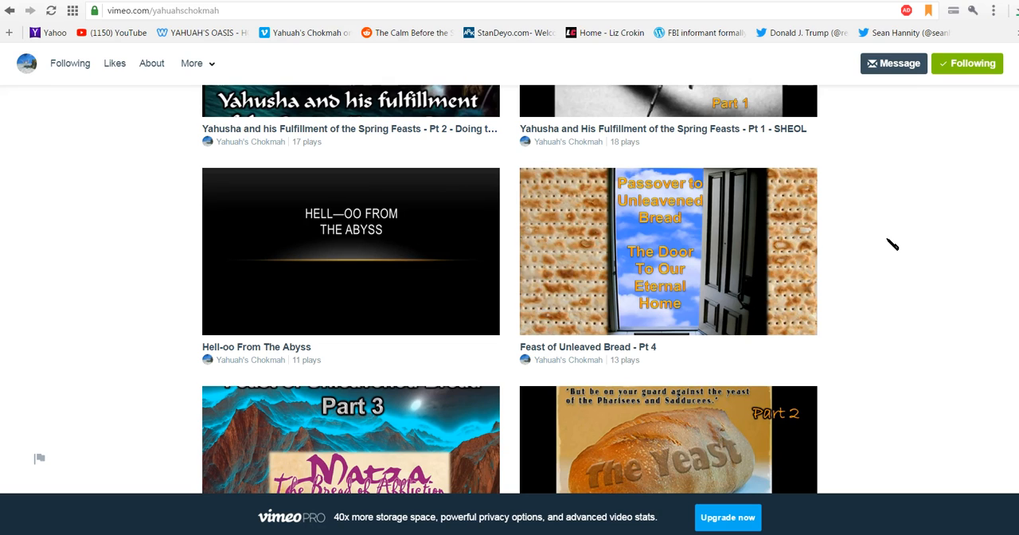
mouse_move(351, 290)
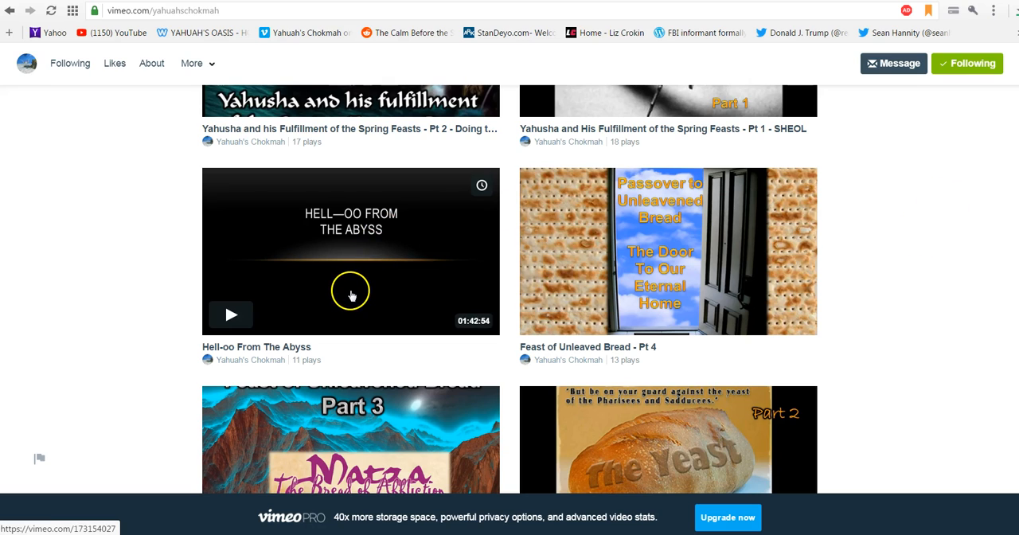
mouse_move(405, 281)
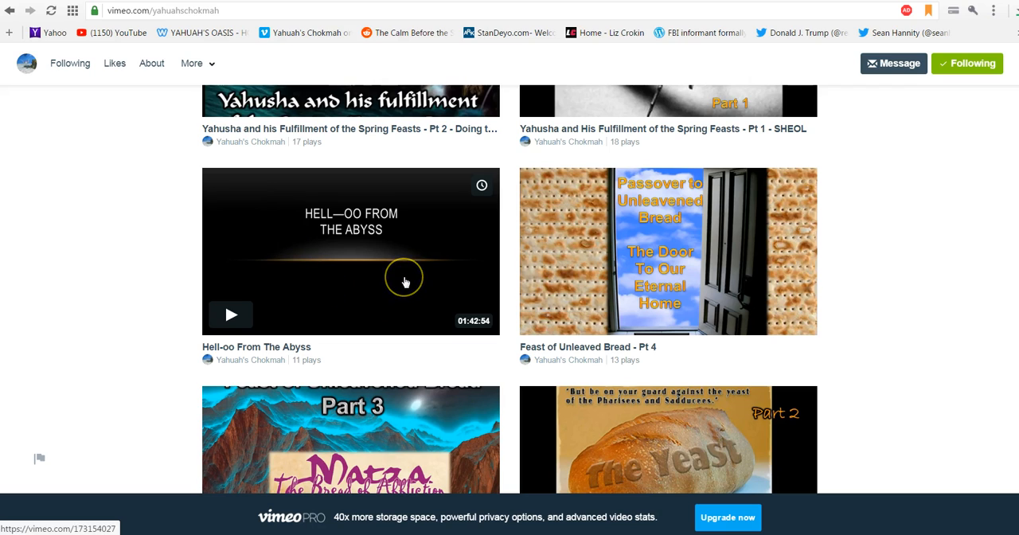
mouse_move(405, 282)
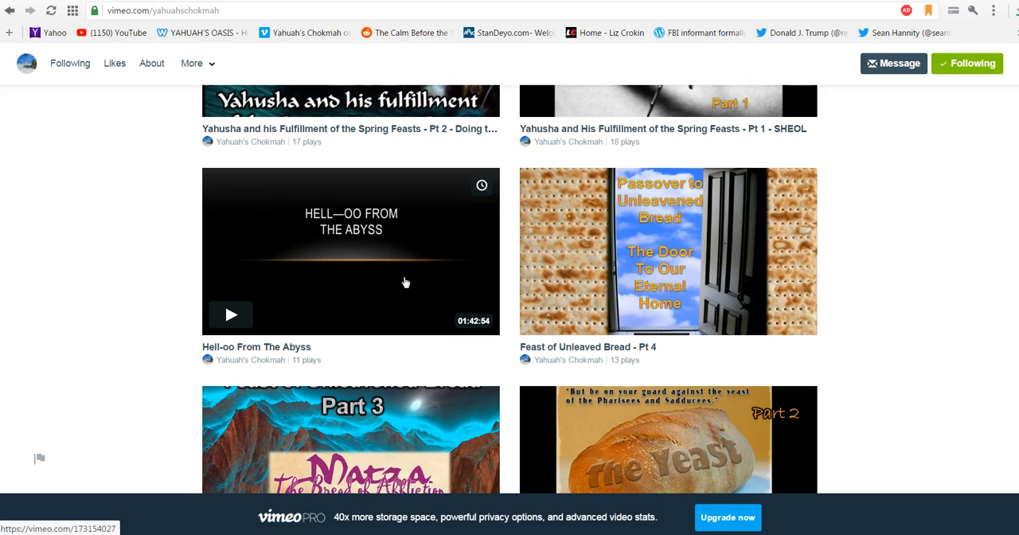
scroll("up", 3)
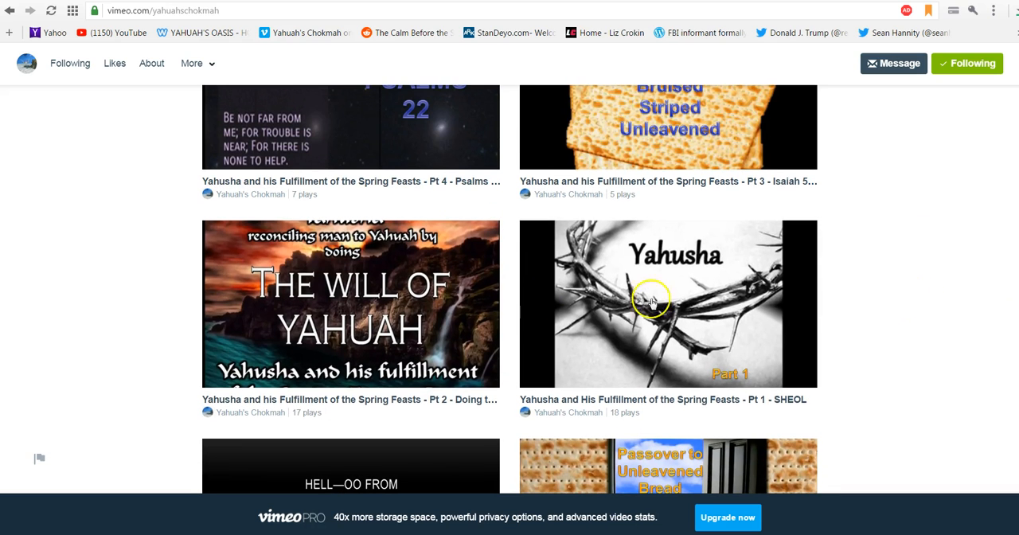
- Scroll up past the Shavuot and fall feast videos to Coming Down A Pike Pt 3
scroll("up", 3)
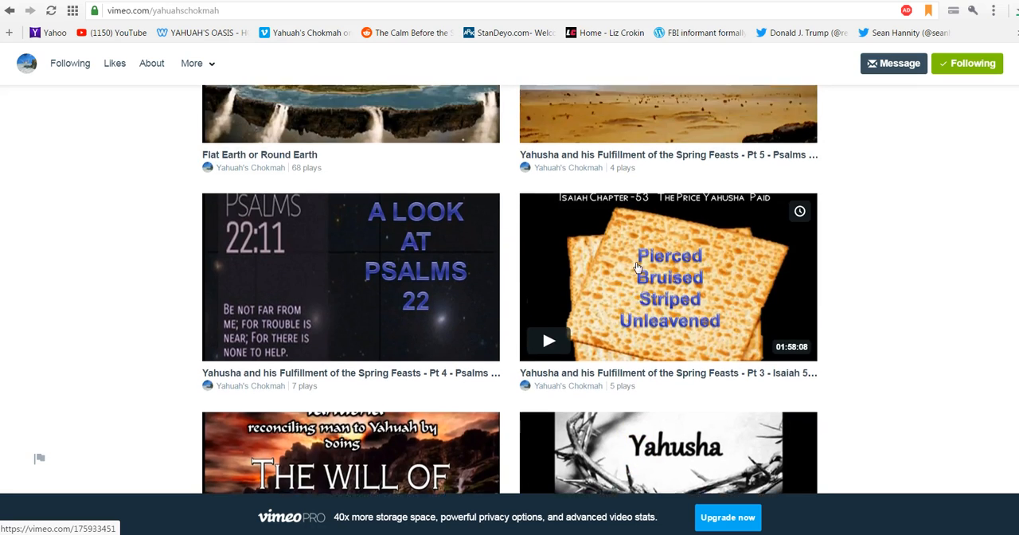
scroll("up", 3)
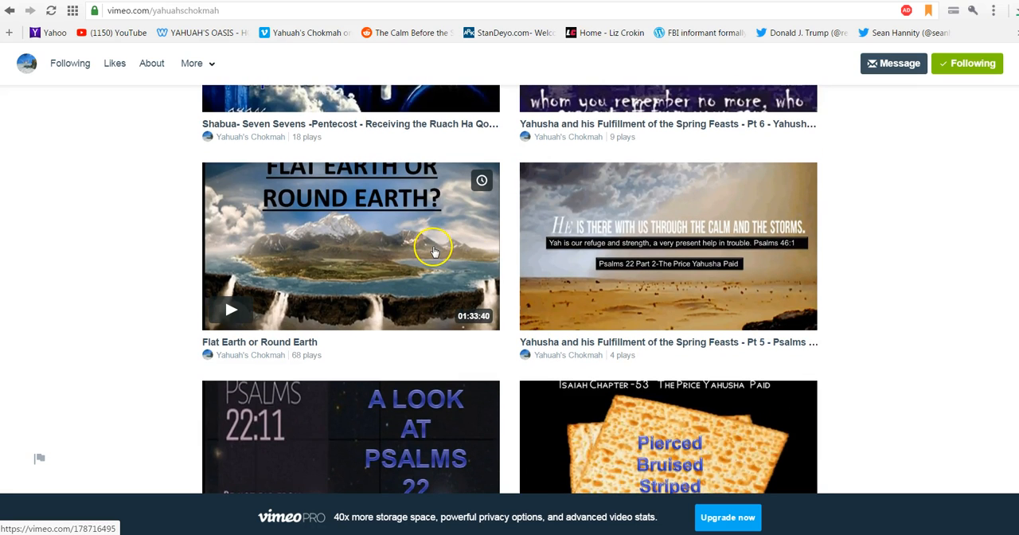
mouse_move(435, 262)
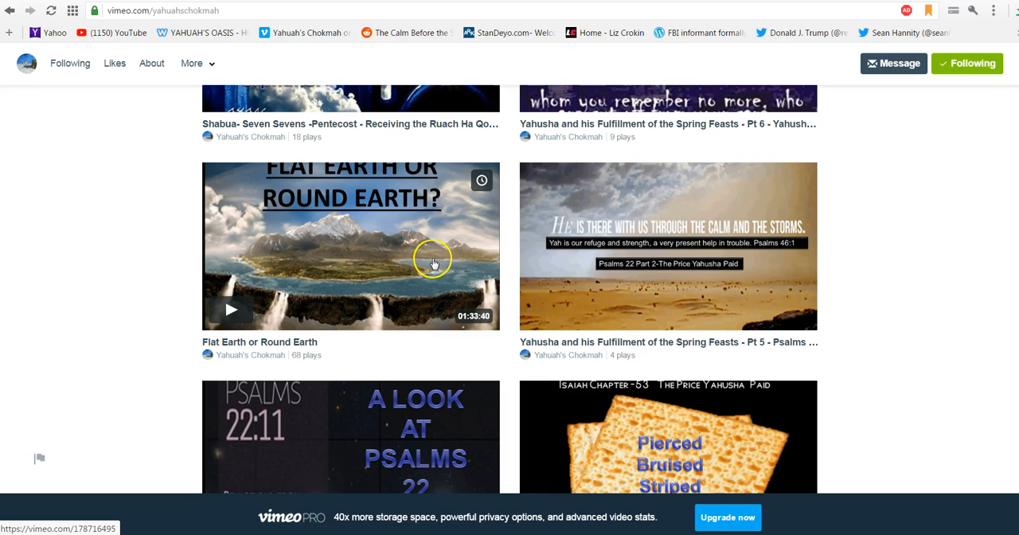
scroll("up", 3)
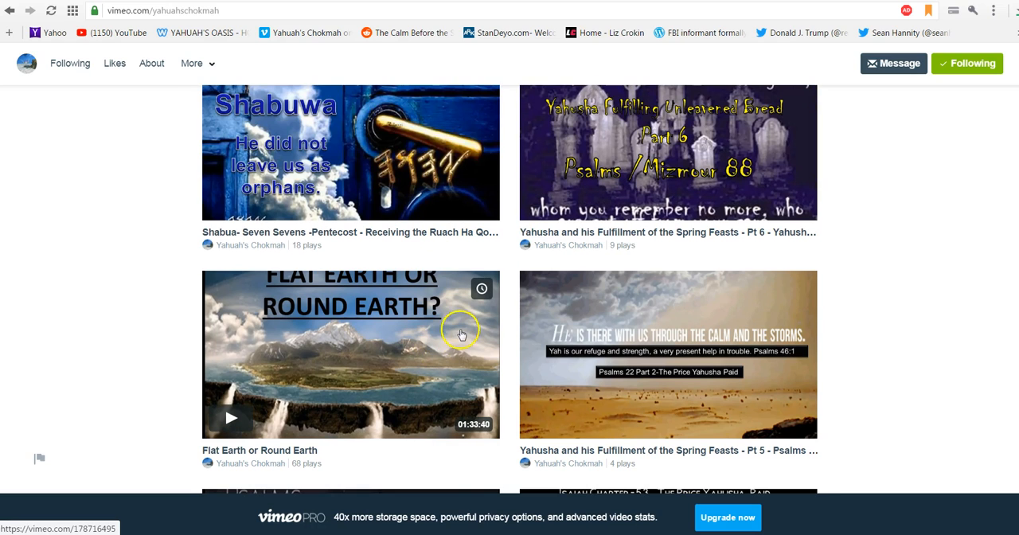
mouse_move(428, 366)
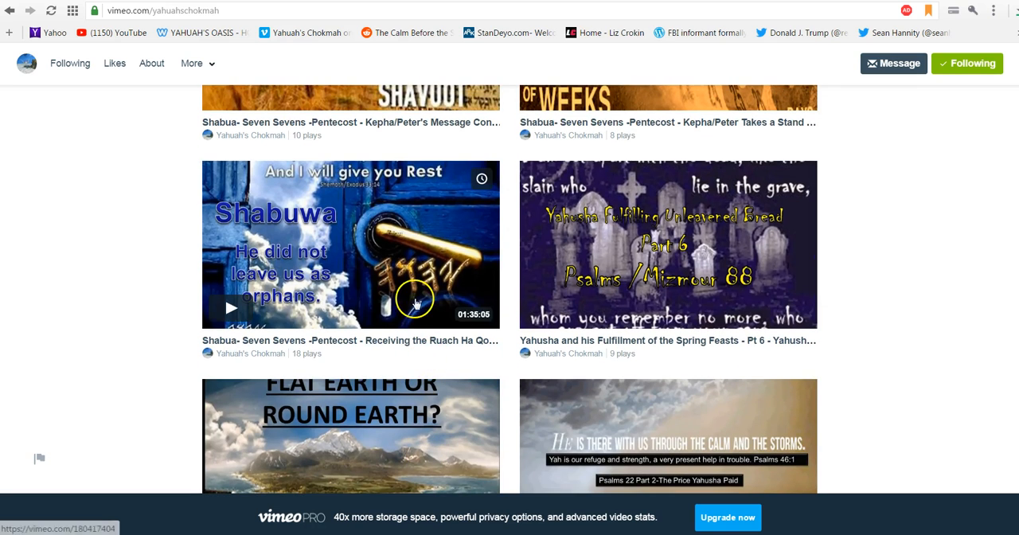
scroll("up", 3)
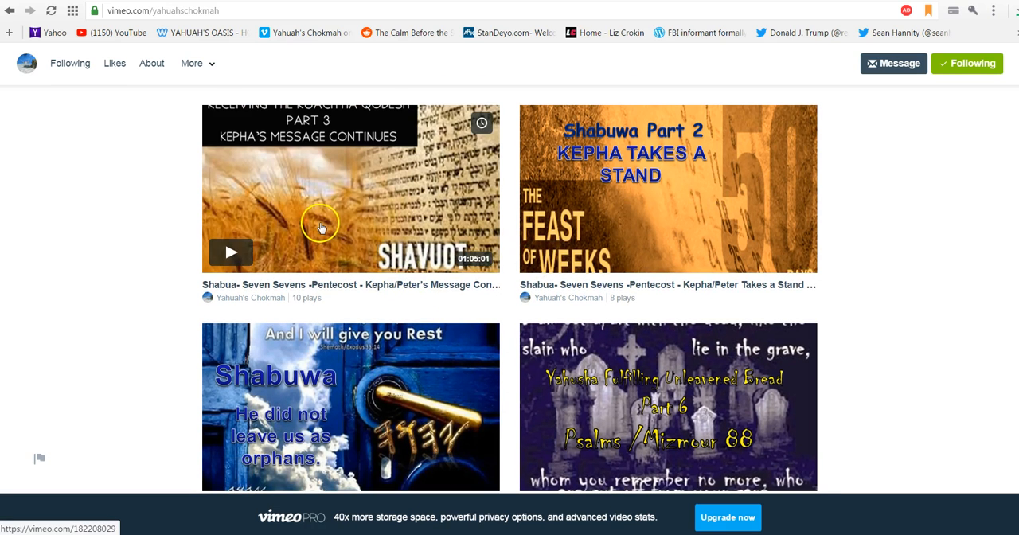
scroll("up", 3)
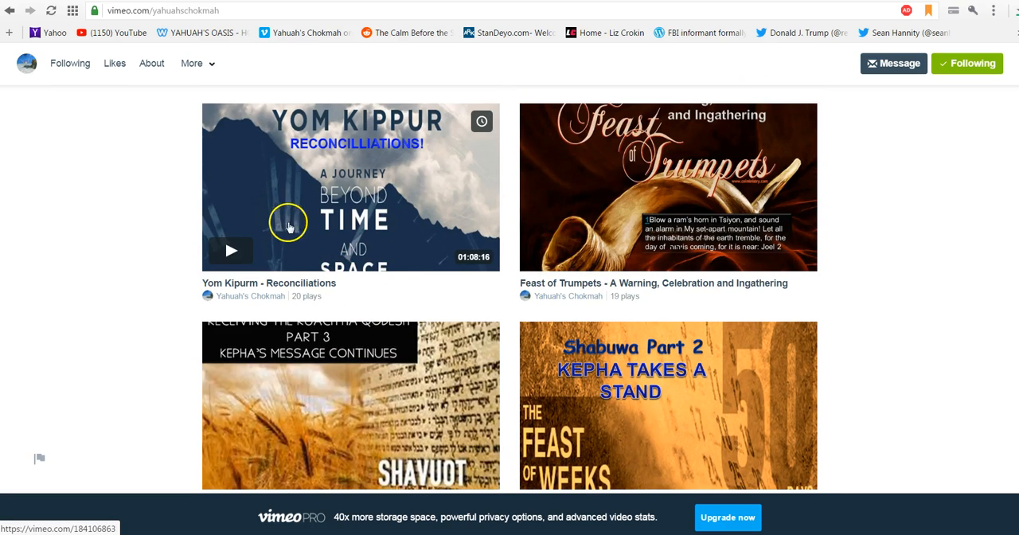
scroll("up", 3)
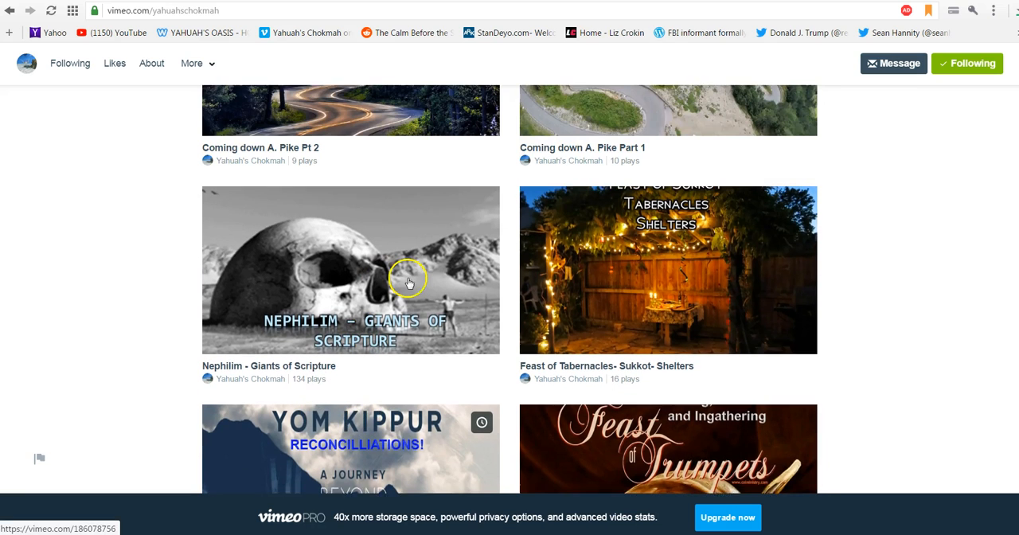
scroll("down", 3)
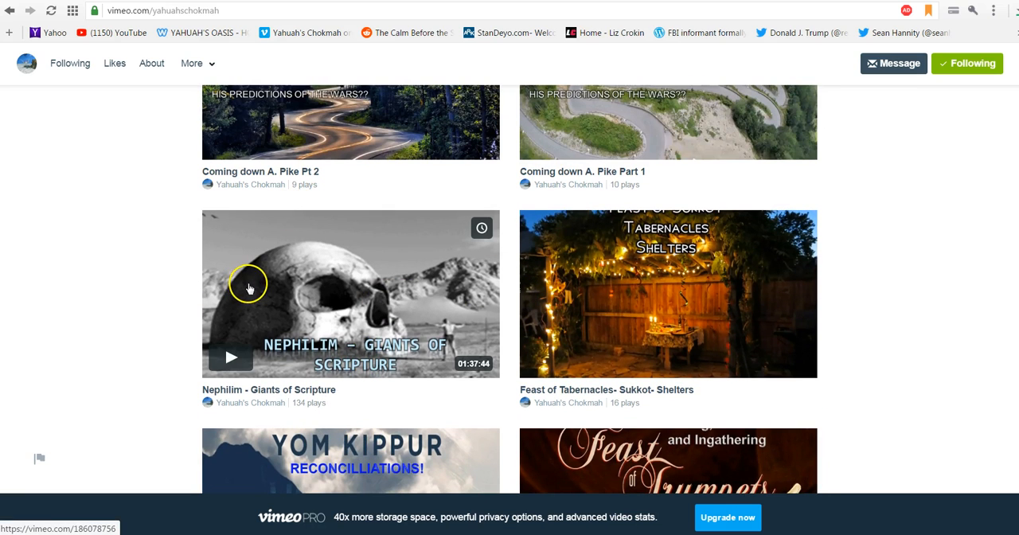
scroll("up", 3)
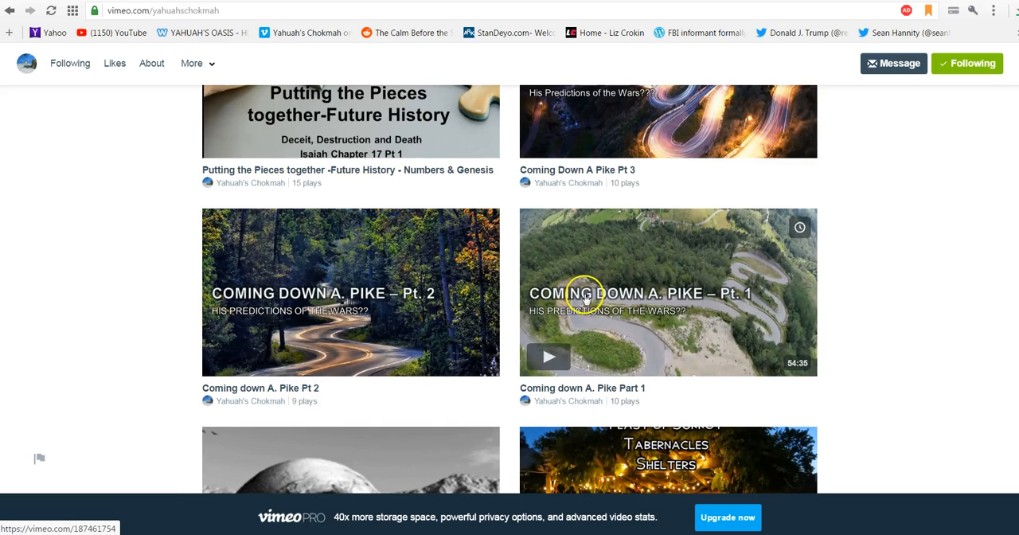
scroll("up", 3)
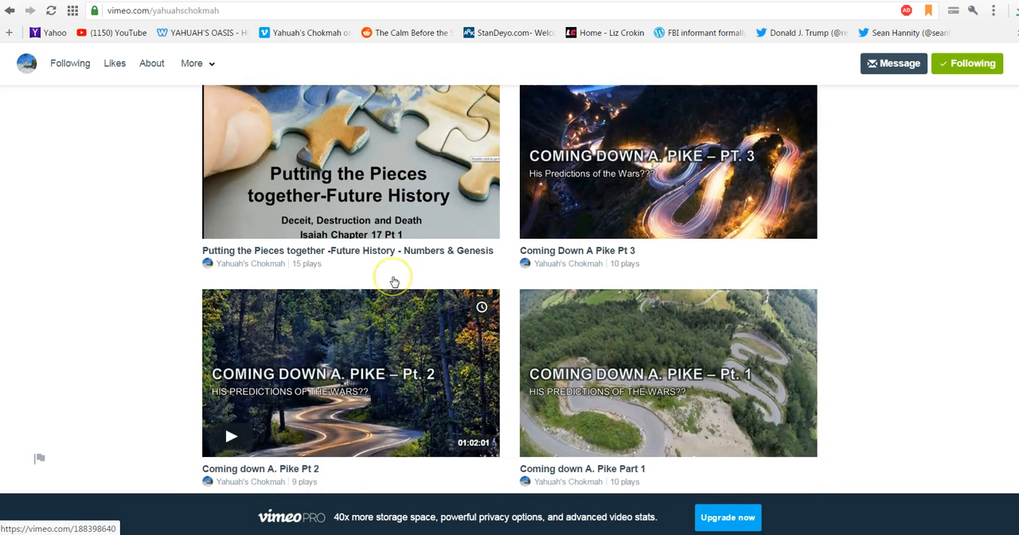
scroll("up", 3)
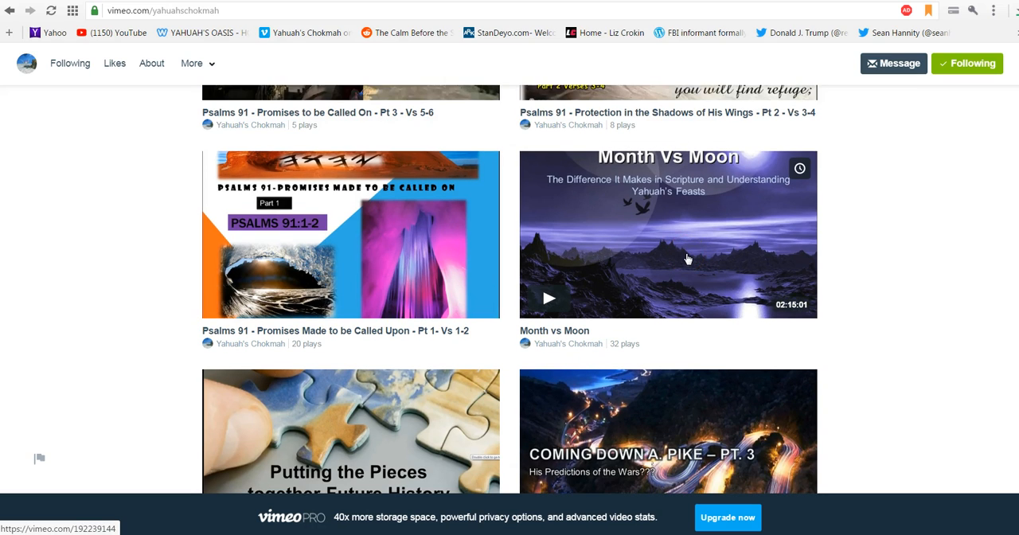
mouse_move(682, 220)
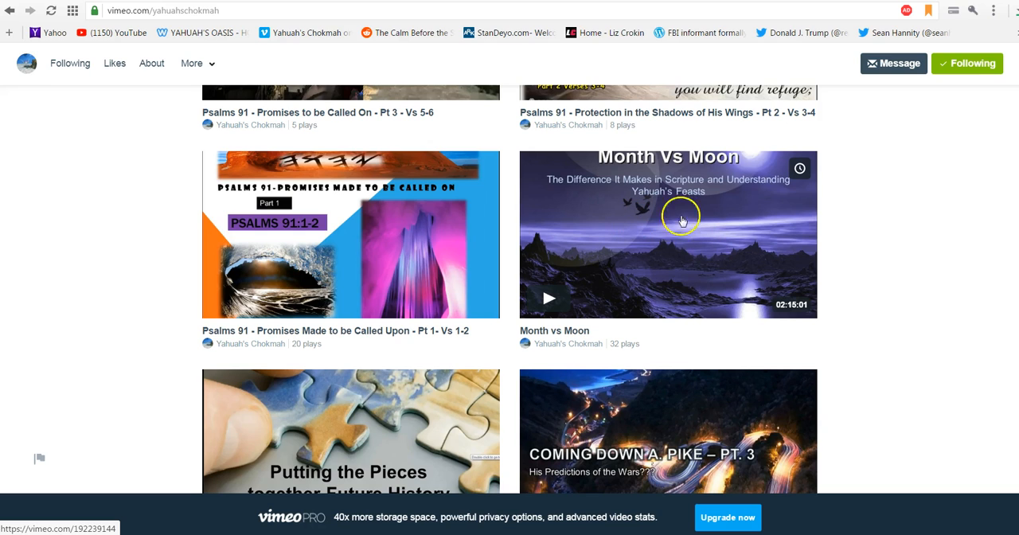
mouse_move(390, 249)
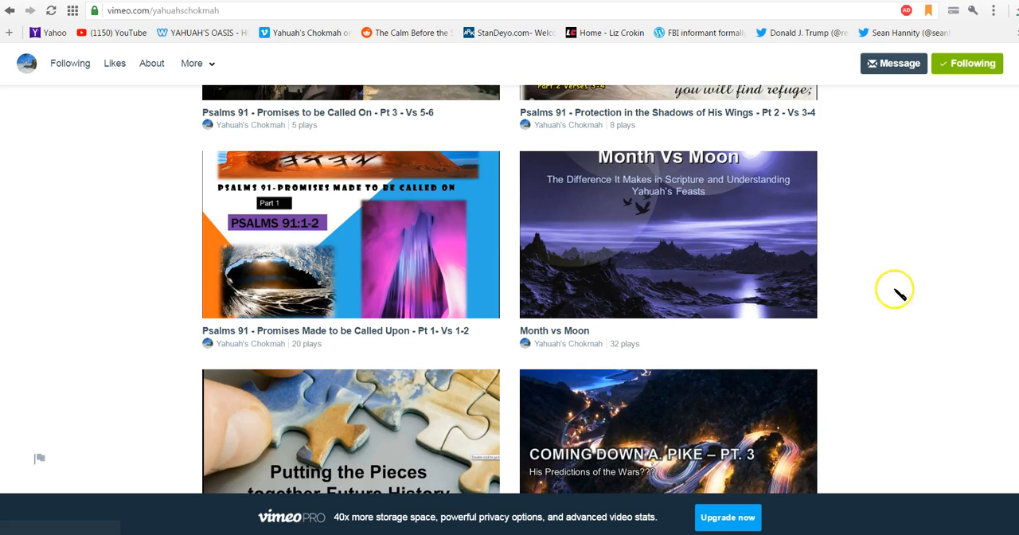
mouse_move(937, 253)
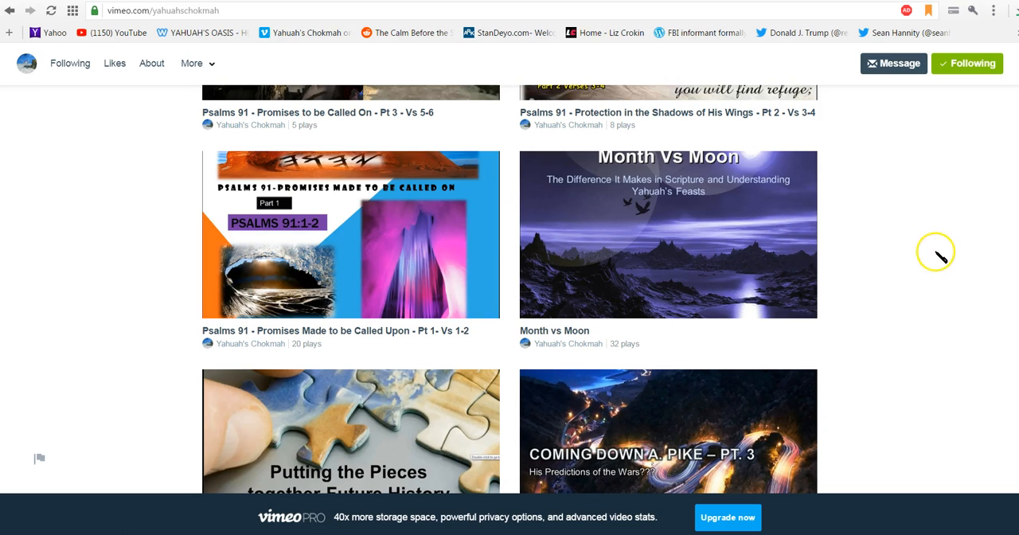
- Scroll up past the Psalm 91 series to the Name YHUH to Claim Yahuah Part 1A video
scroll("up", 3)
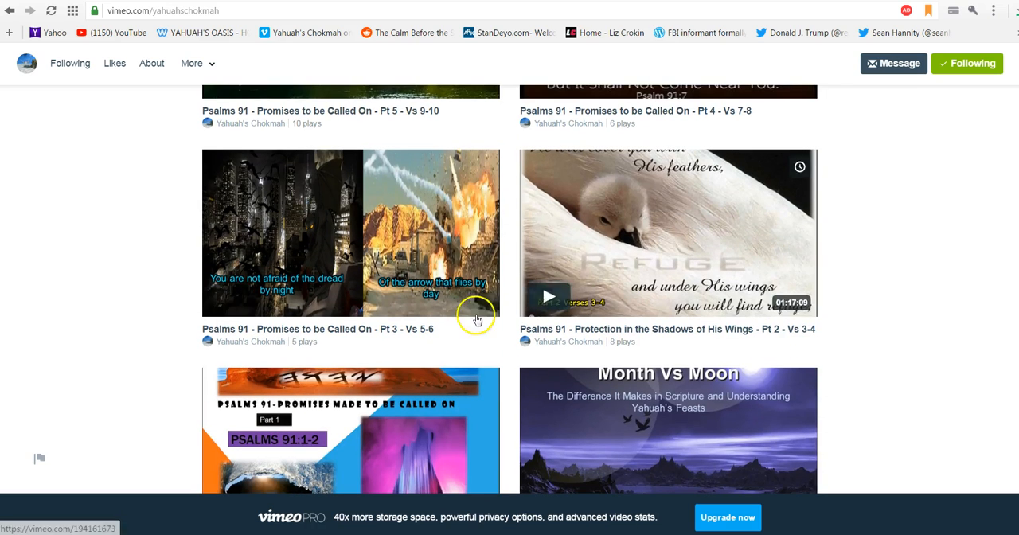
scroll("up", 3)
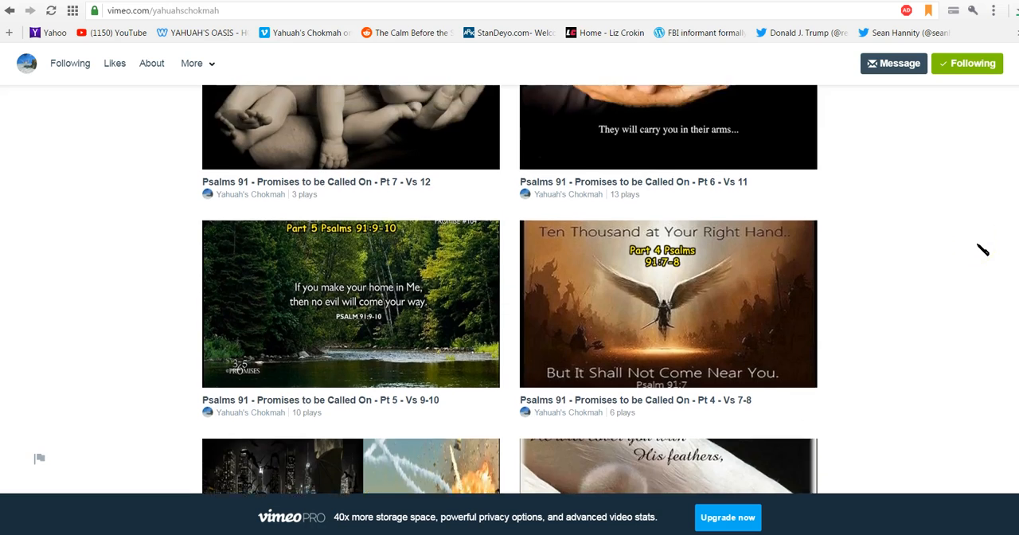
scroll("up", 3)
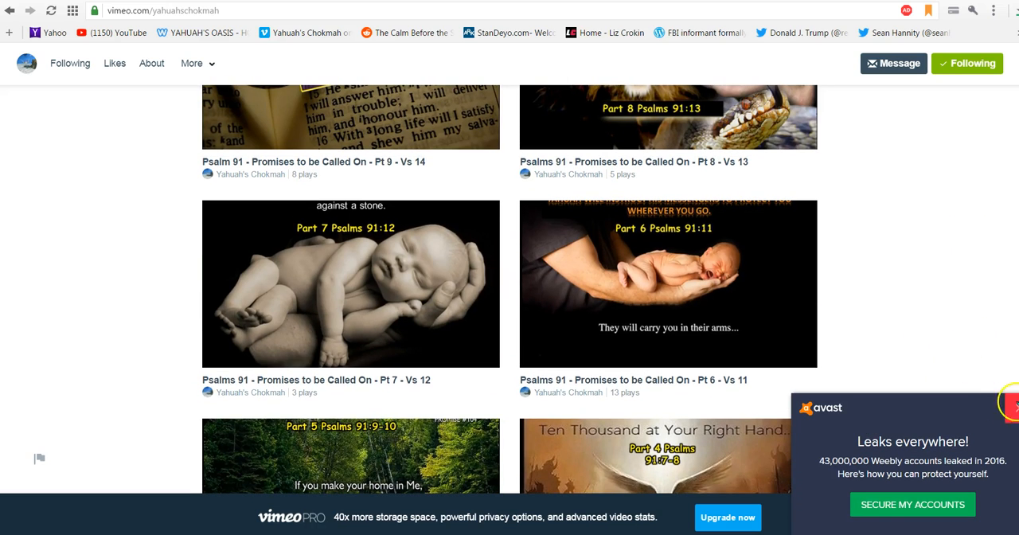
scroll("up", 3)
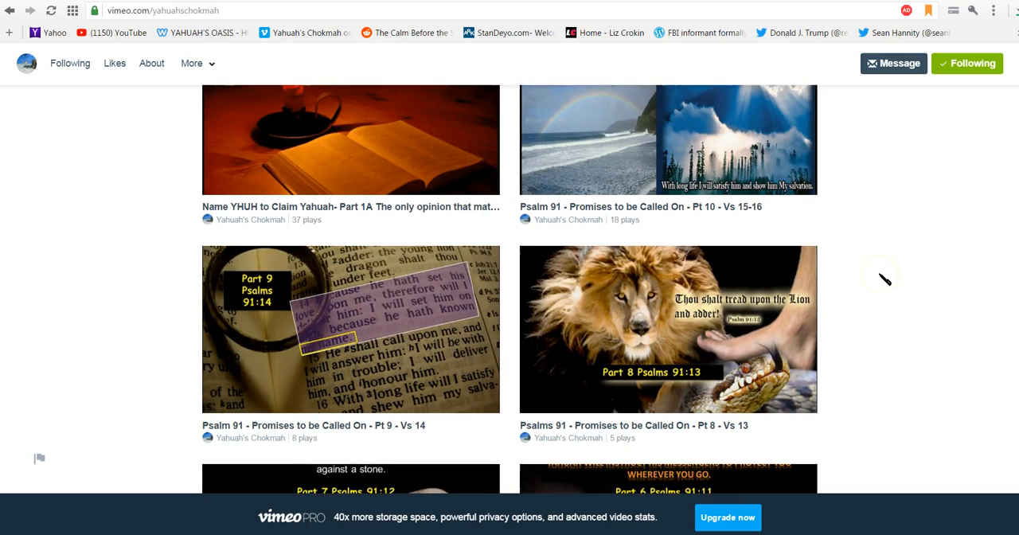
scroll("up", 3)
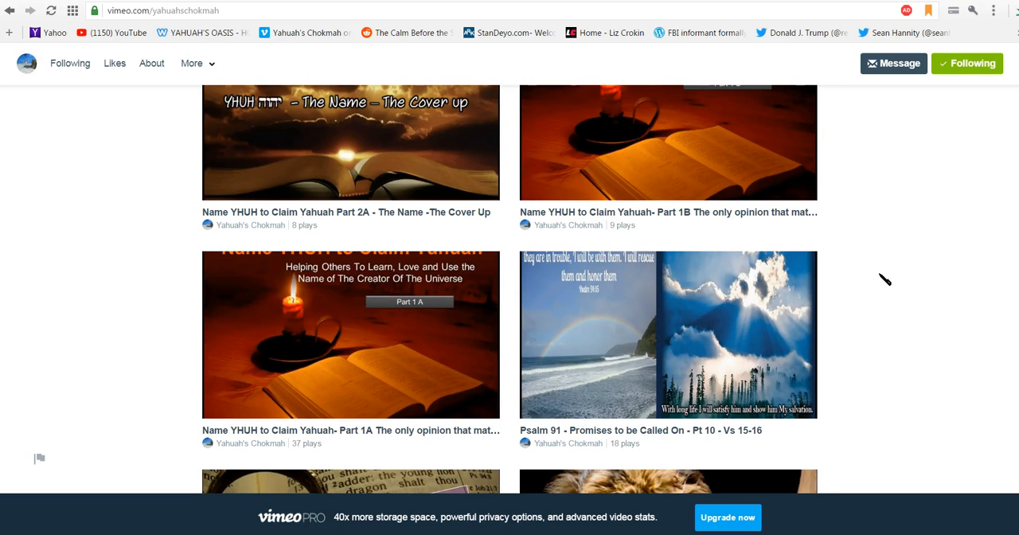
scroll("down", 3)
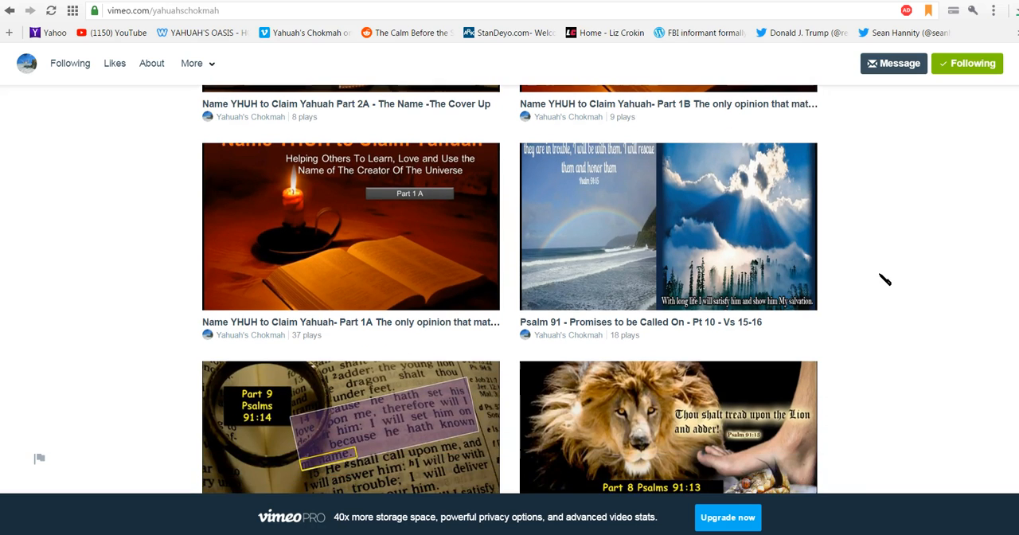
scroll("up", 3)
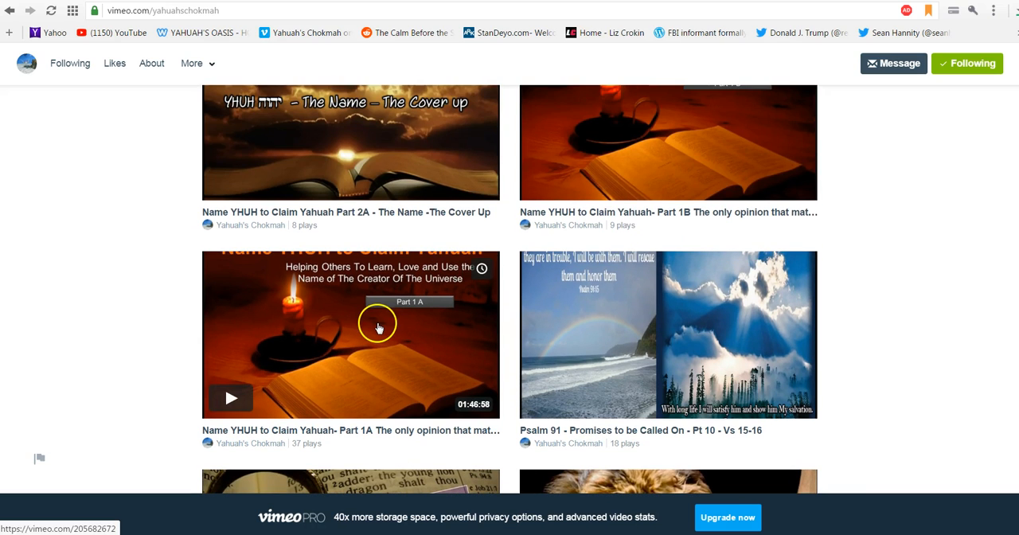
mouse_move(379, 325)
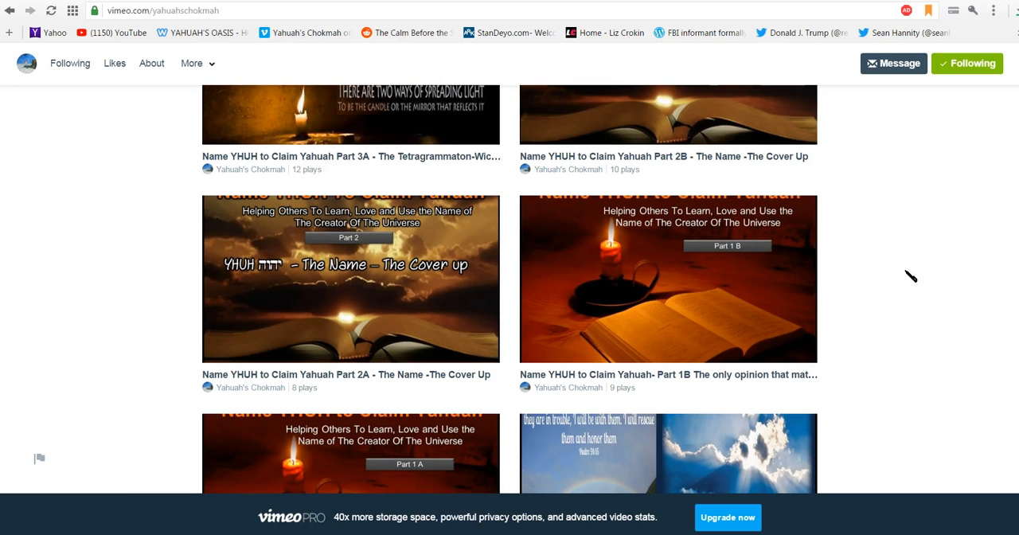
- Scroll the channel grid past the Sign of the Times and Part 5 videos
scroll("down", 3)
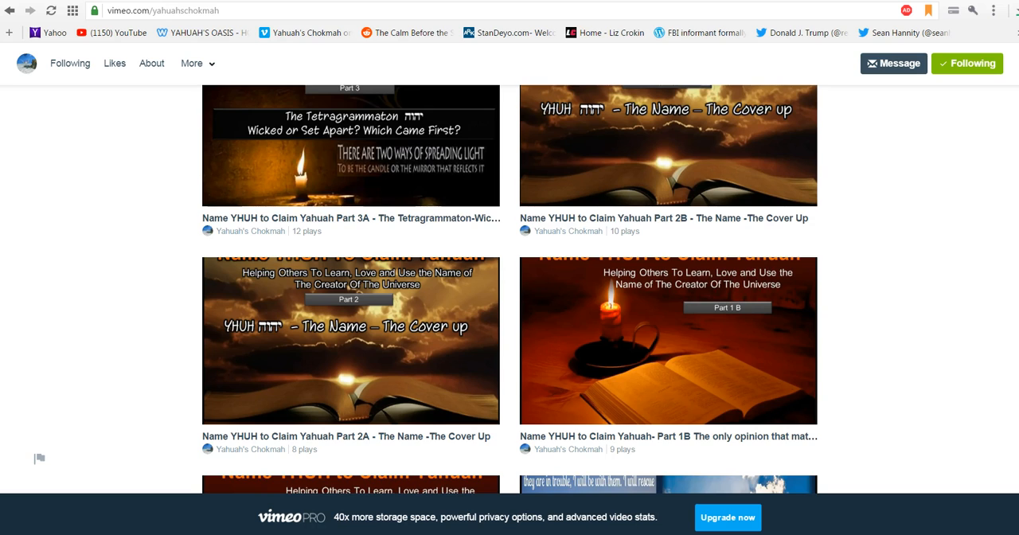
scroll("up", 3)
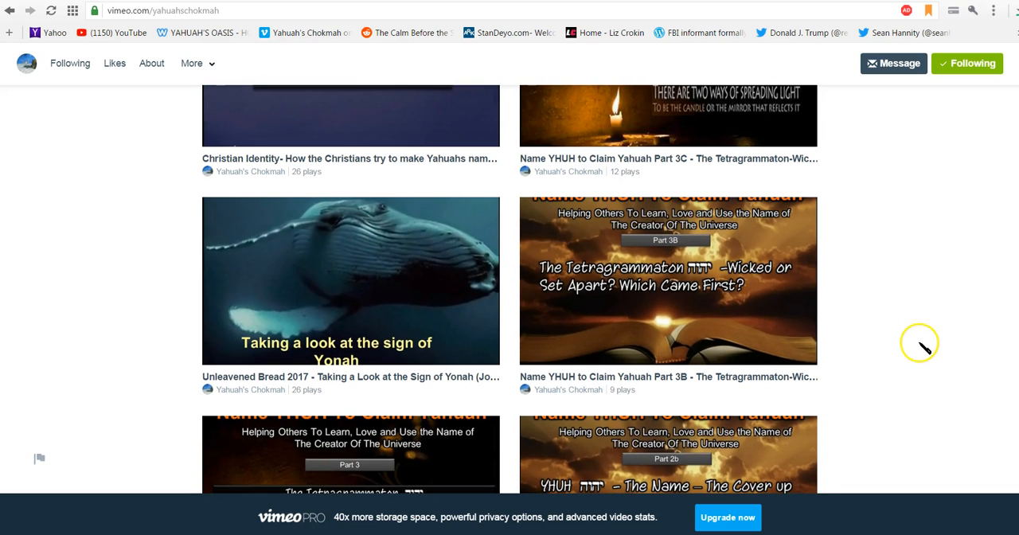
mouse_move(928, 349)
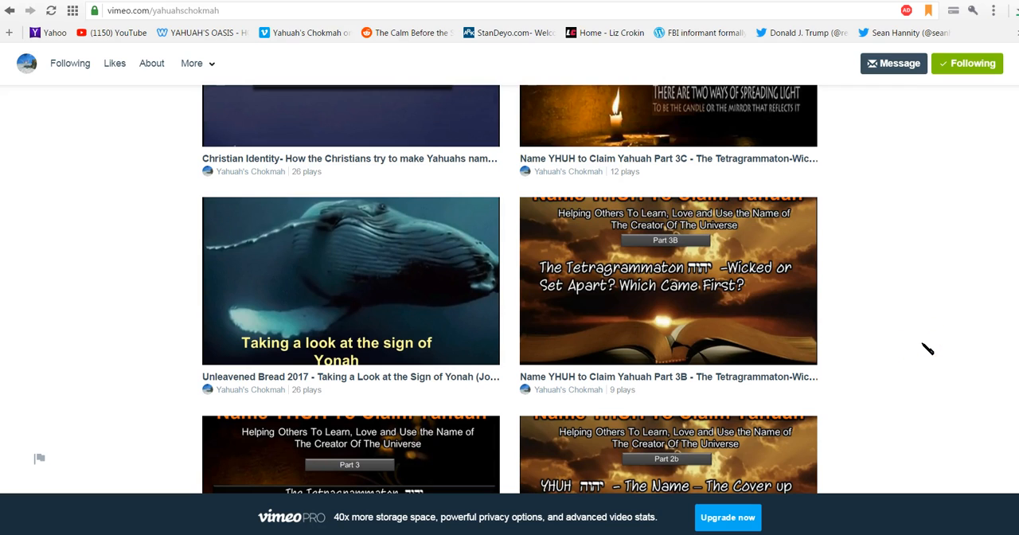
mouse_move(307, 304)
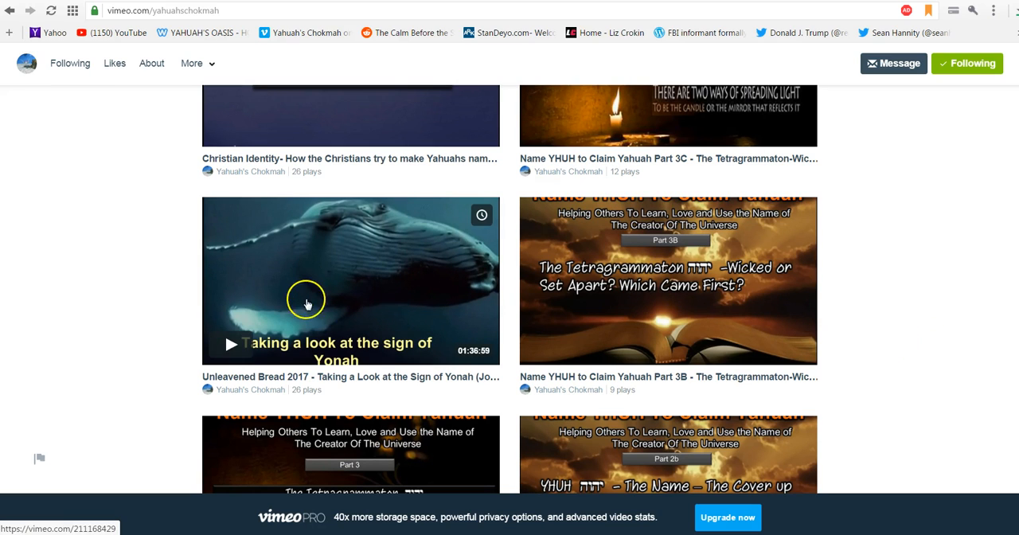
mouse_move(325, 315)
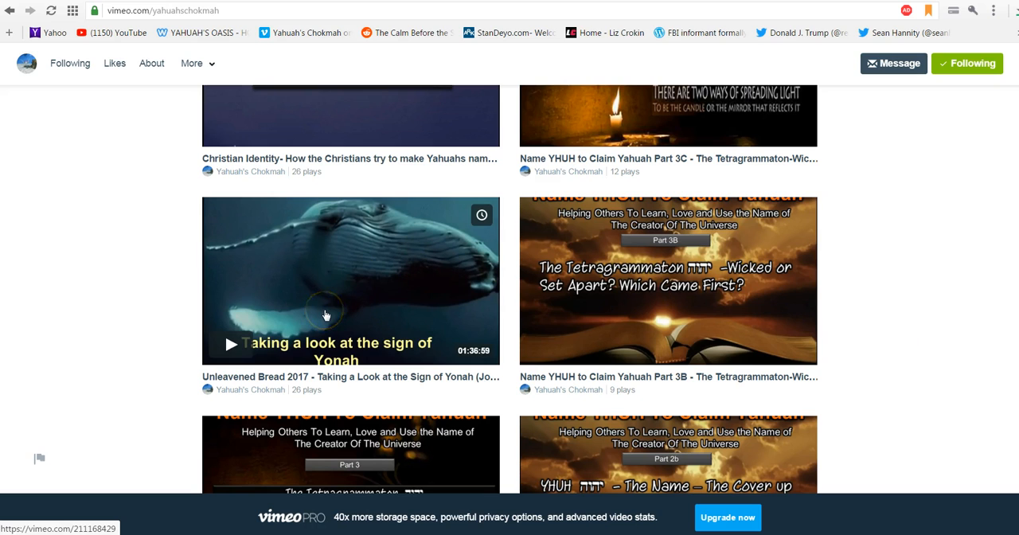
mouse_move(948, 309)
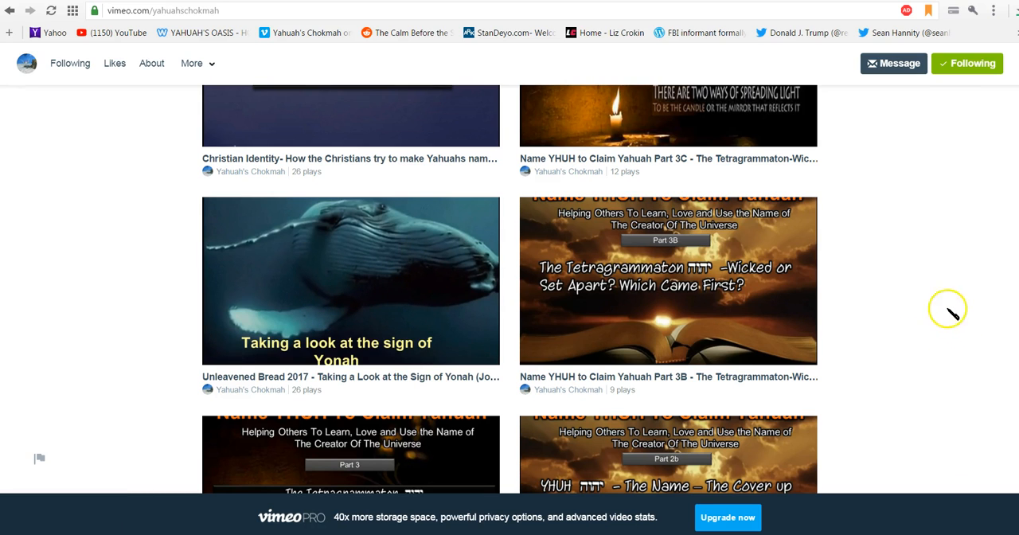
scroll("down", 3)
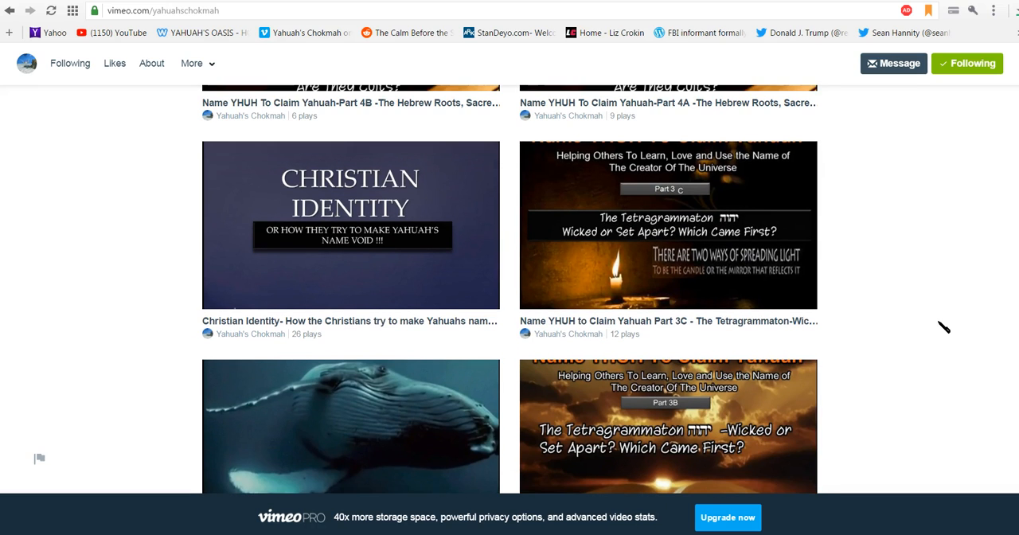
mouse_move(355, 231)
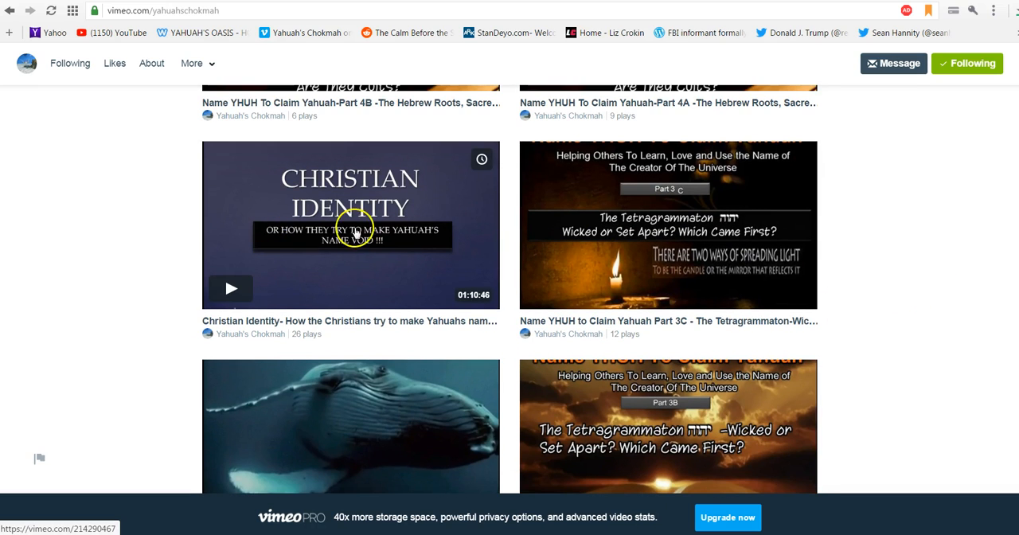
scroll("up", 3)
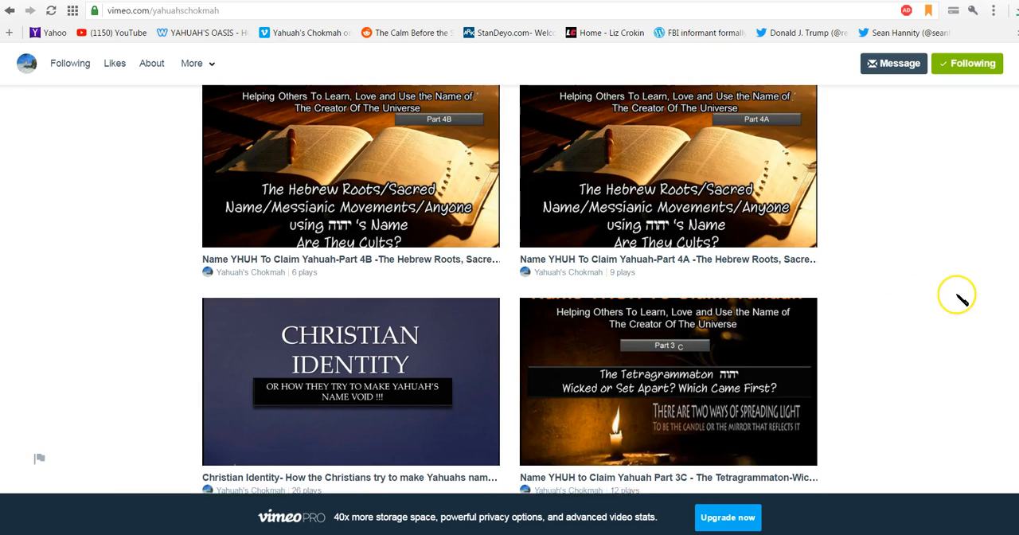
scroll("up", 3)
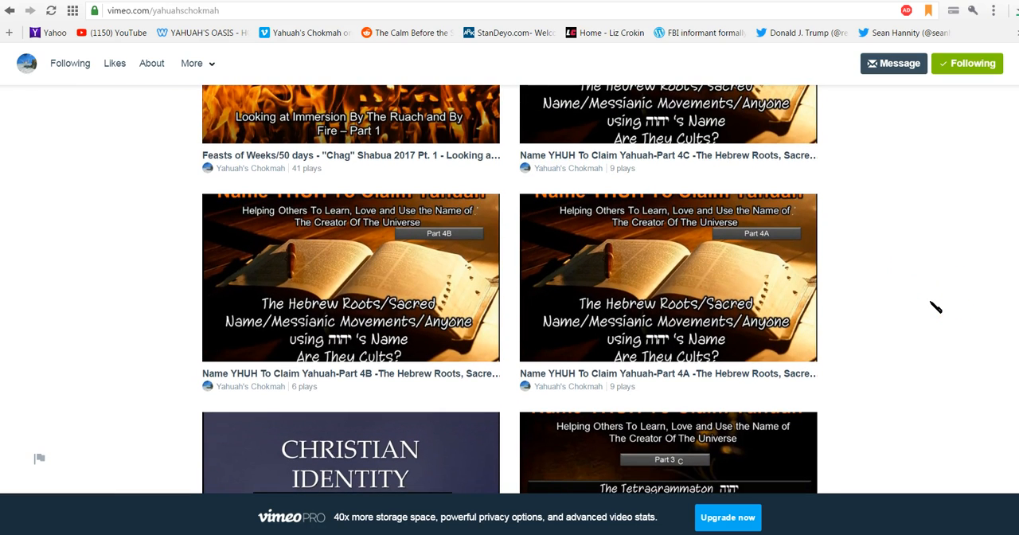
scroll("up", 3)
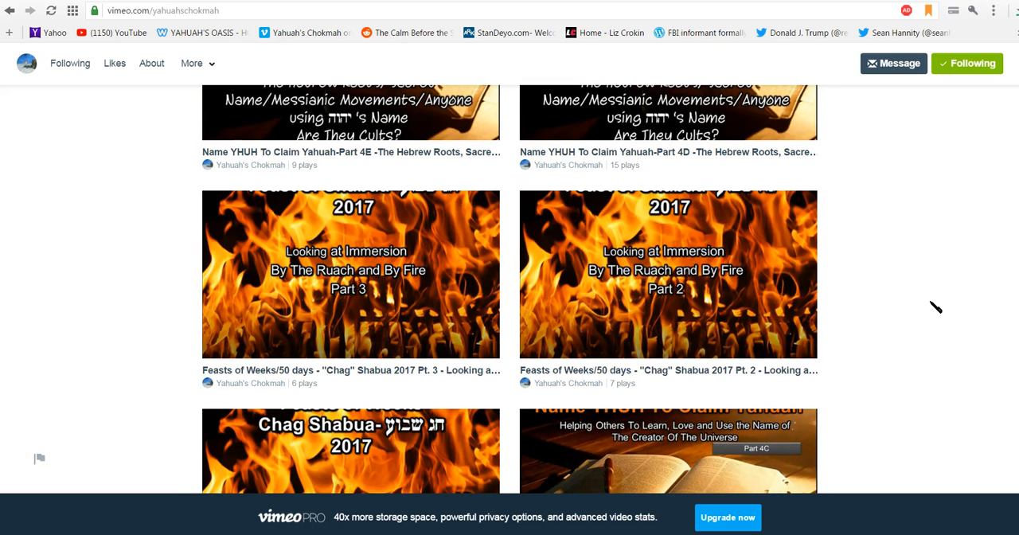
- Continue scrolling up until the Sukkot, Yom Kippur and Teruah 2017 videos appear
scroll("down", 3)
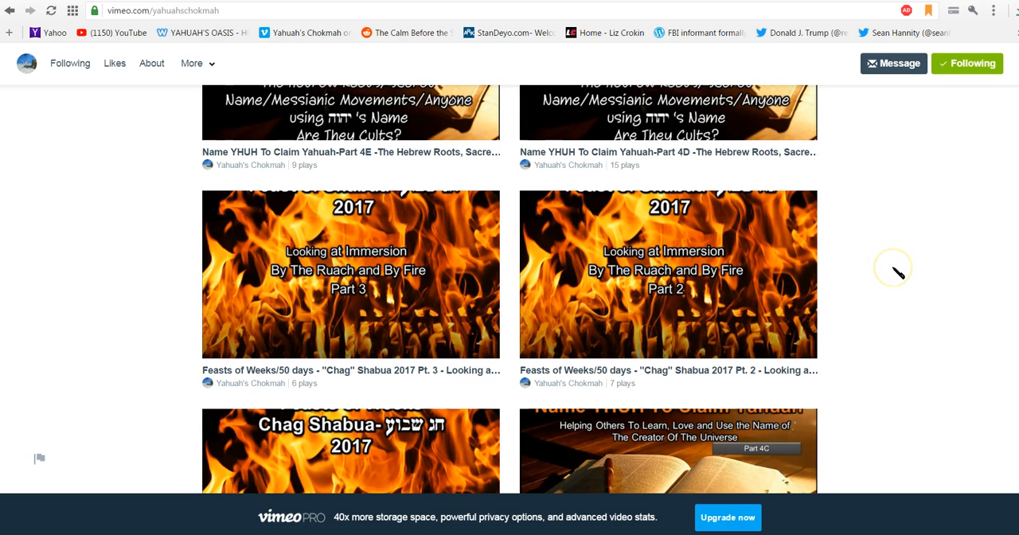
mouse_move(399, 301)
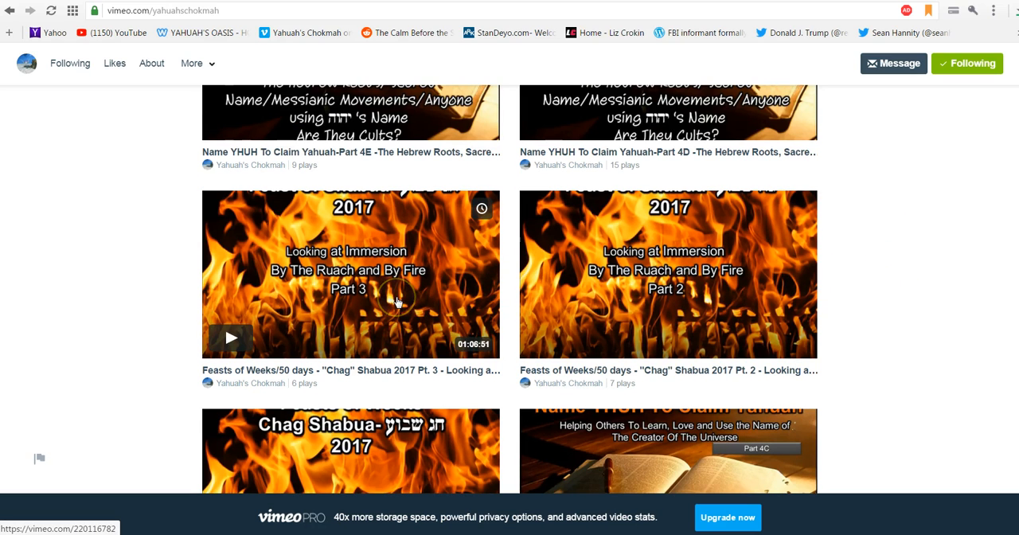
scroll("up", 3)
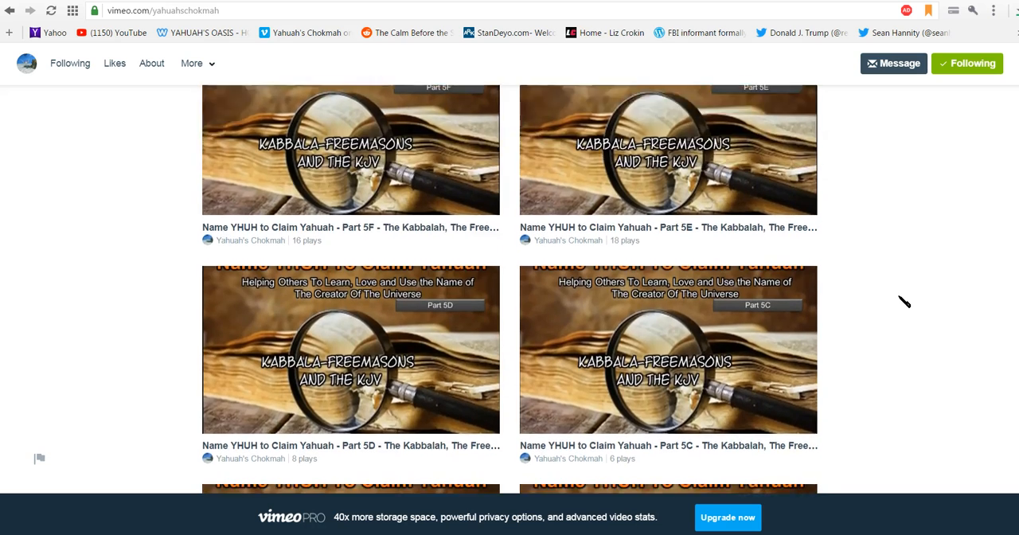
scroll("up", 3)
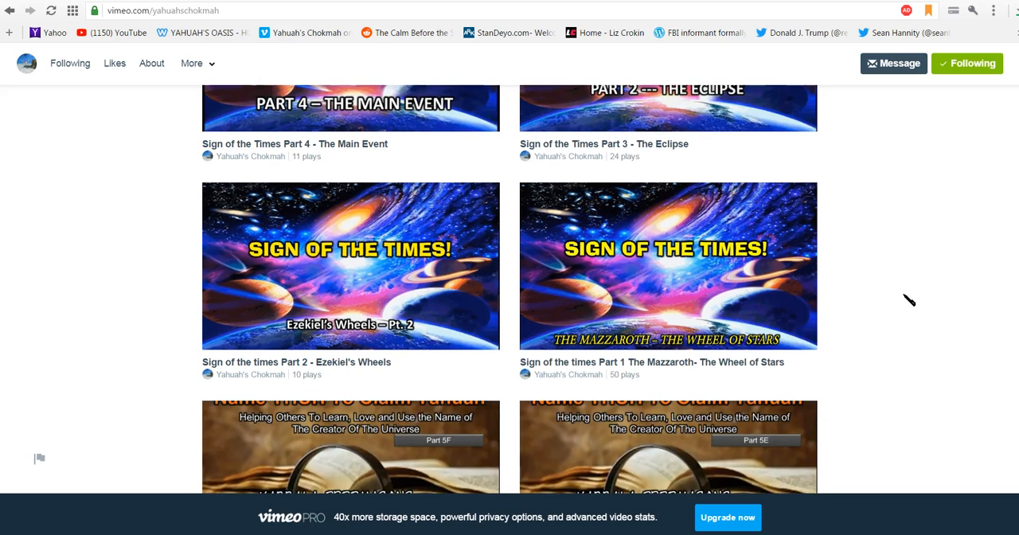
scroll("down", 3)
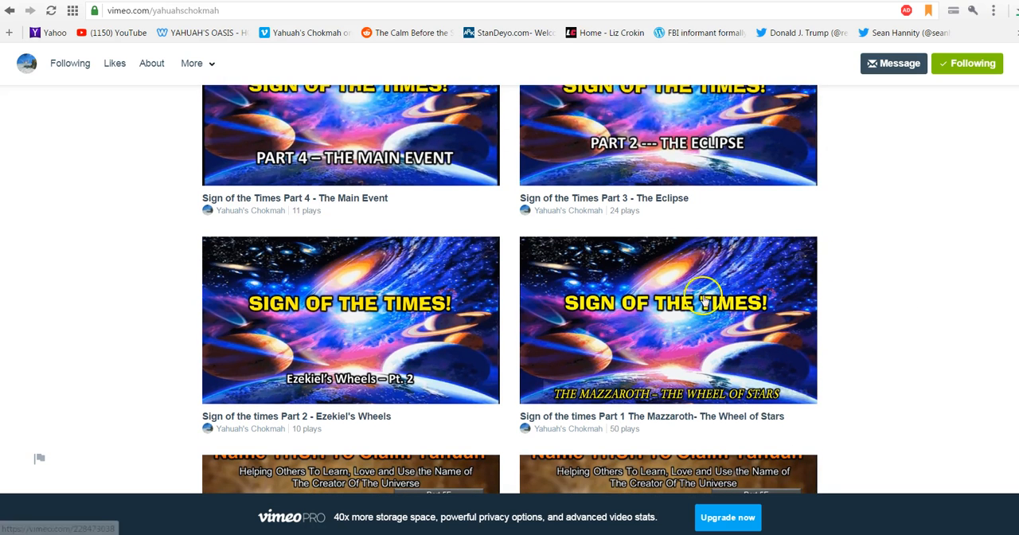
mouse_move(947, 309)
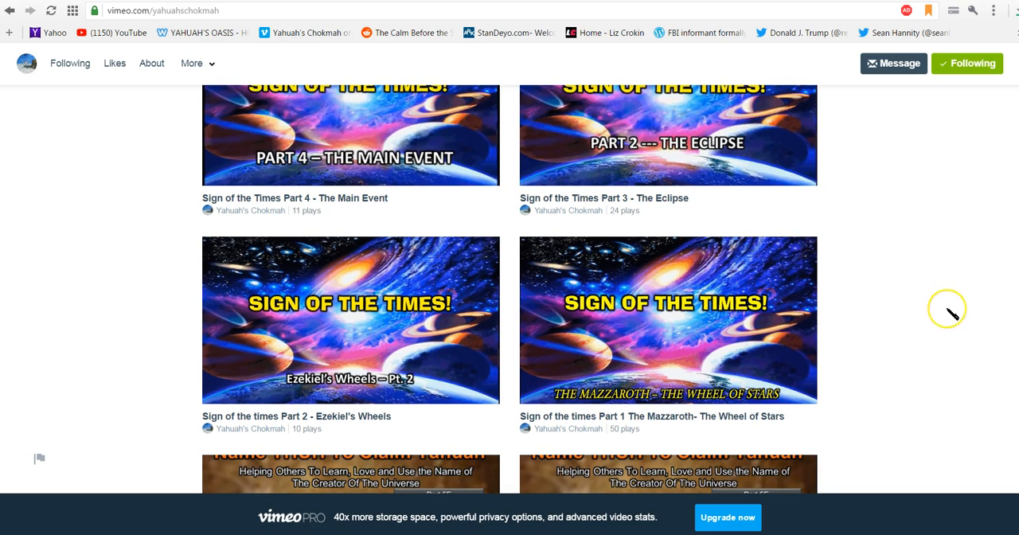
scroll("up", 3)
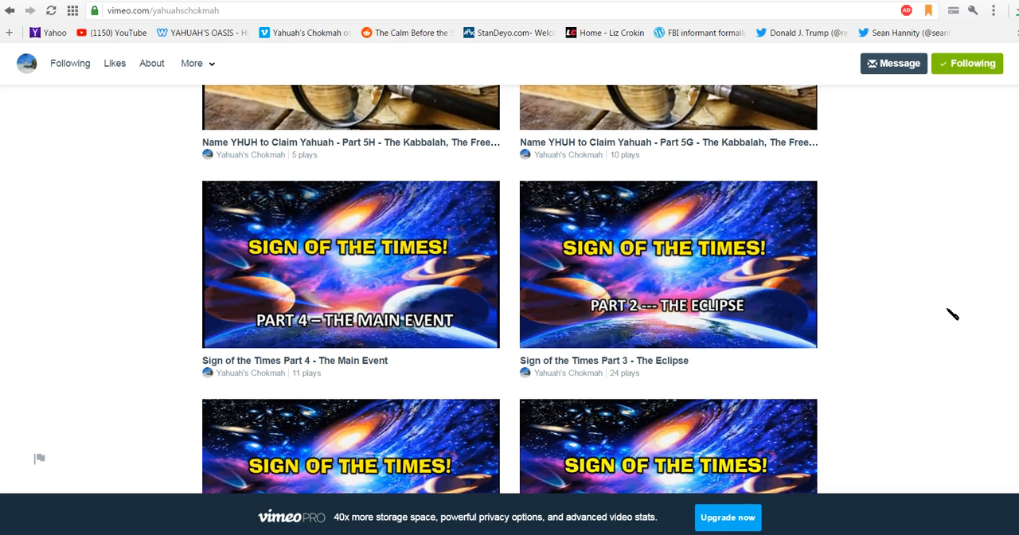
scroll("up", 3)
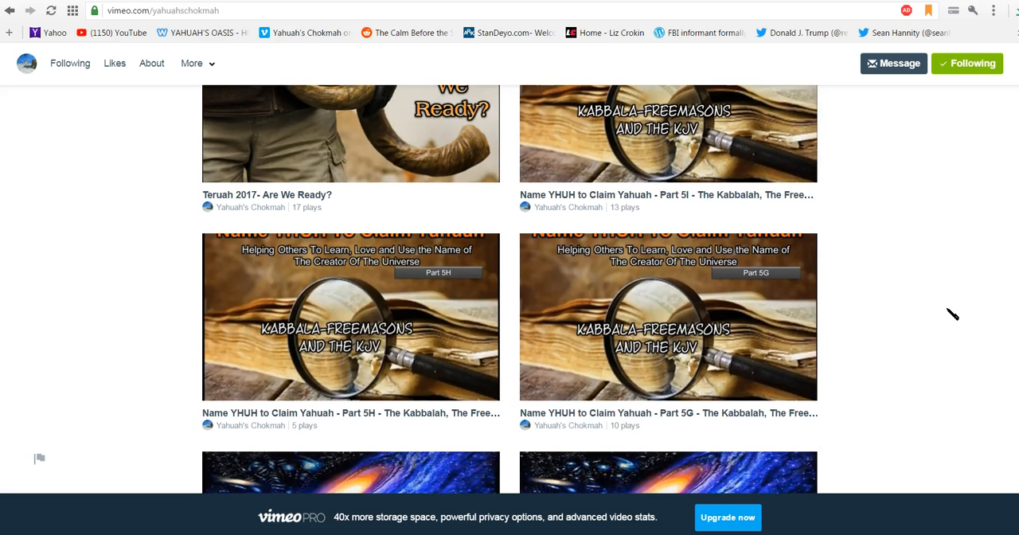
scroll("up", 3)
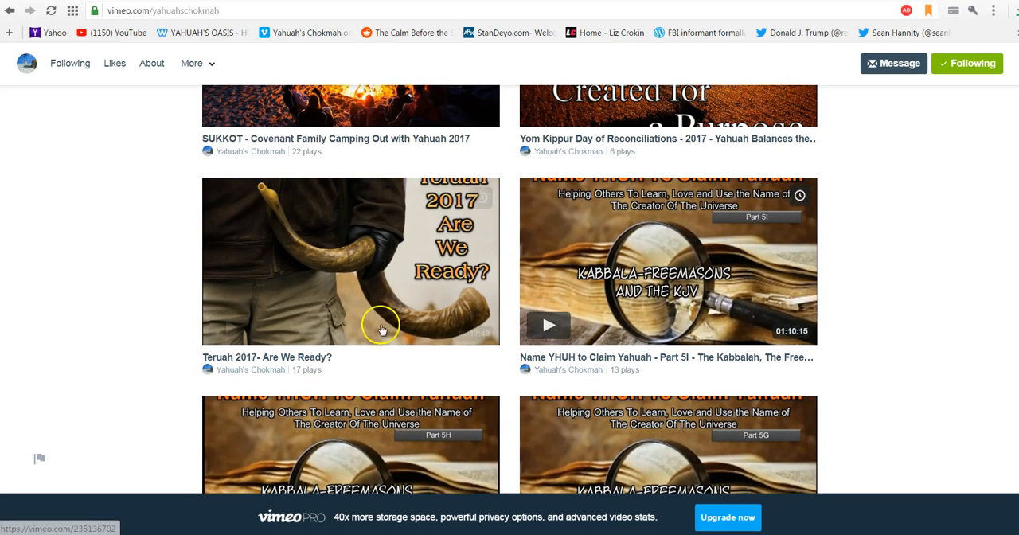
mouse_move(297, 286)
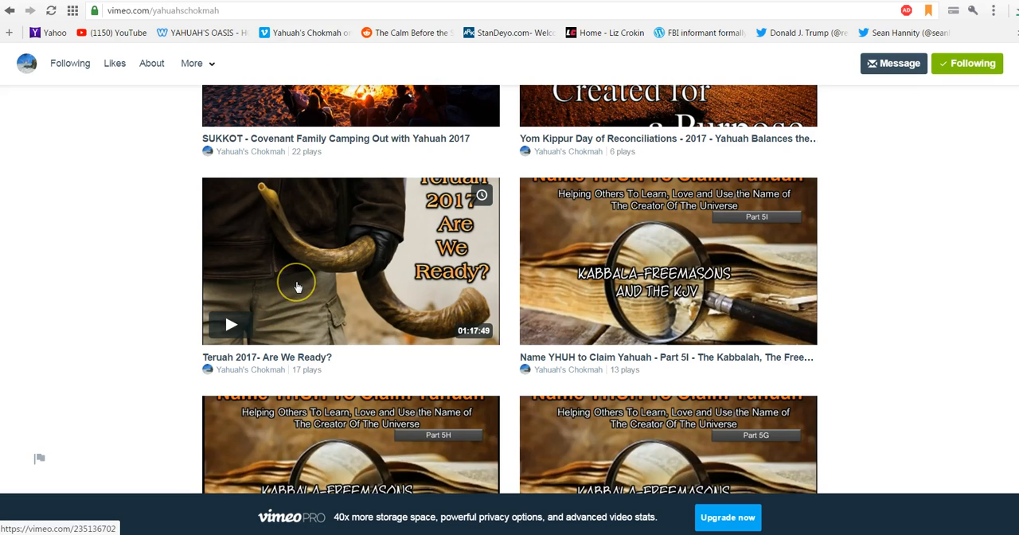
scroll("up", 3)
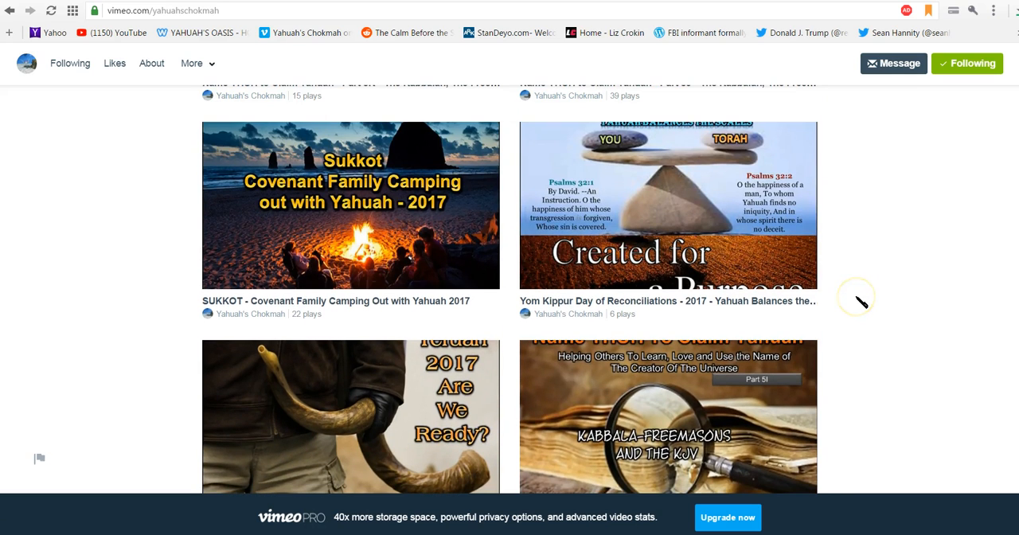
mouse_move(679, 228)
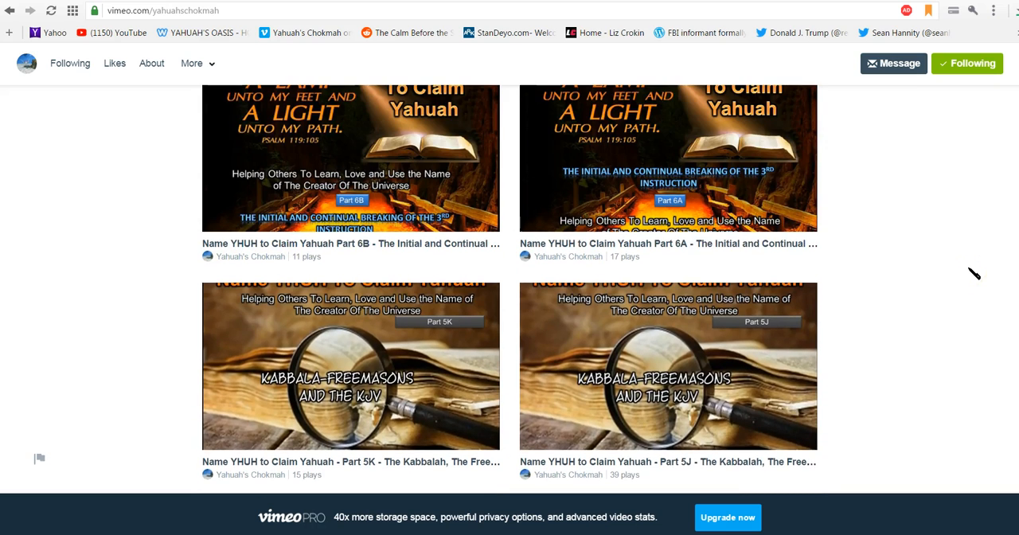
- Scroll past Name YHUH Parts 10A–13F to The 10 Instructions Exodus 20 1-26 Part 1
scroll("up", 3)
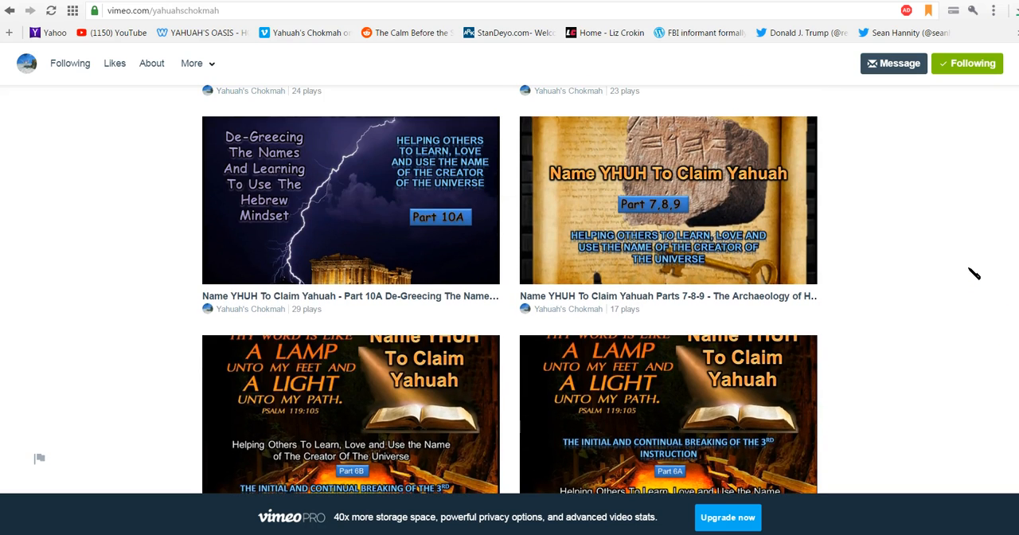
mouse_move(387, 371)
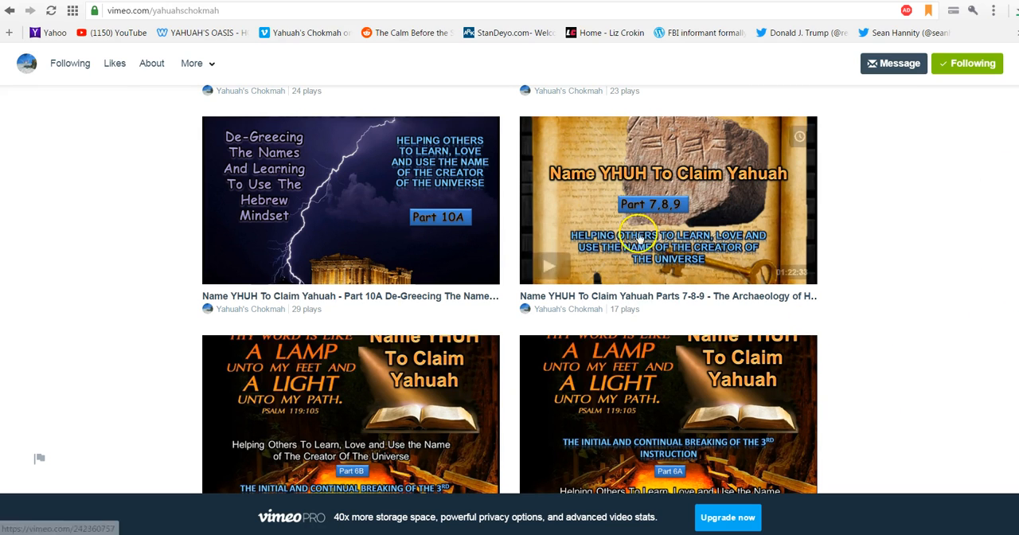
mouse_move(392, 201)
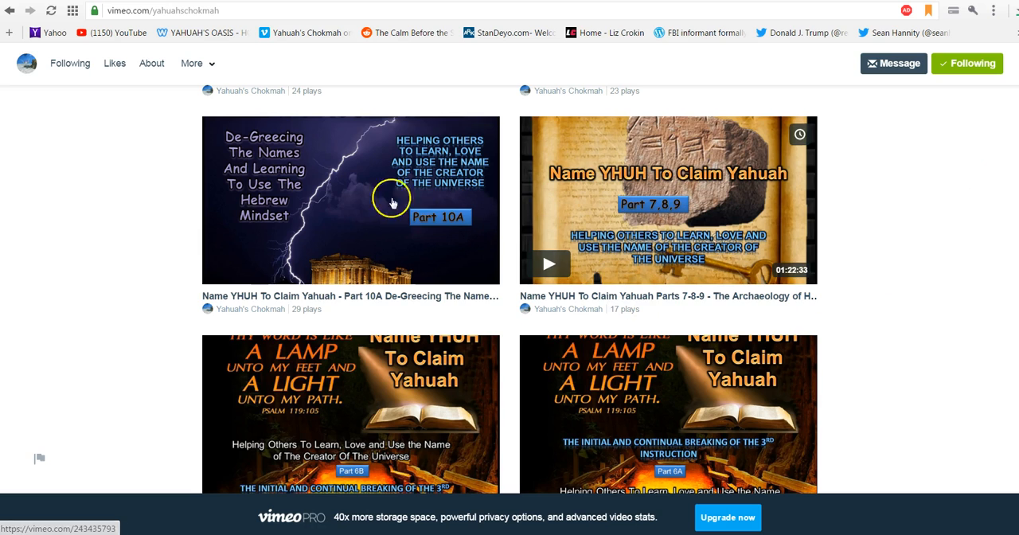
mouse_move(271, 207)
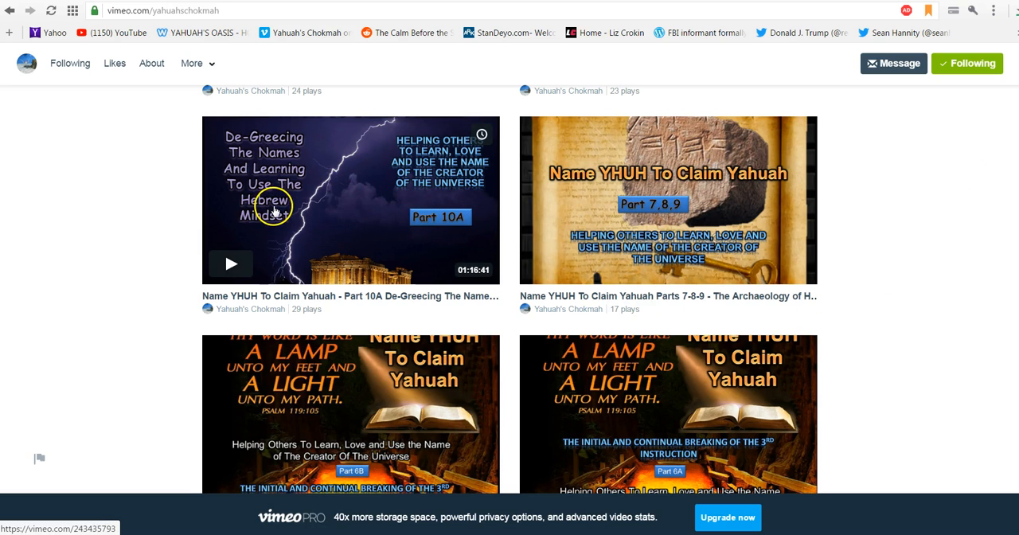
mouse_move(931, 255)
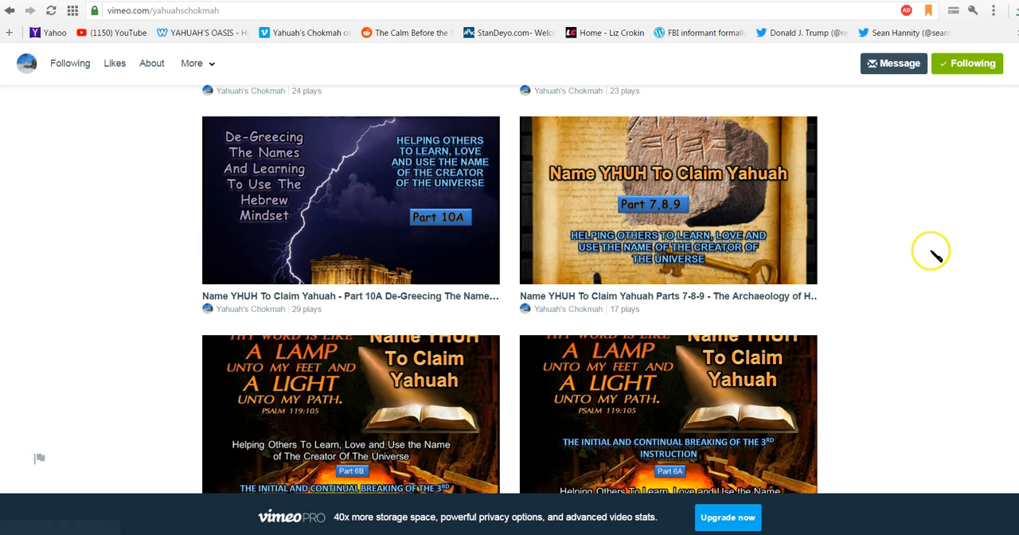
scroll("down", 3)
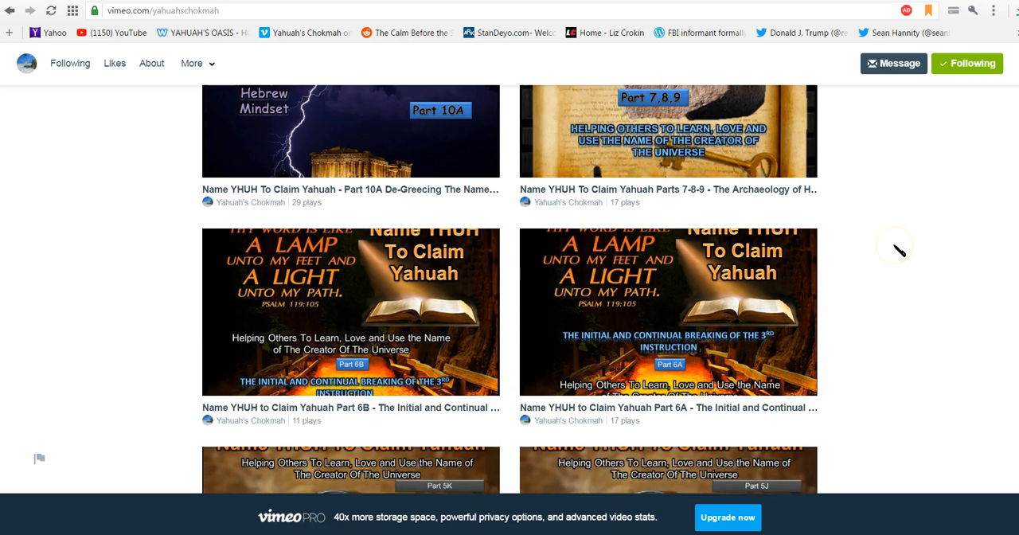
scroll("up", 3)
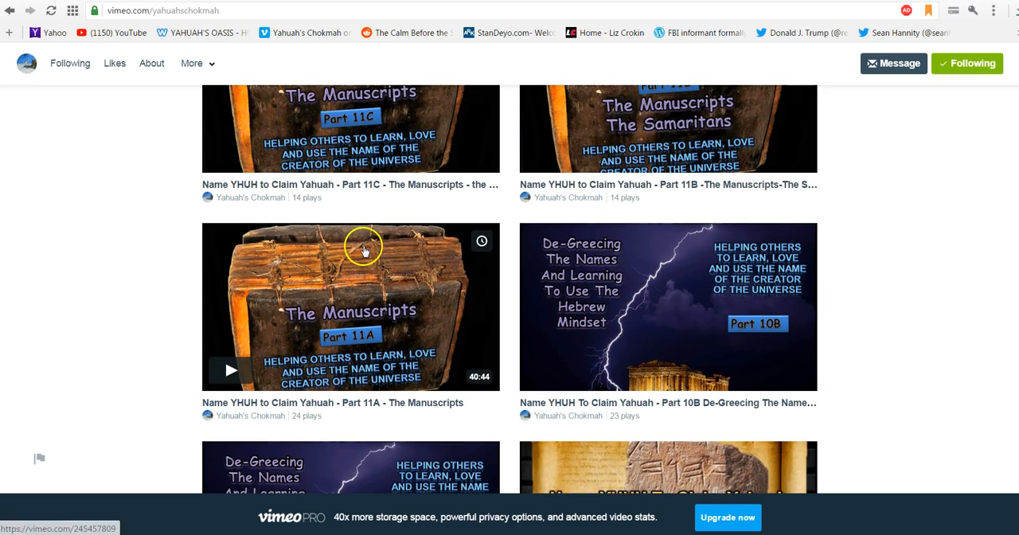
scroll("up", 3)
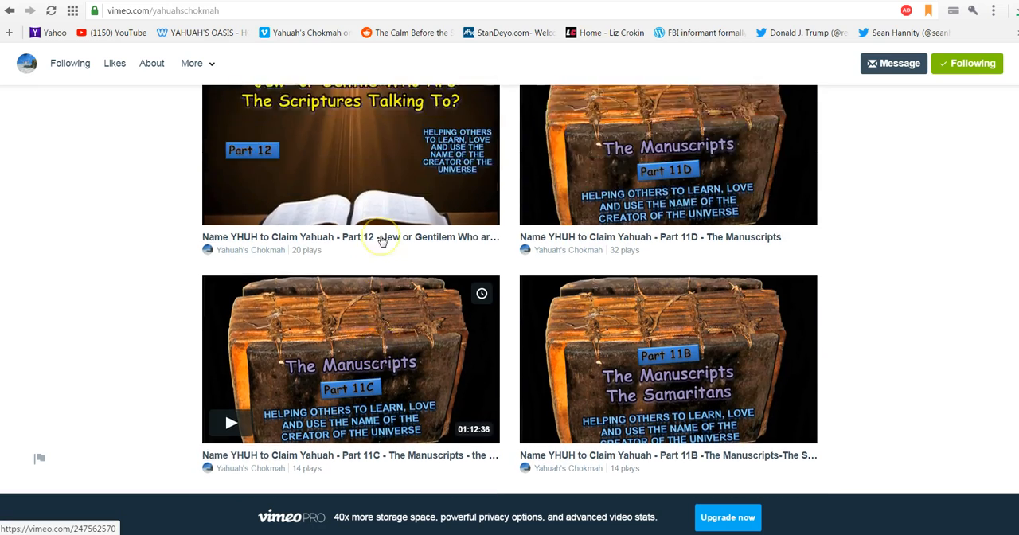
scroll("up", 3)
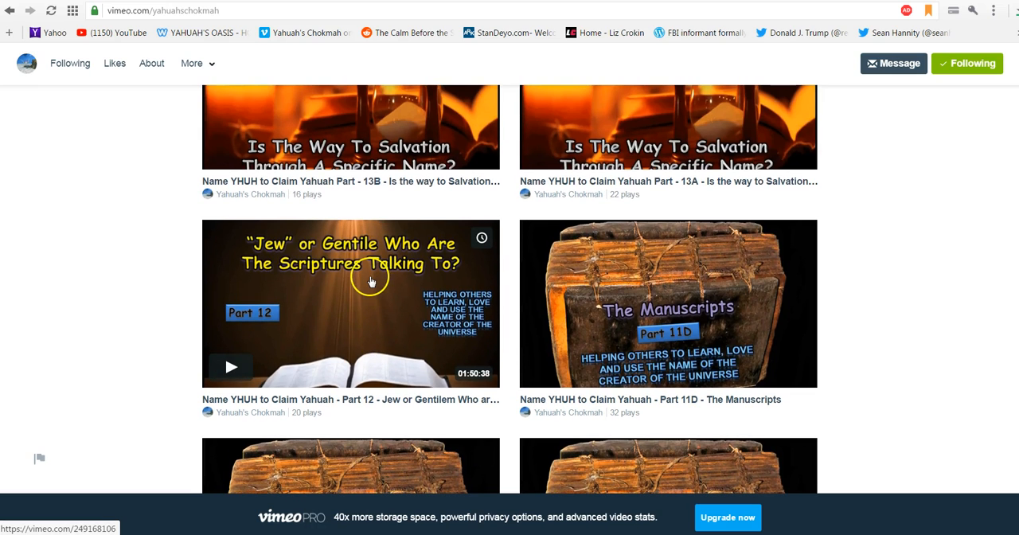
mouse_move(371, 276)
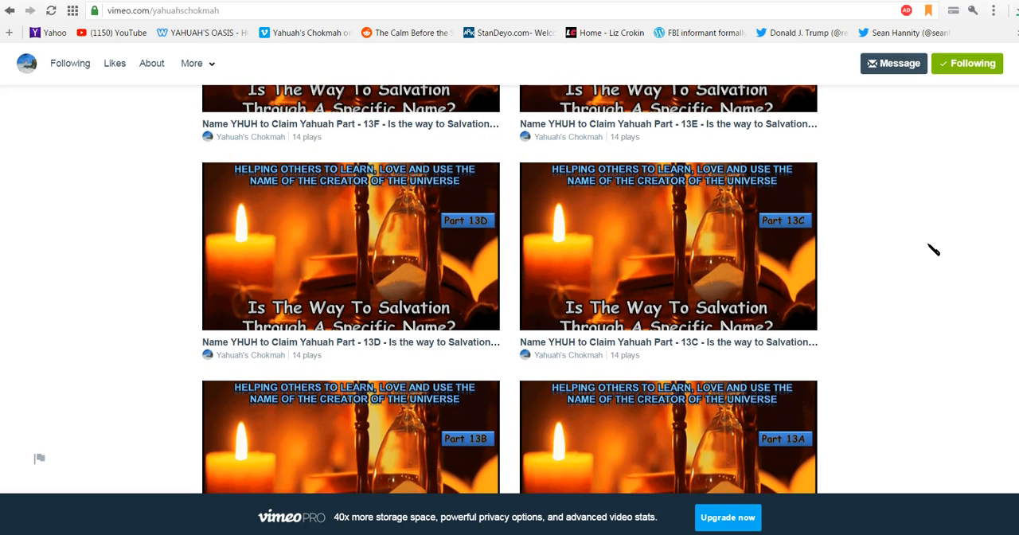
scroll("up", 3)
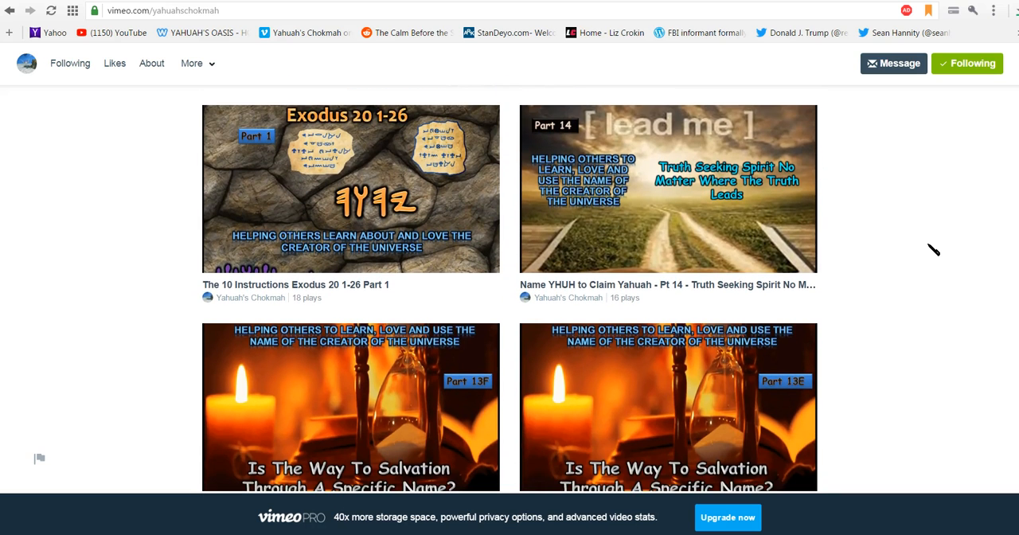
mouse_move(637, 223)
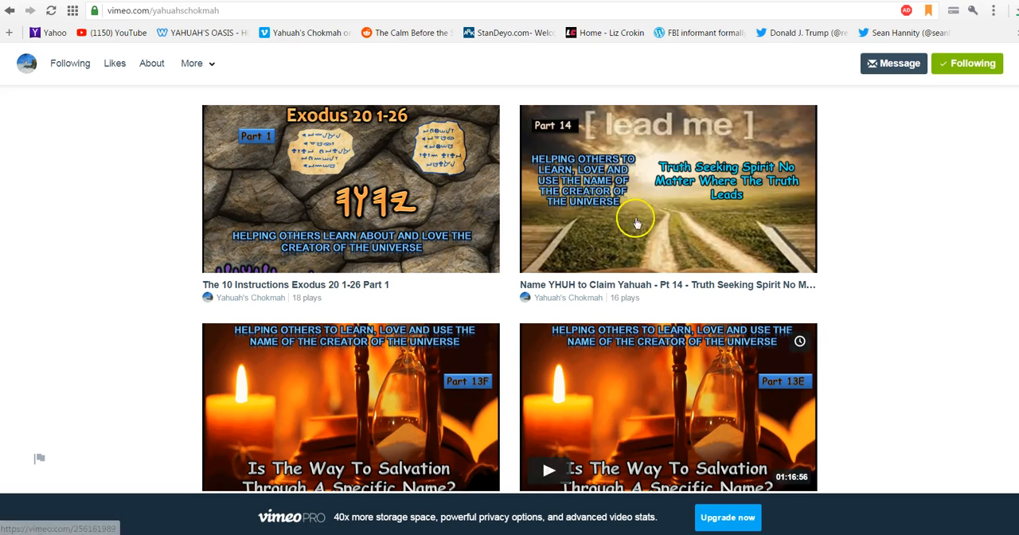
mouse_move(866, 243)
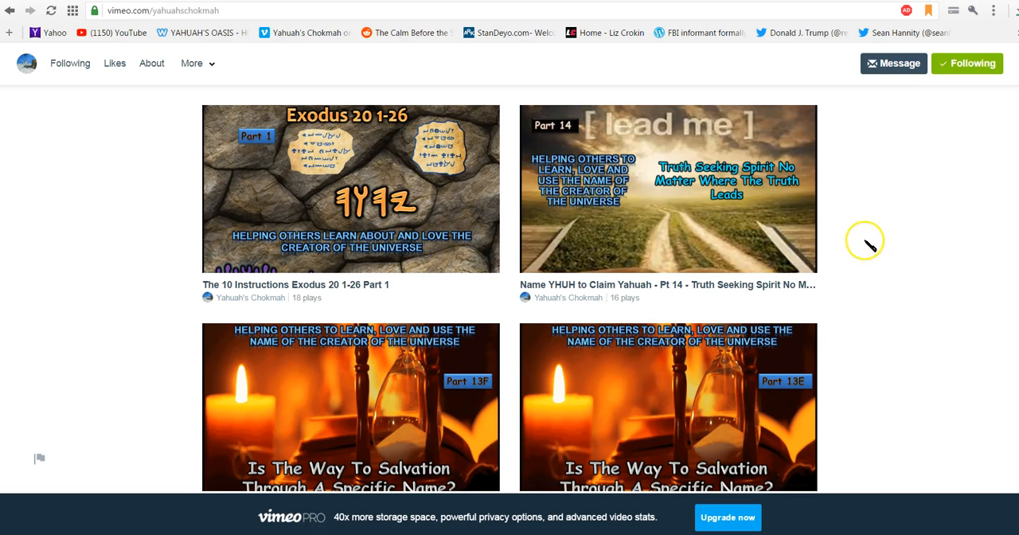
mouse_move(891, 247)
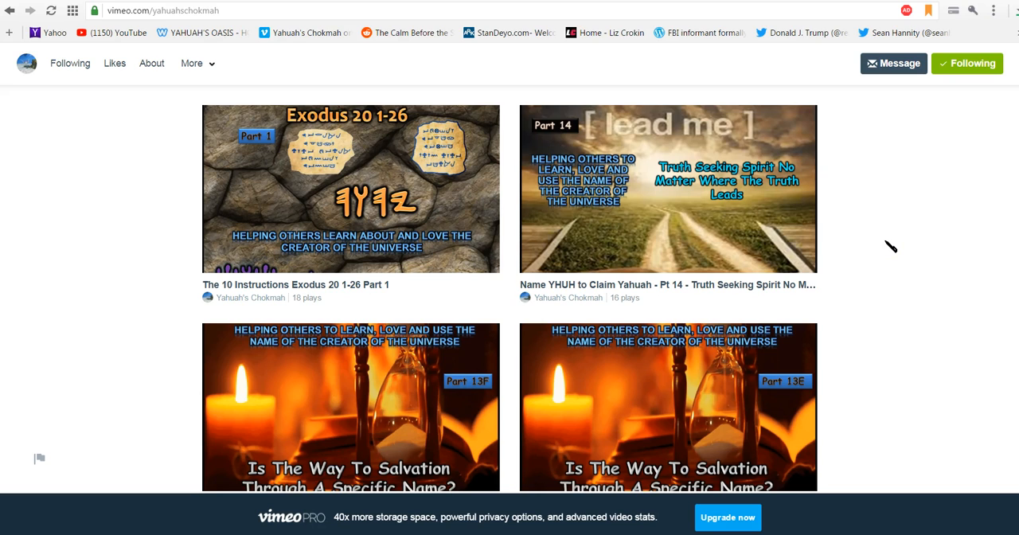
mouse_move(374, 212)
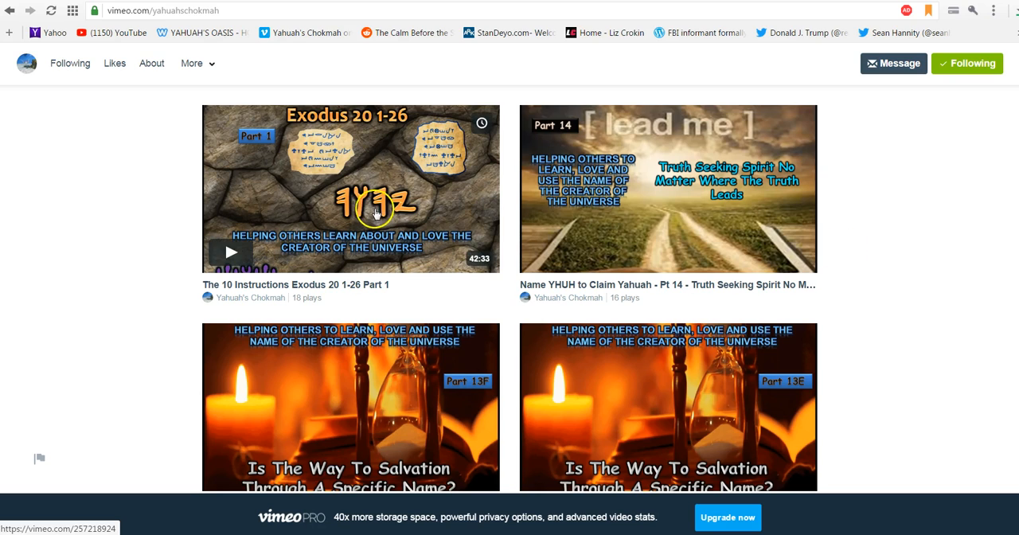
mouse_move(421, 215)
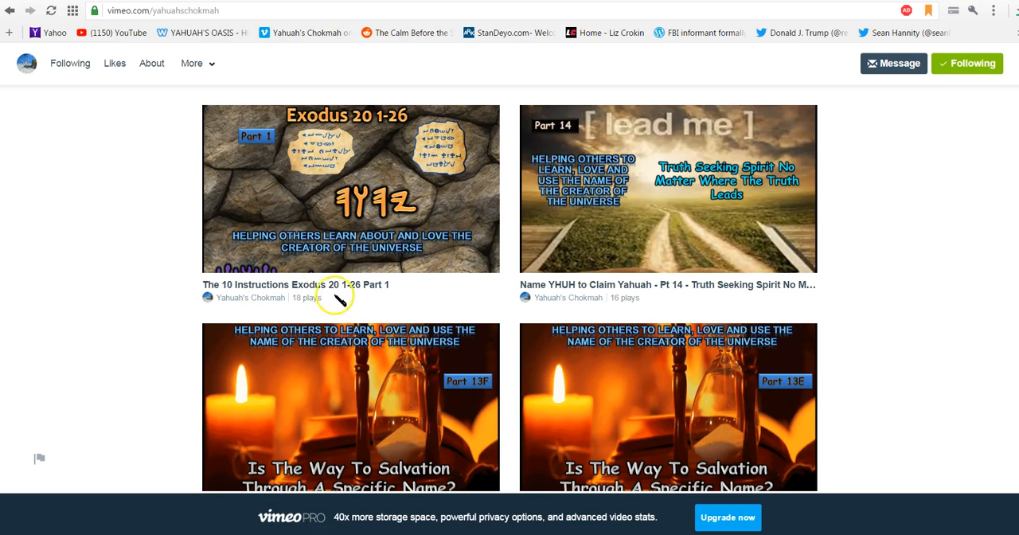
mouse_move(382, 295)
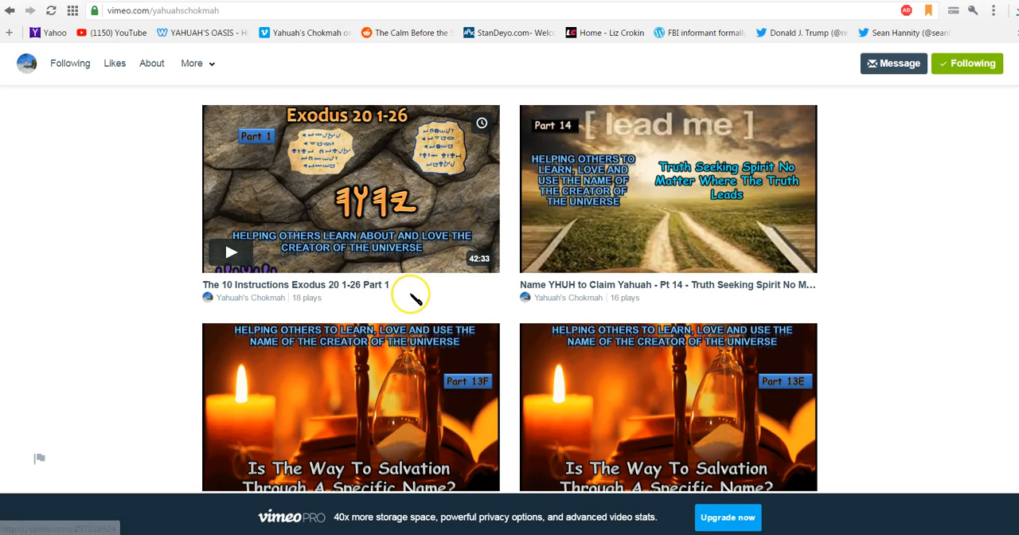
mouse_move(414, 299)
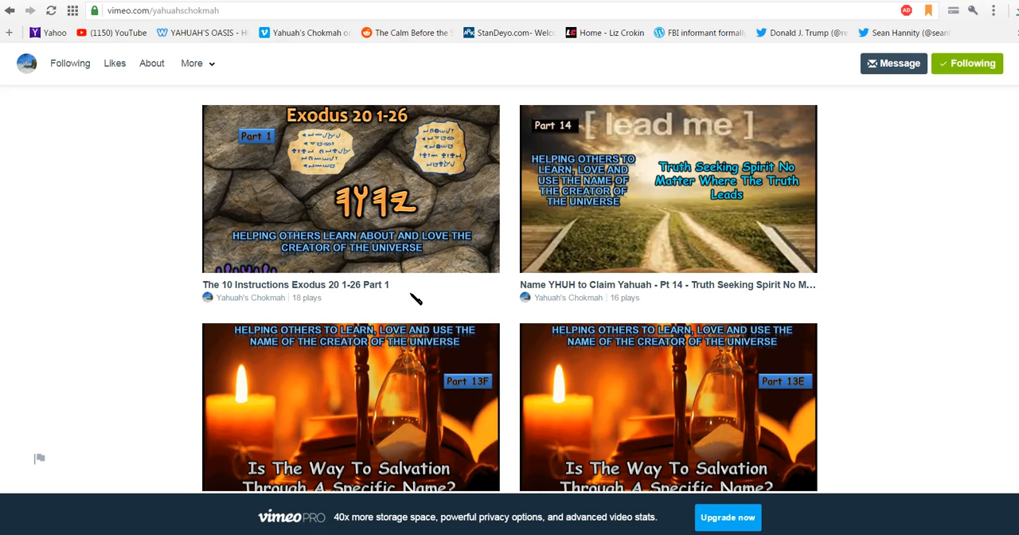
mouse_move(940, 208)
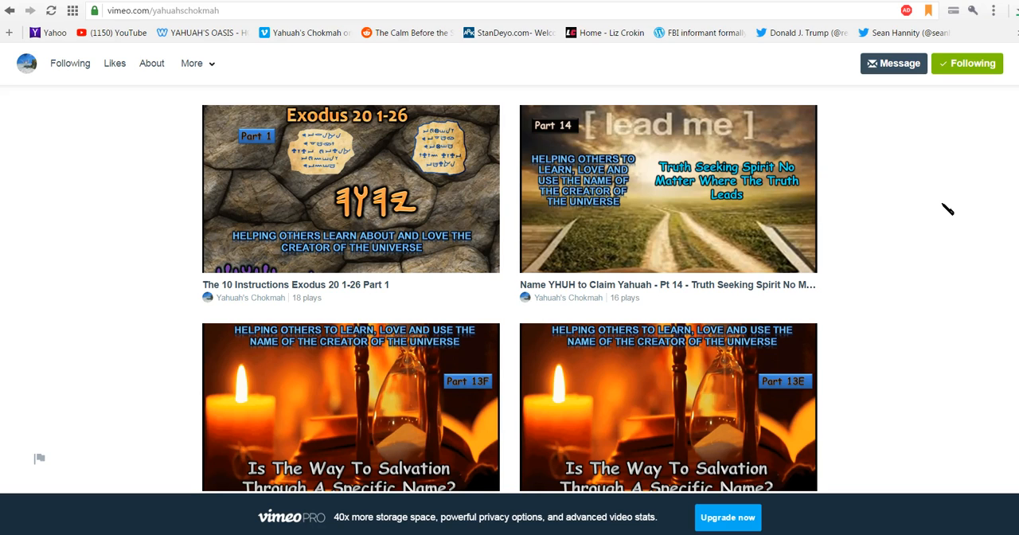
mouse_move(946, 211)
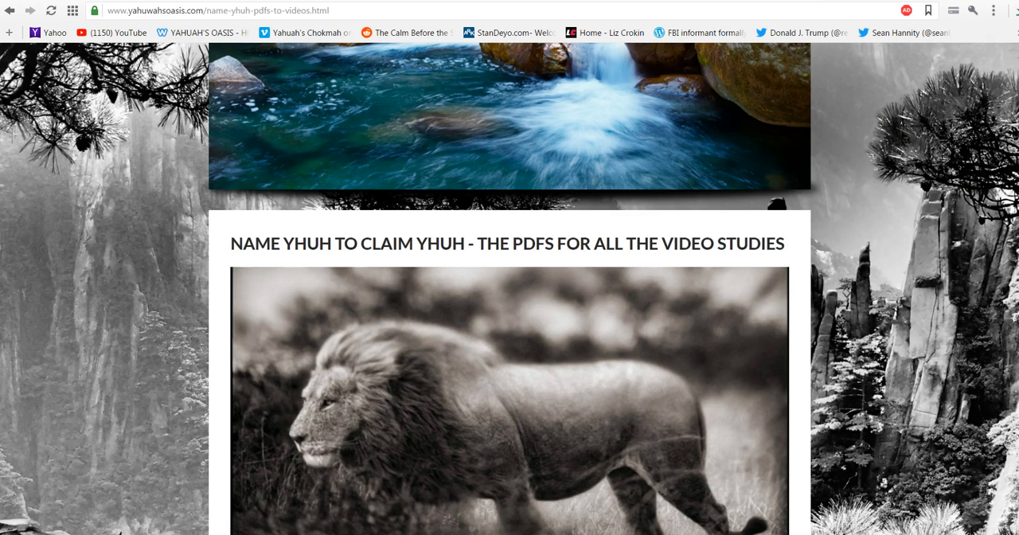
- Return to the Yahuah's Oasis HOME PAGE and reveal the MORE... menu's extra site sections
scroll("up", 3)
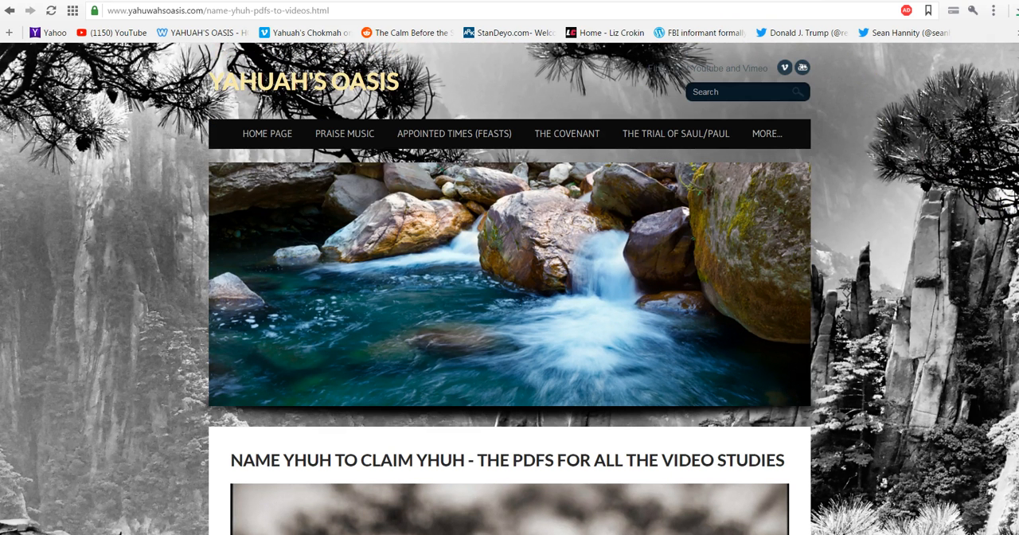
left_click(267, 133)
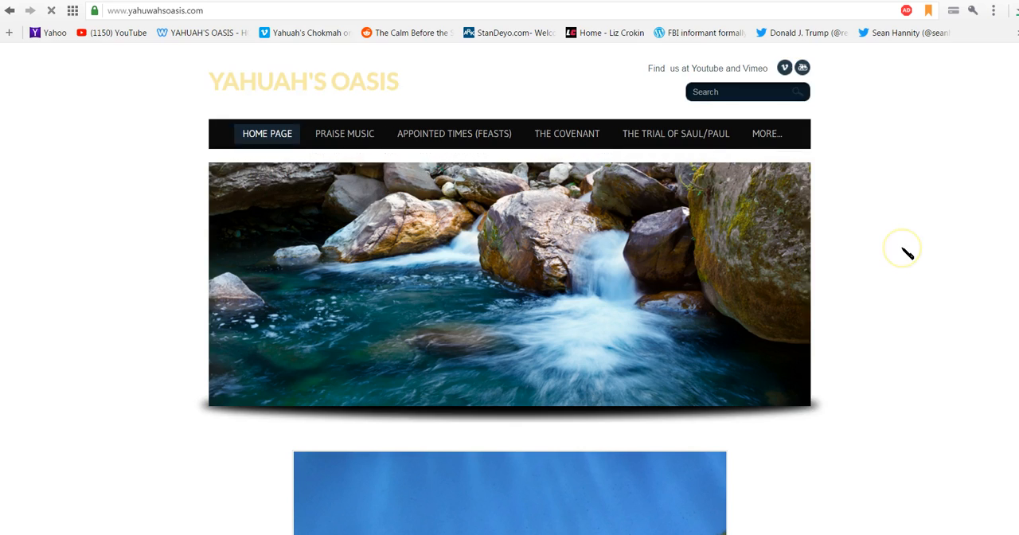
left_click(766, 133)
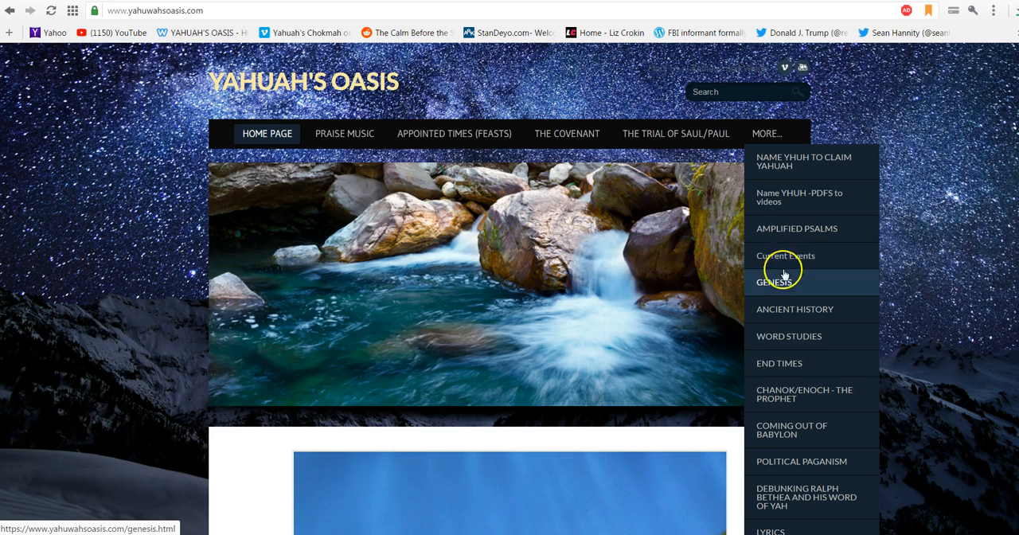
mouse_move(907, 191)
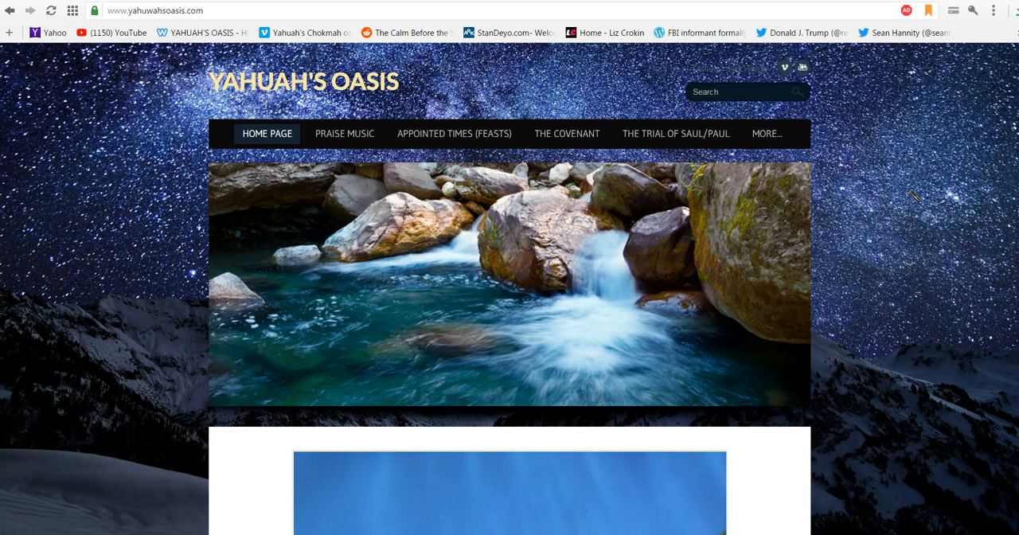
left_click(766, 133)
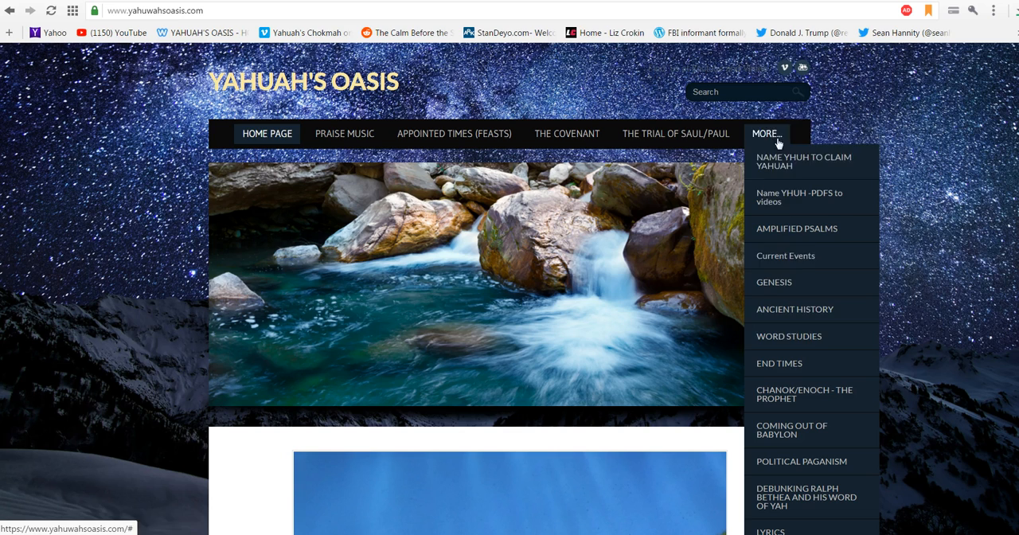
mouse_move(823, 313)
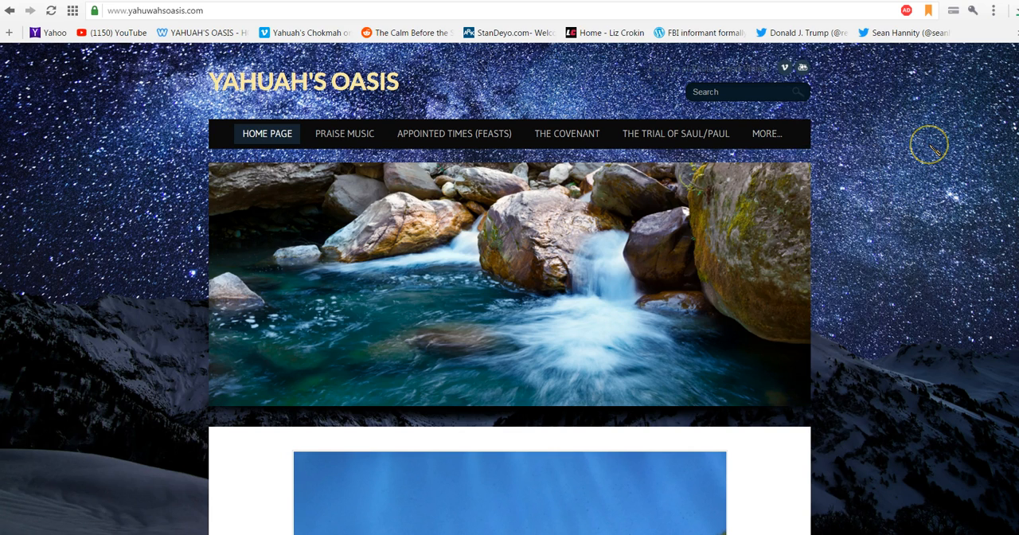
mouse_move(935, 151)
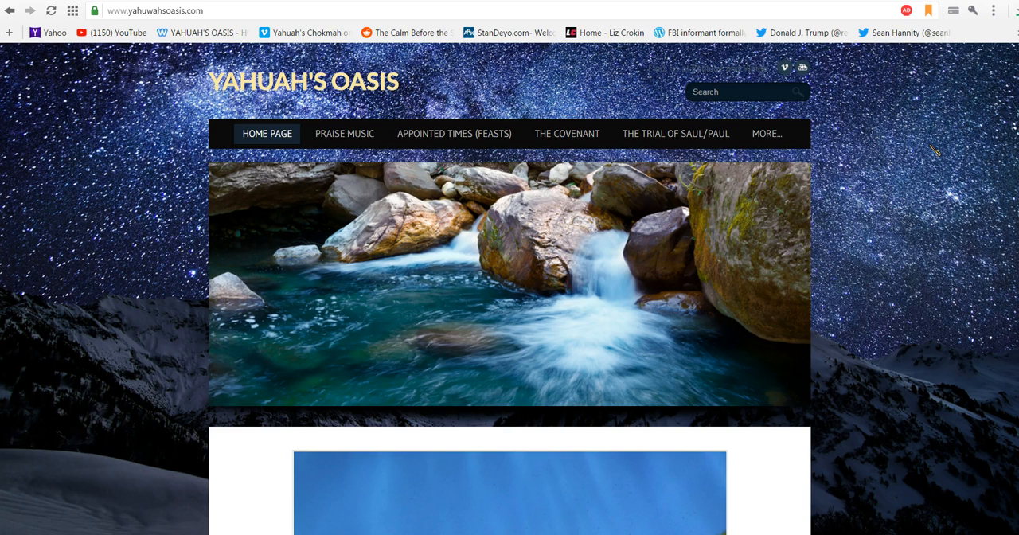
mouse_move(762, 237)
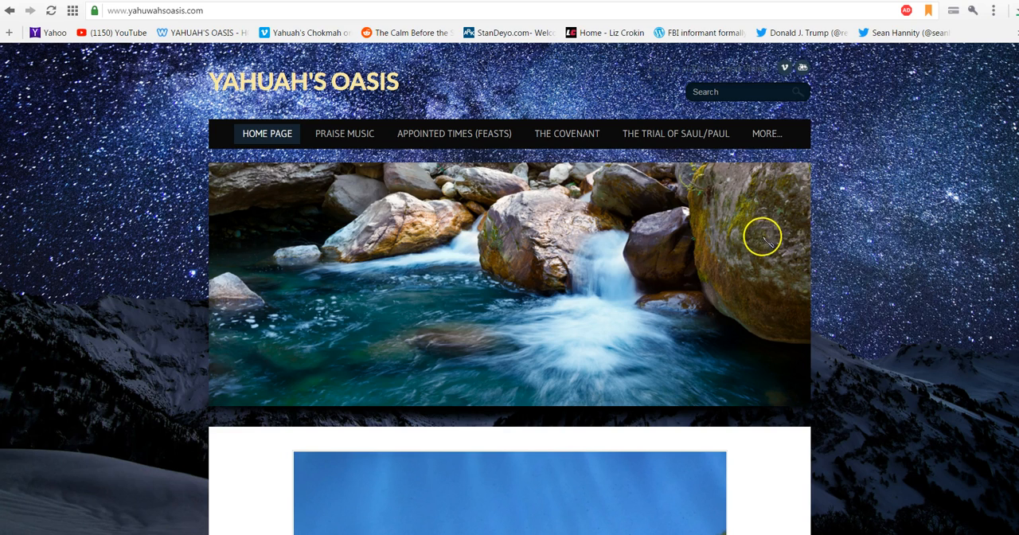